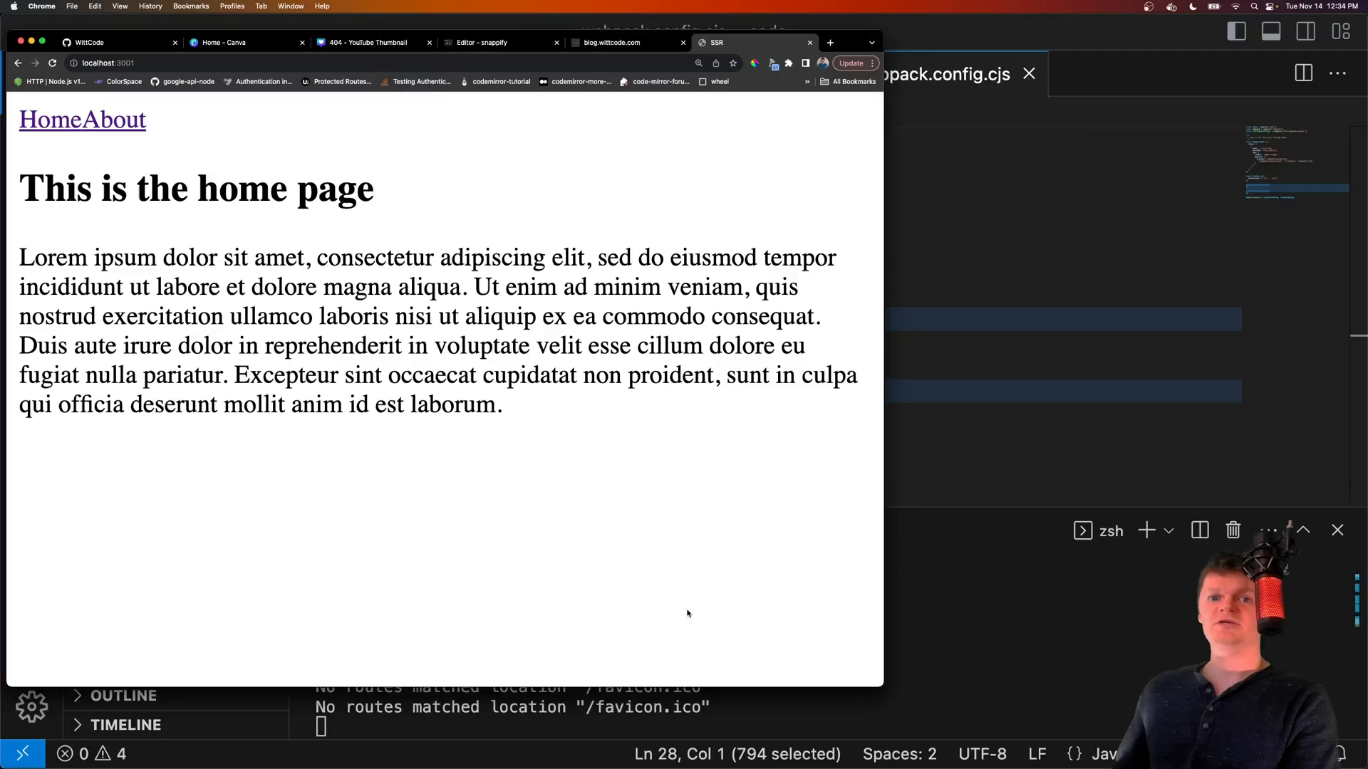
mouse_move(414, 465)
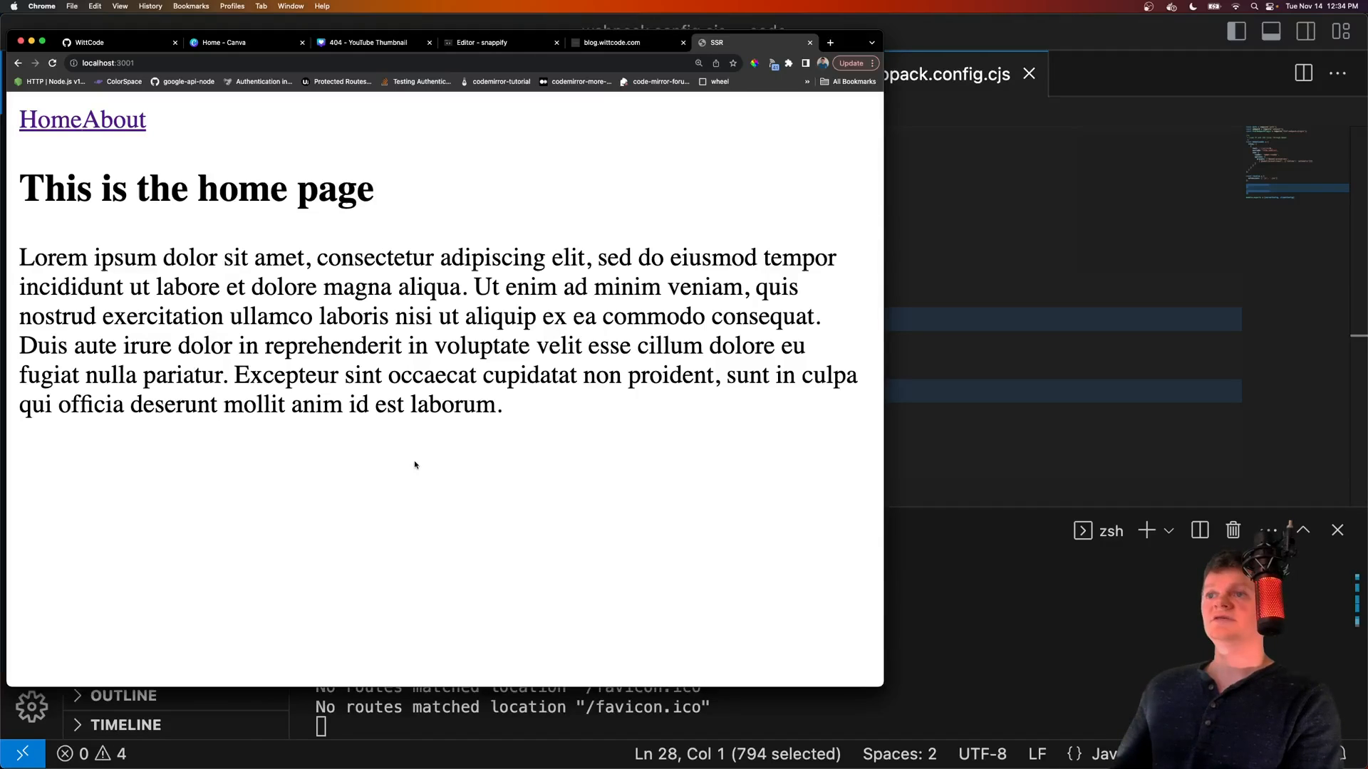
mouse_move(112, 119)
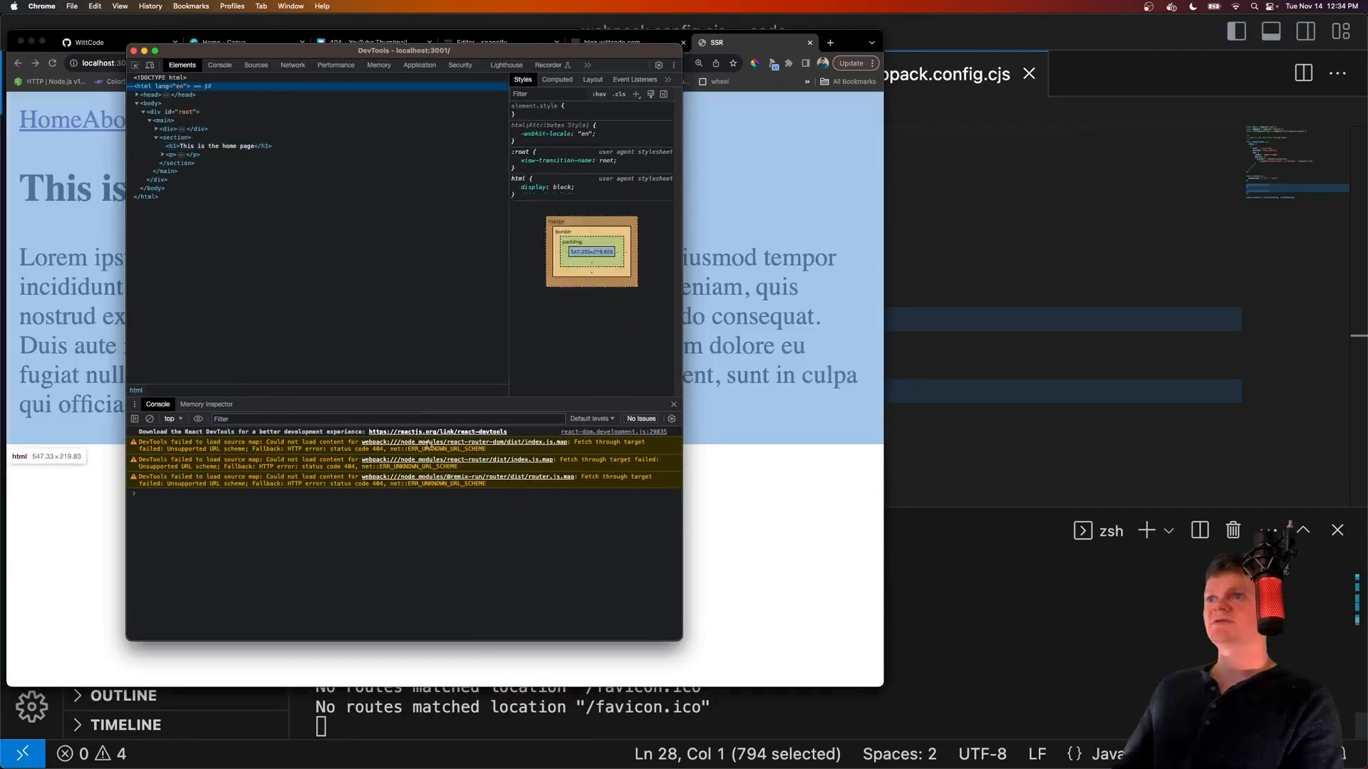
Inspect the home and About page HTML document requests in DevTools, loading localhost:3001/about.
click(292, 64)
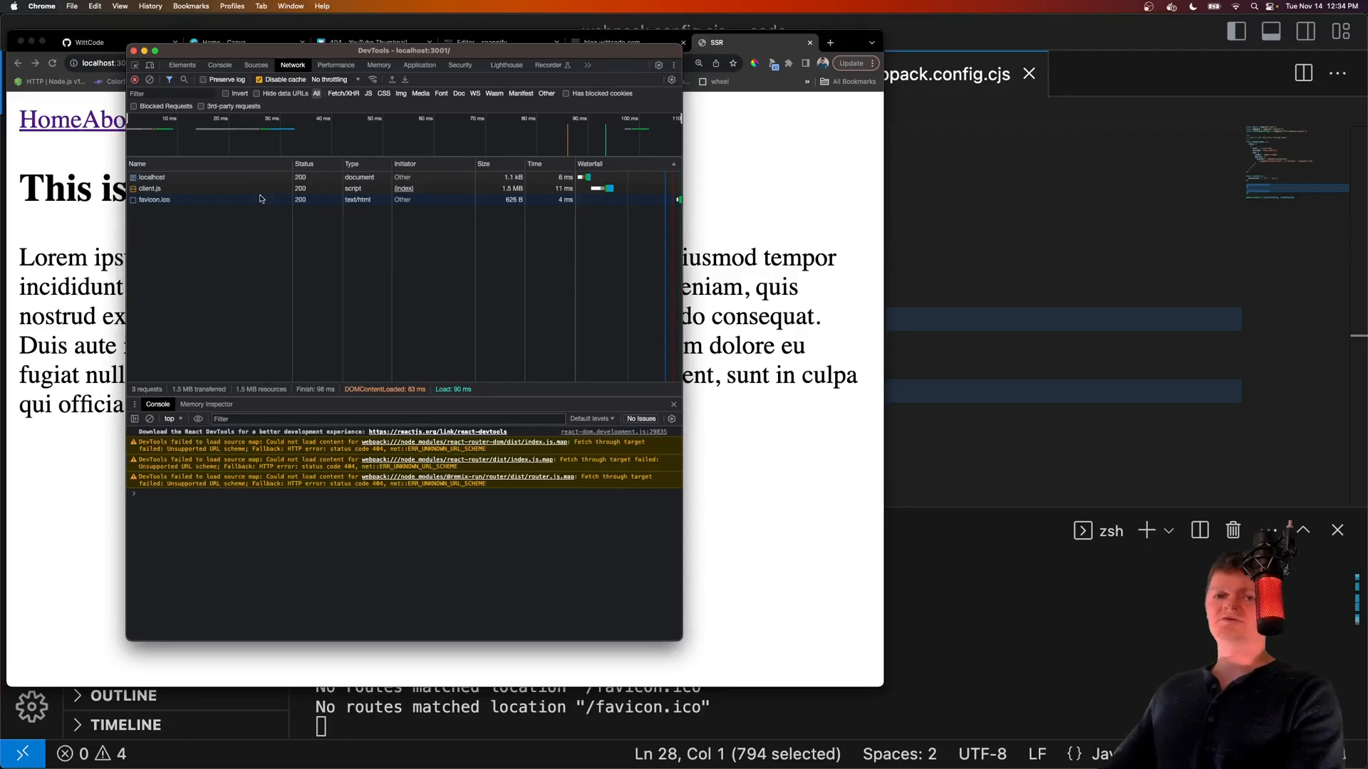
click(152, 177)
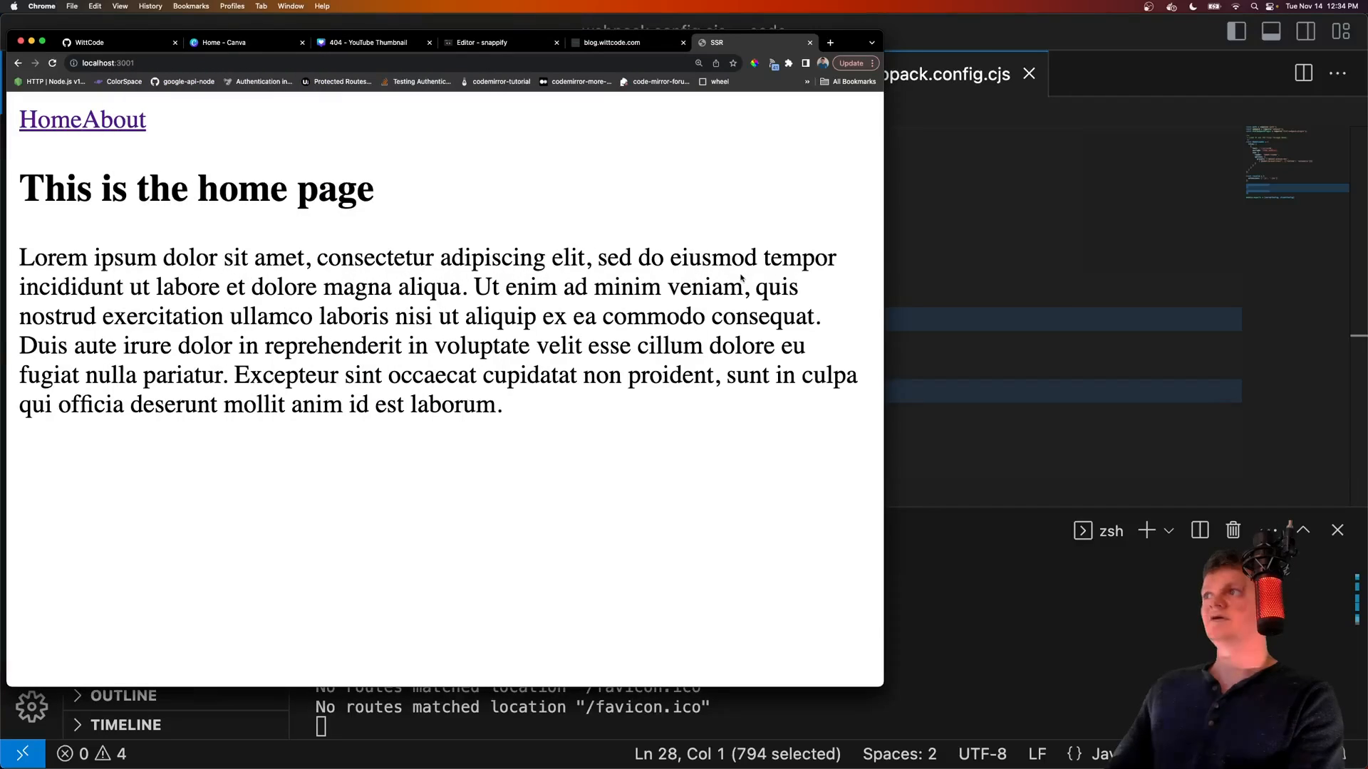
click(105, 62)
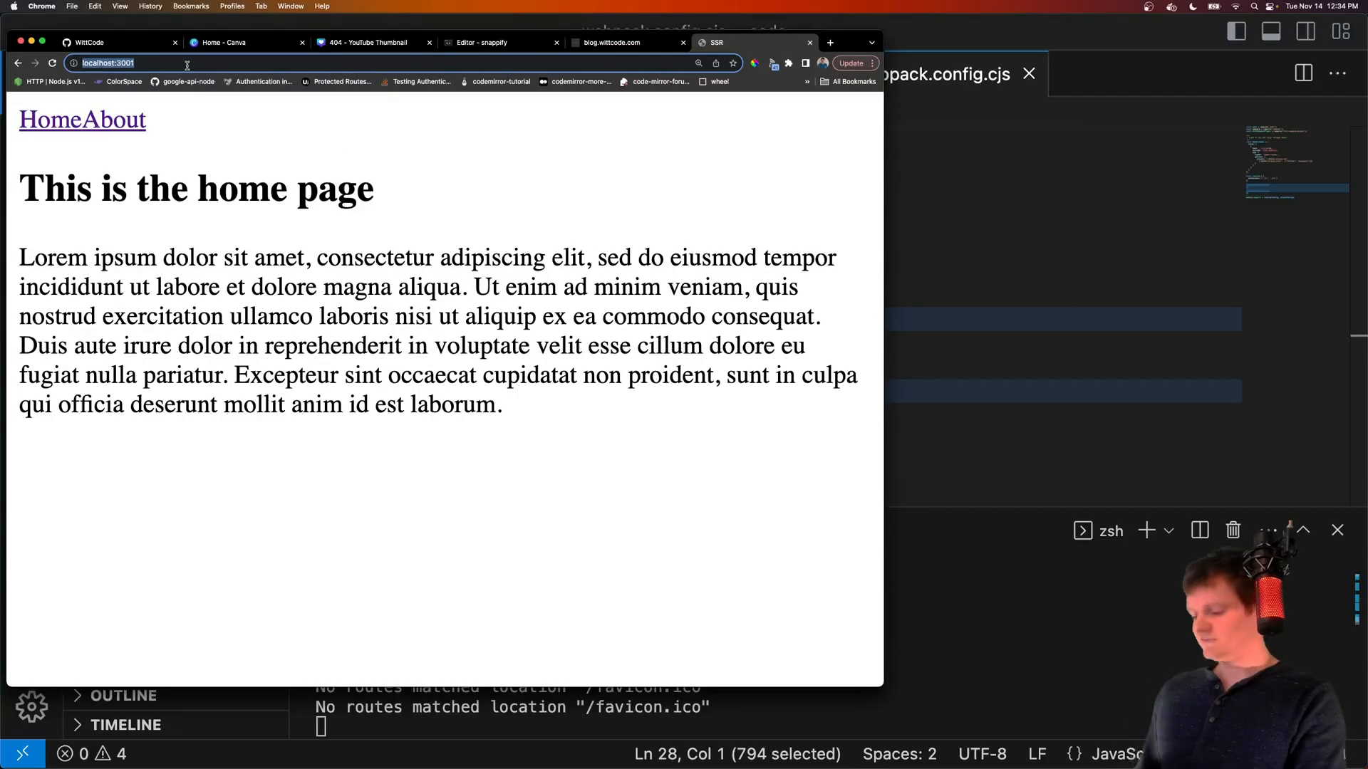
click(116, 120)
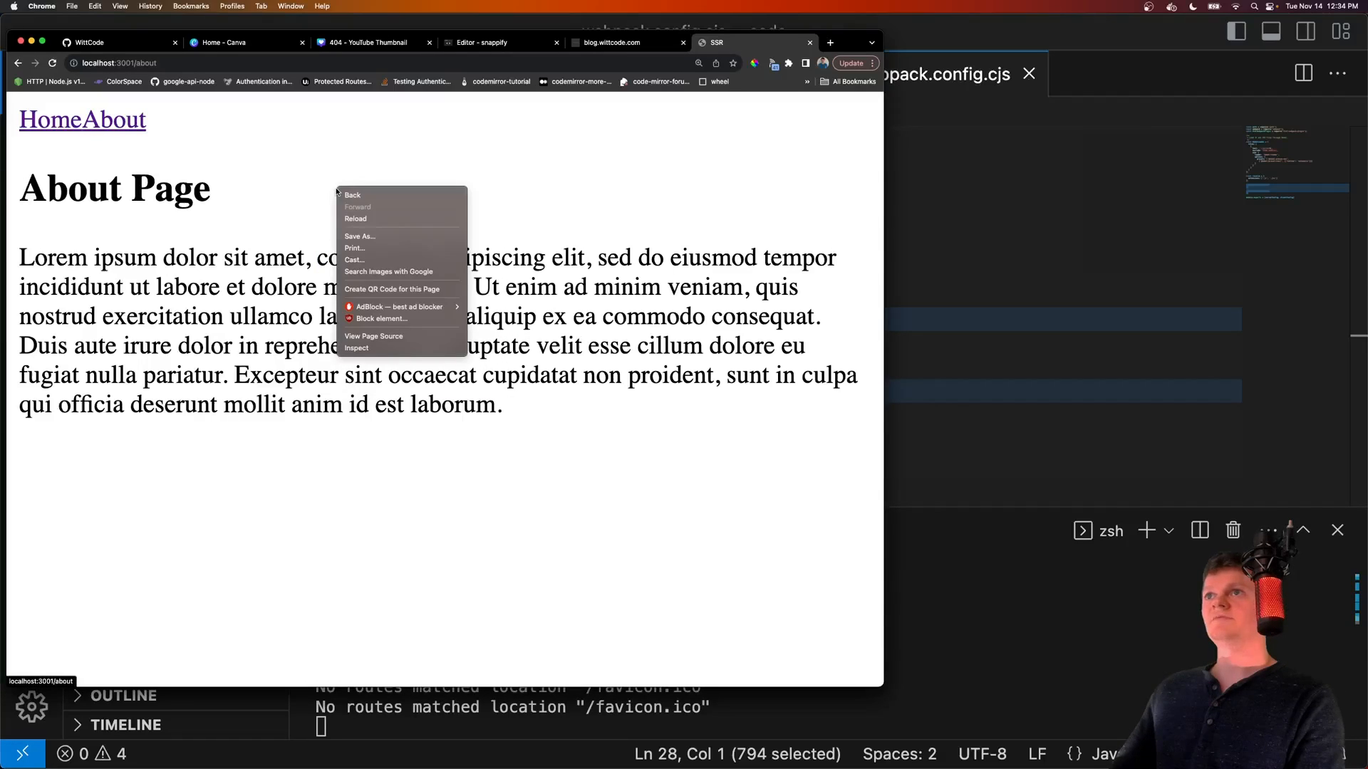
click(356, 347)
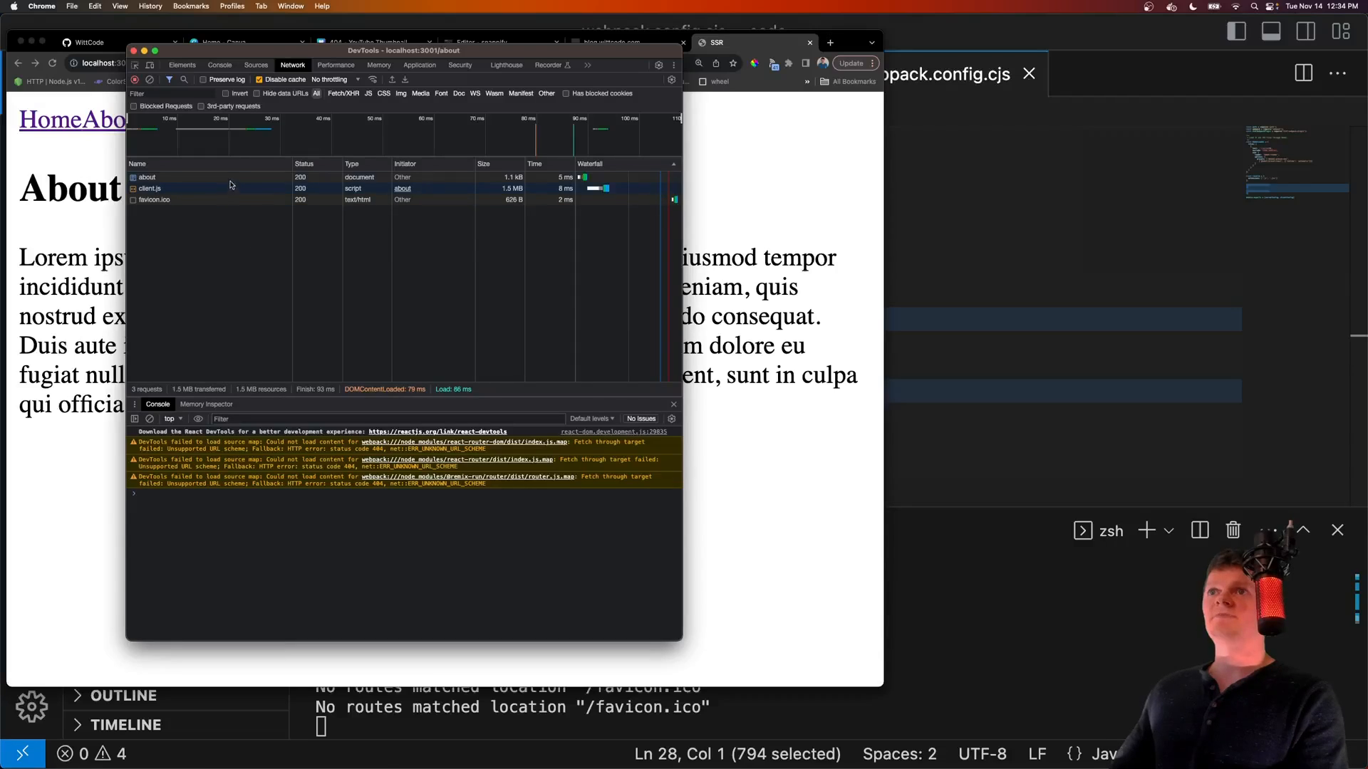
click(147, 178)
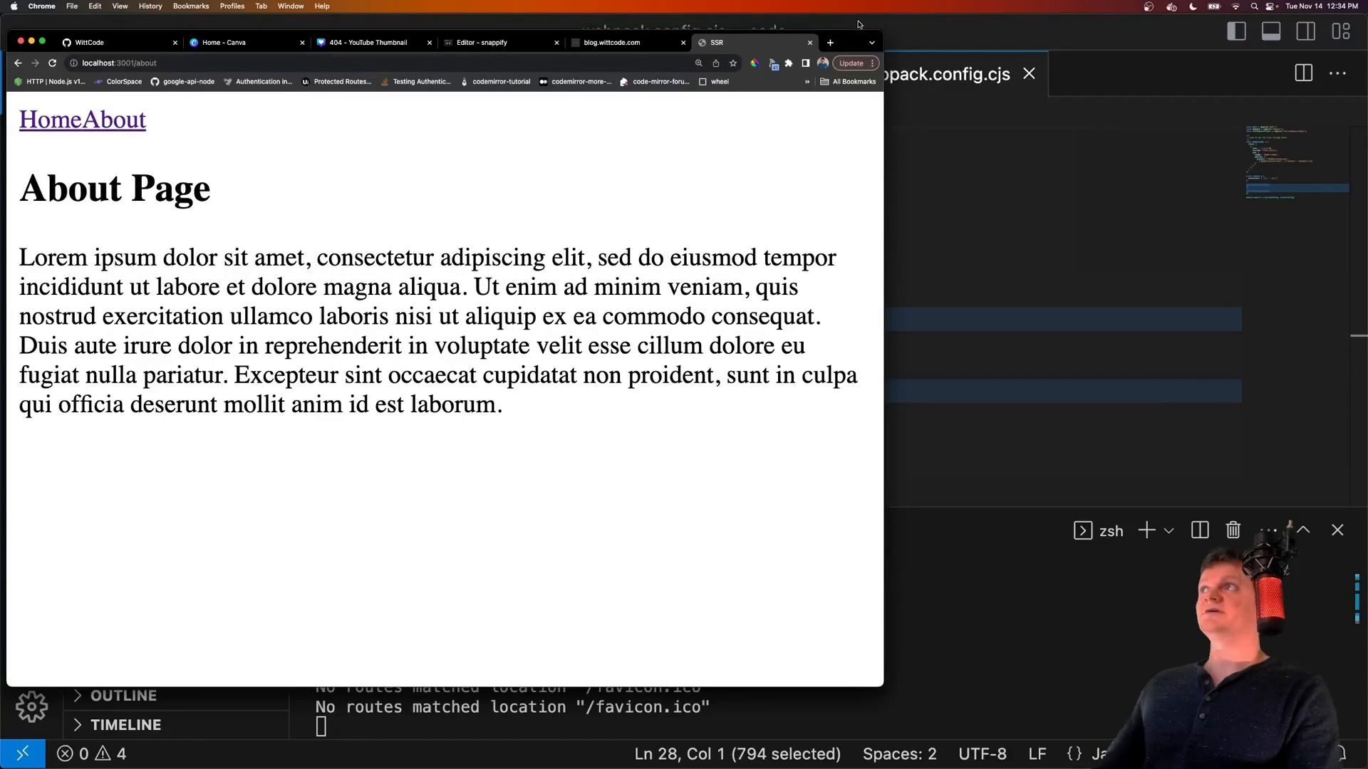
click(830, 43)
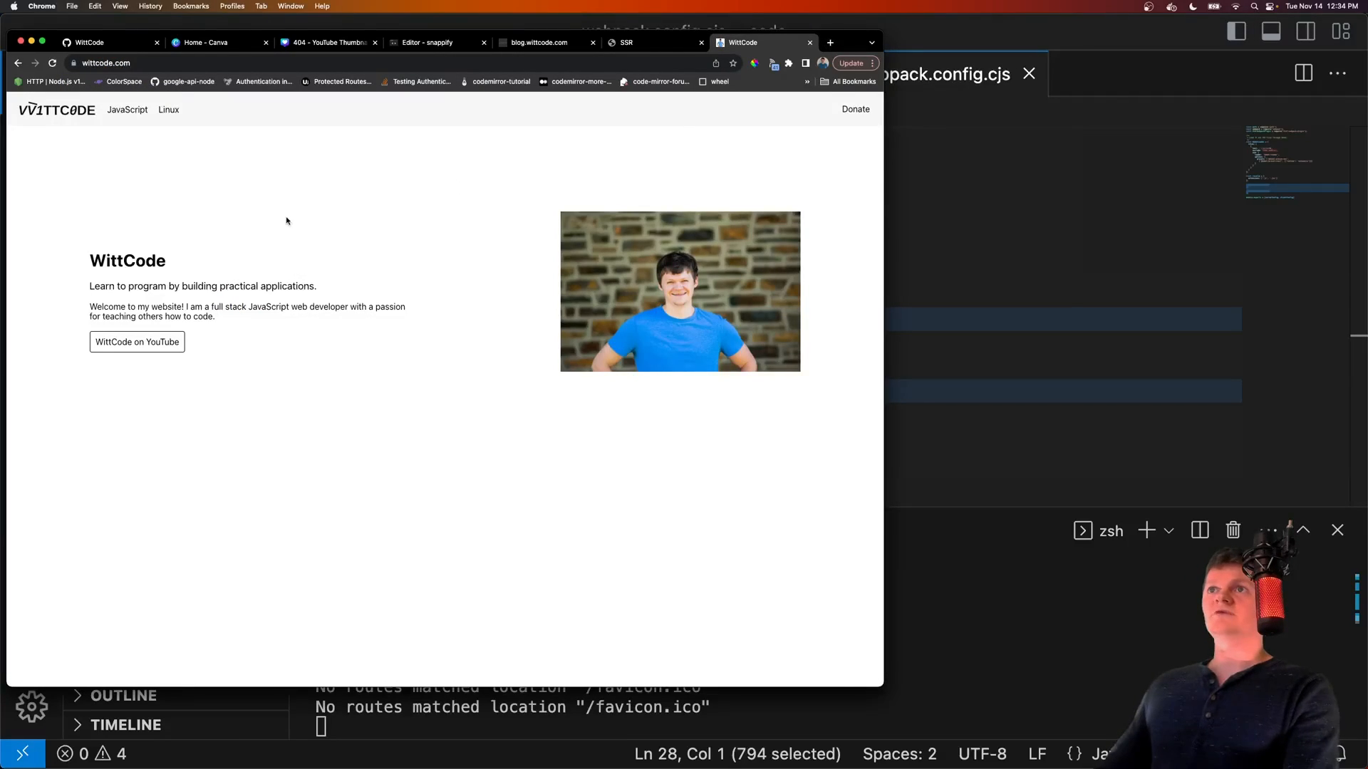
Open DevTools on the WittCode site with the right-click Inspect option.
right_click(286, 221)
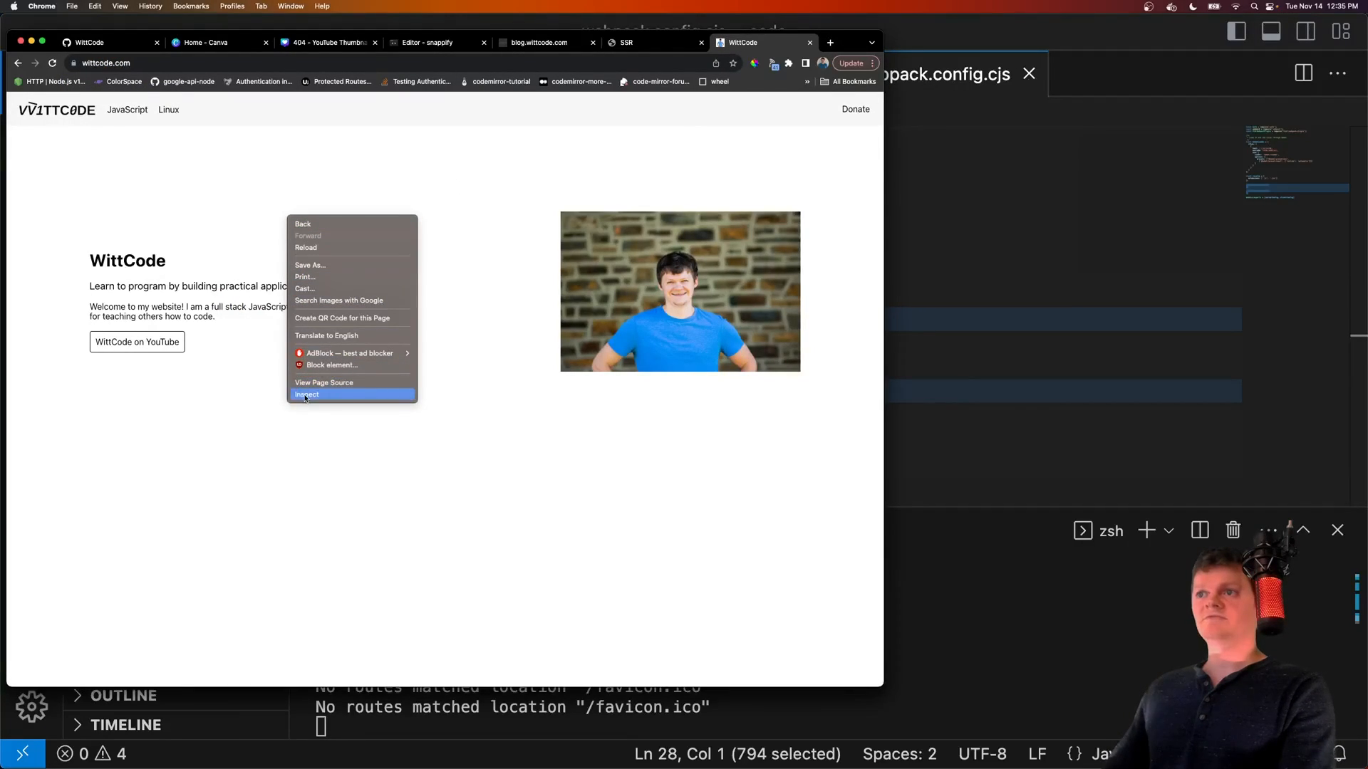
click(306, 394)
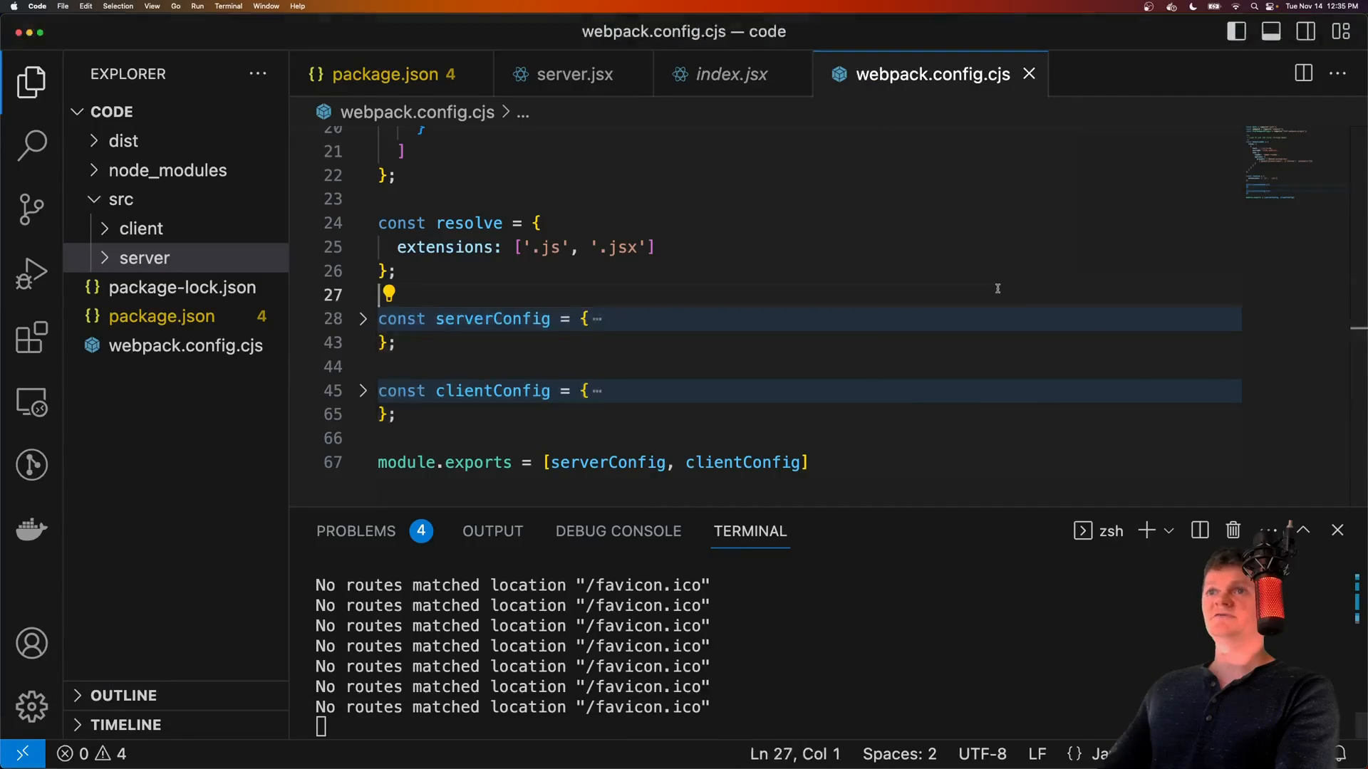
Review createReactApp and renderToString in server.jsx.
click(574, 74)
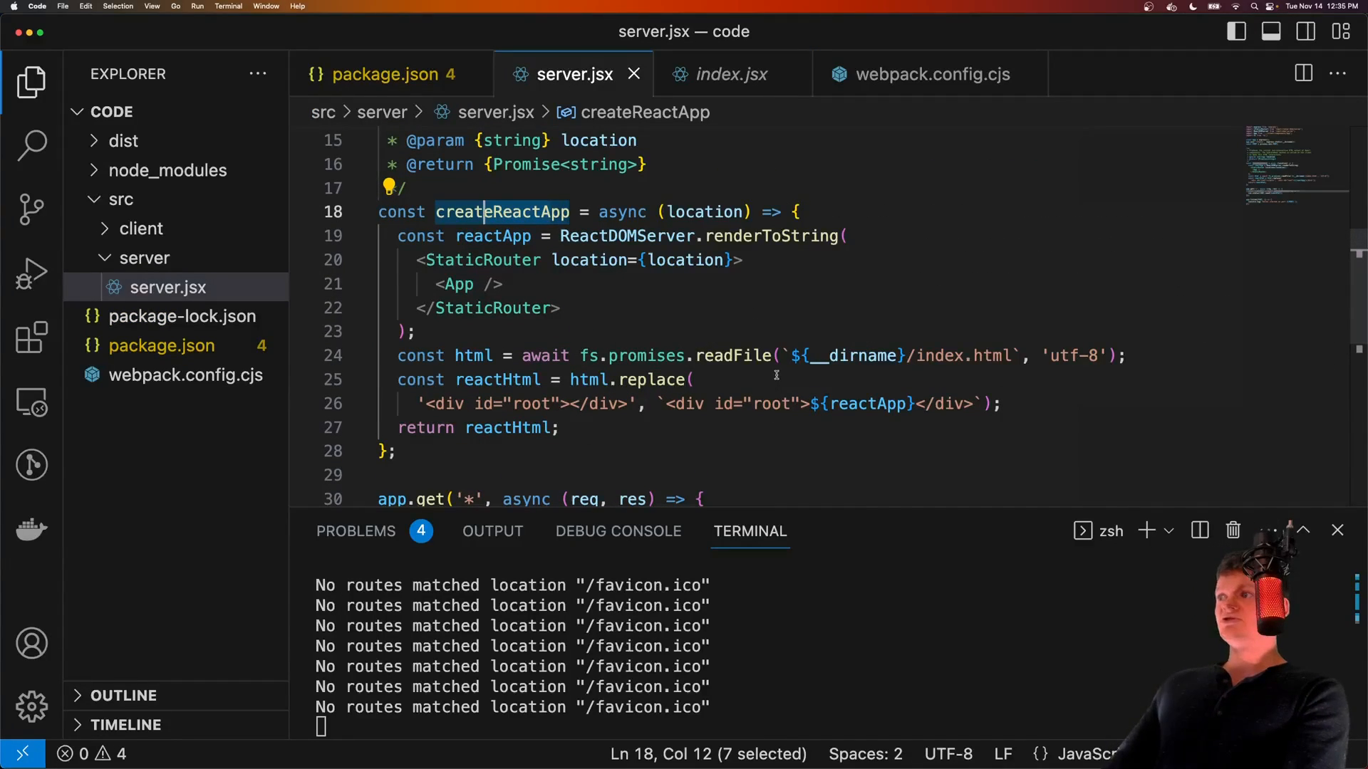
mouse_move(481, 333)
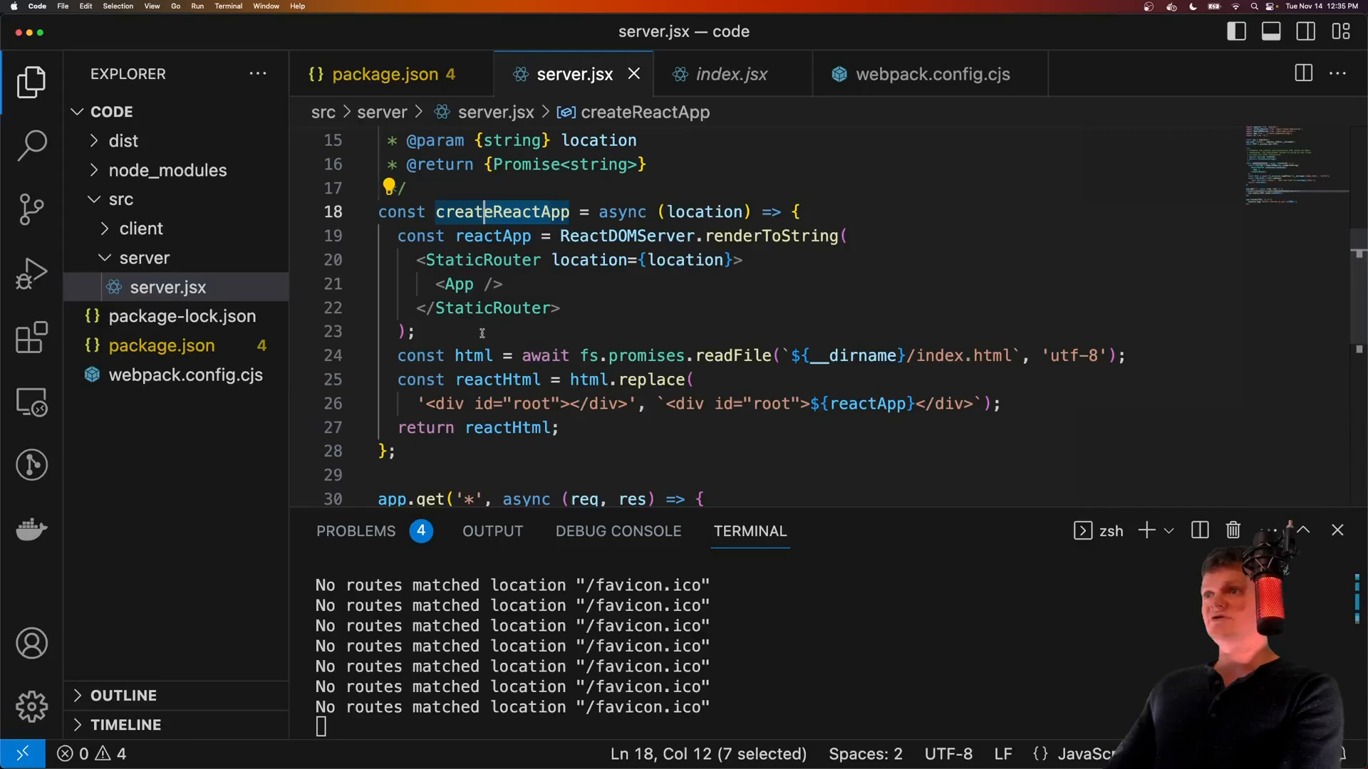
double_click(473, 289)
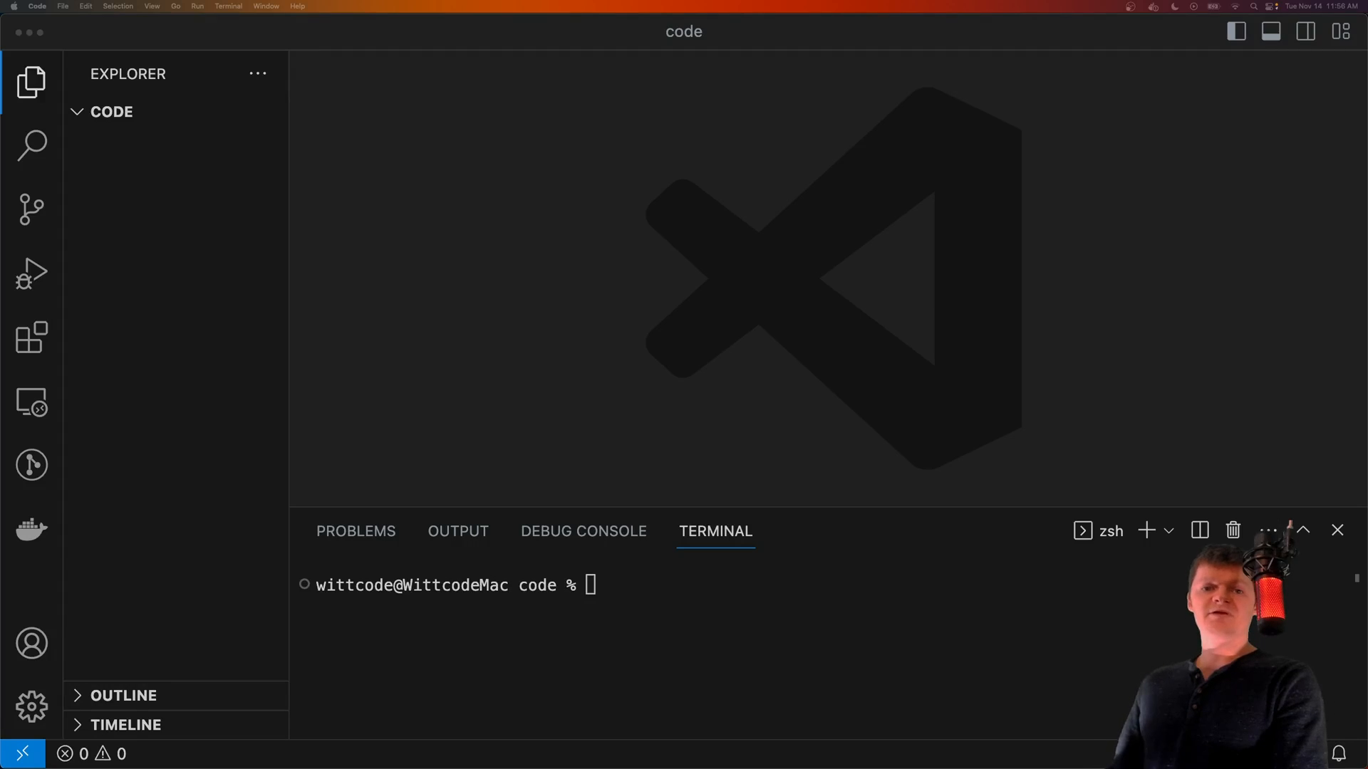
mouse_move(421, 653)
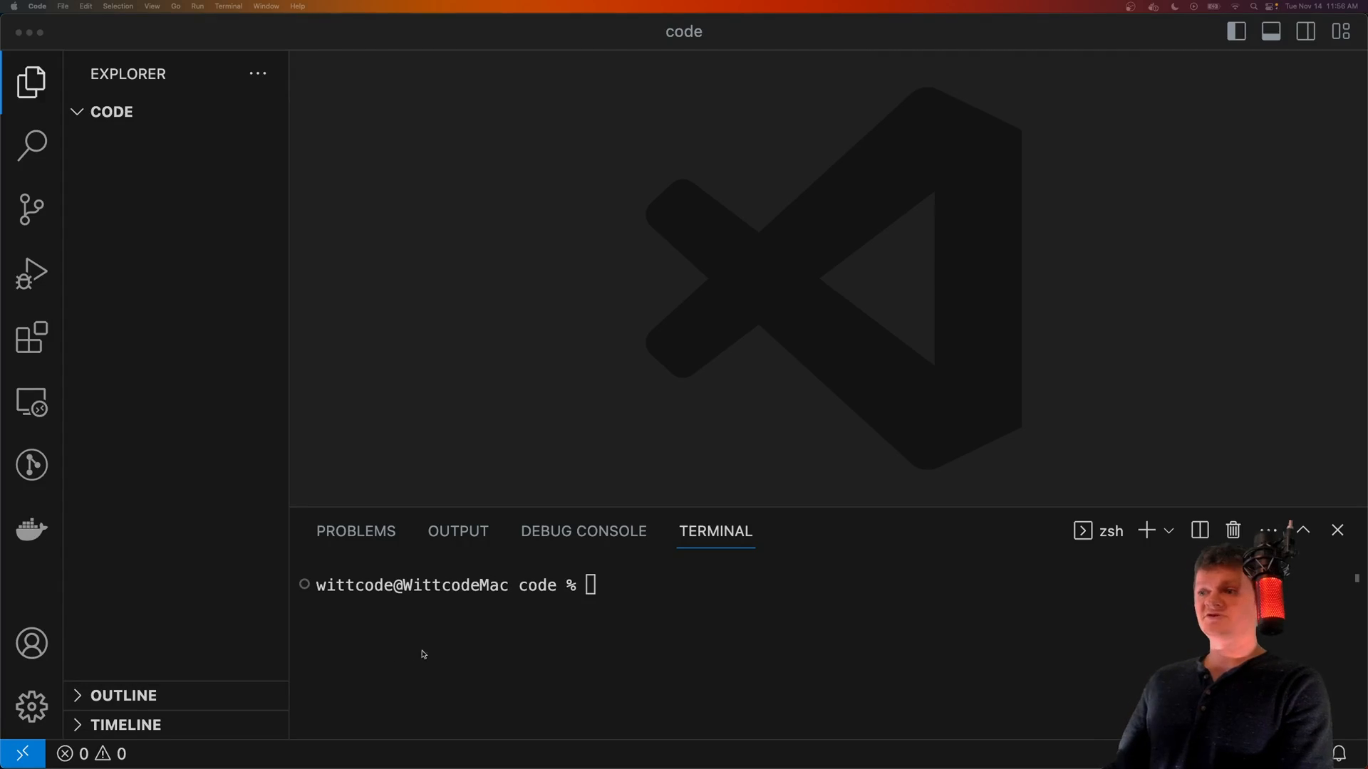
Generate package.json with npm init es6 -y, confirm type module, and create webpack.config.cjs.
text(npm init)
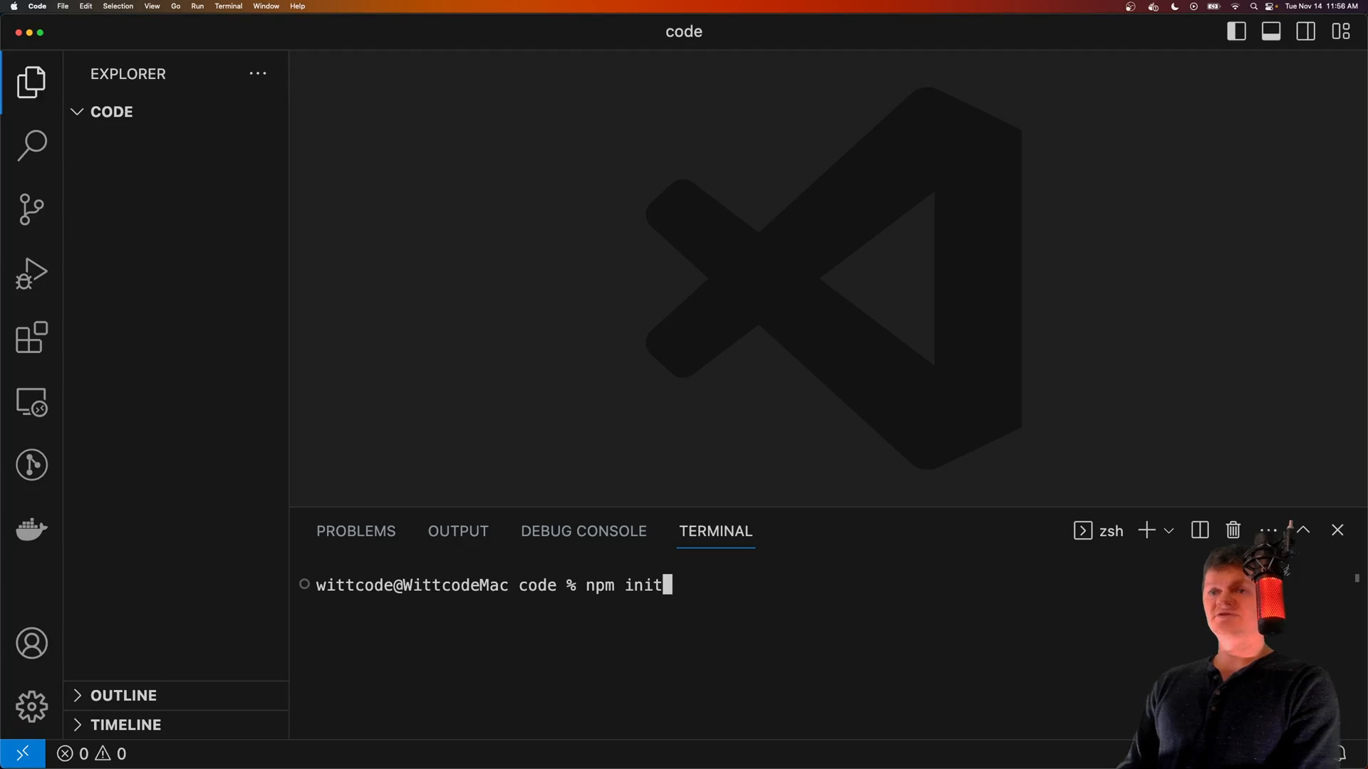
text(es6 -y)
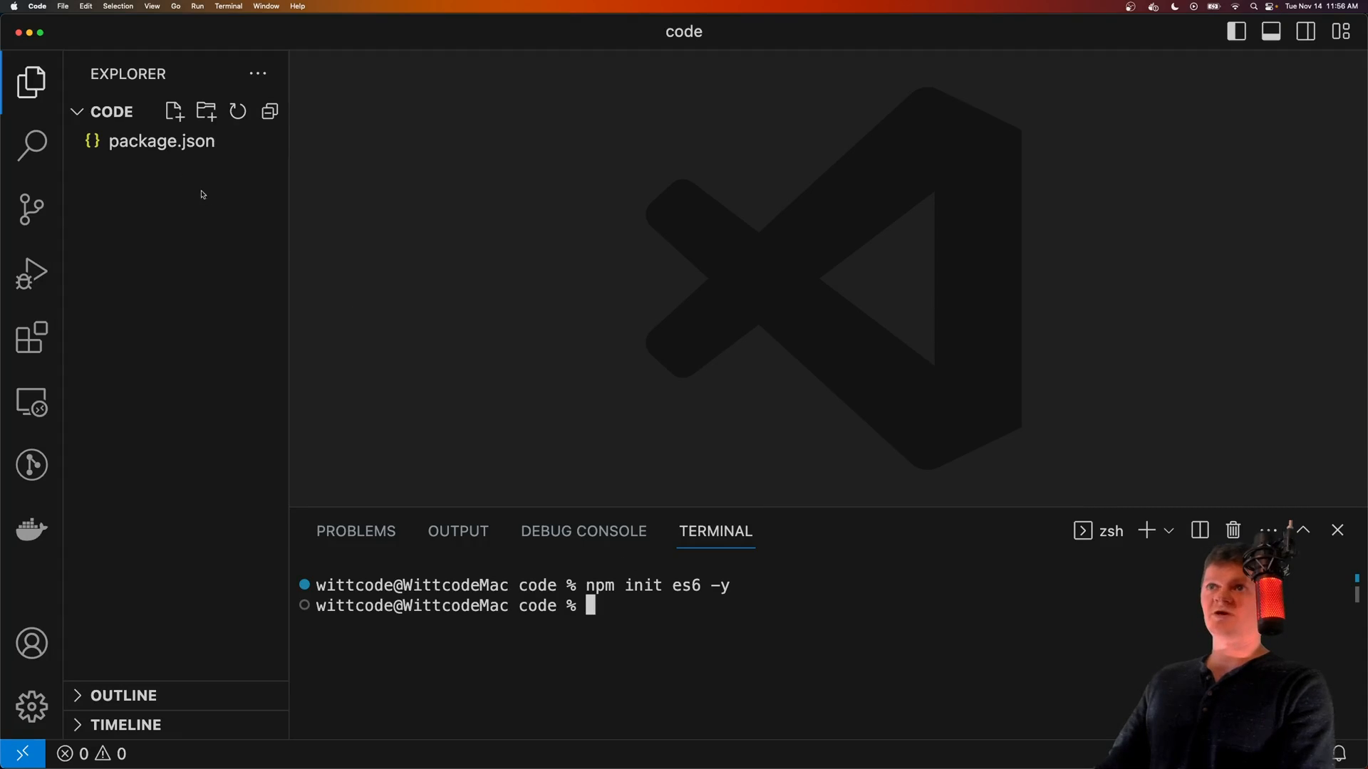
double_click(160, 140)
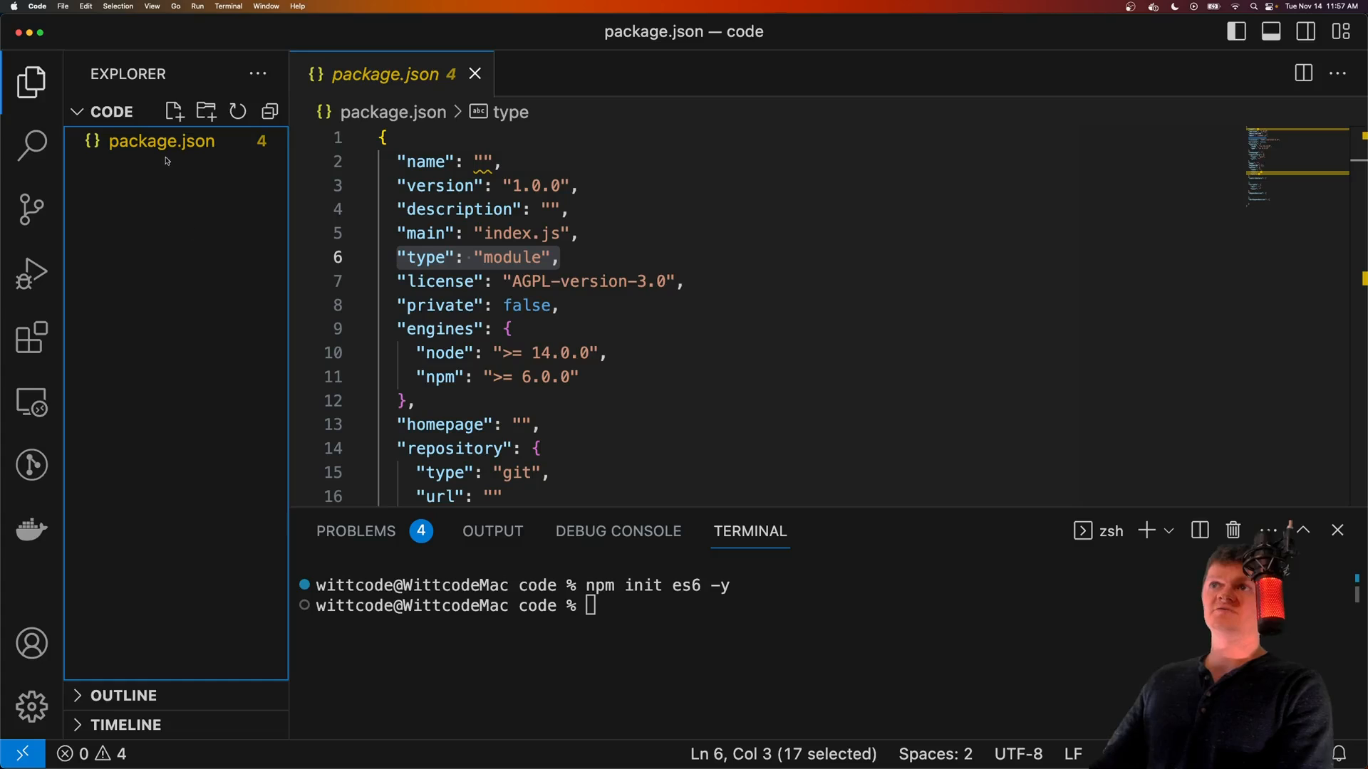
text(webpack.config.cjs)
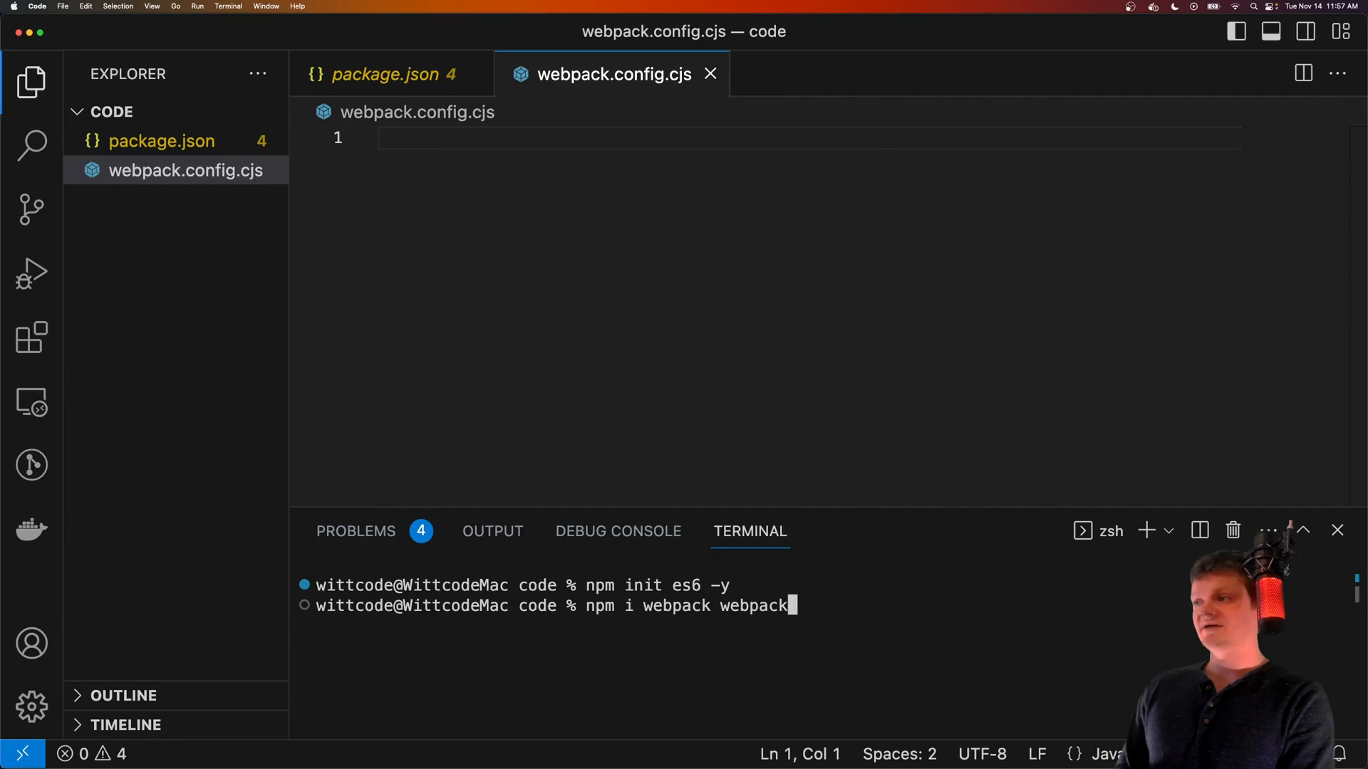
Install webpack, webpack-cli and html-webpack-plugin with npm i.
text(-cli)
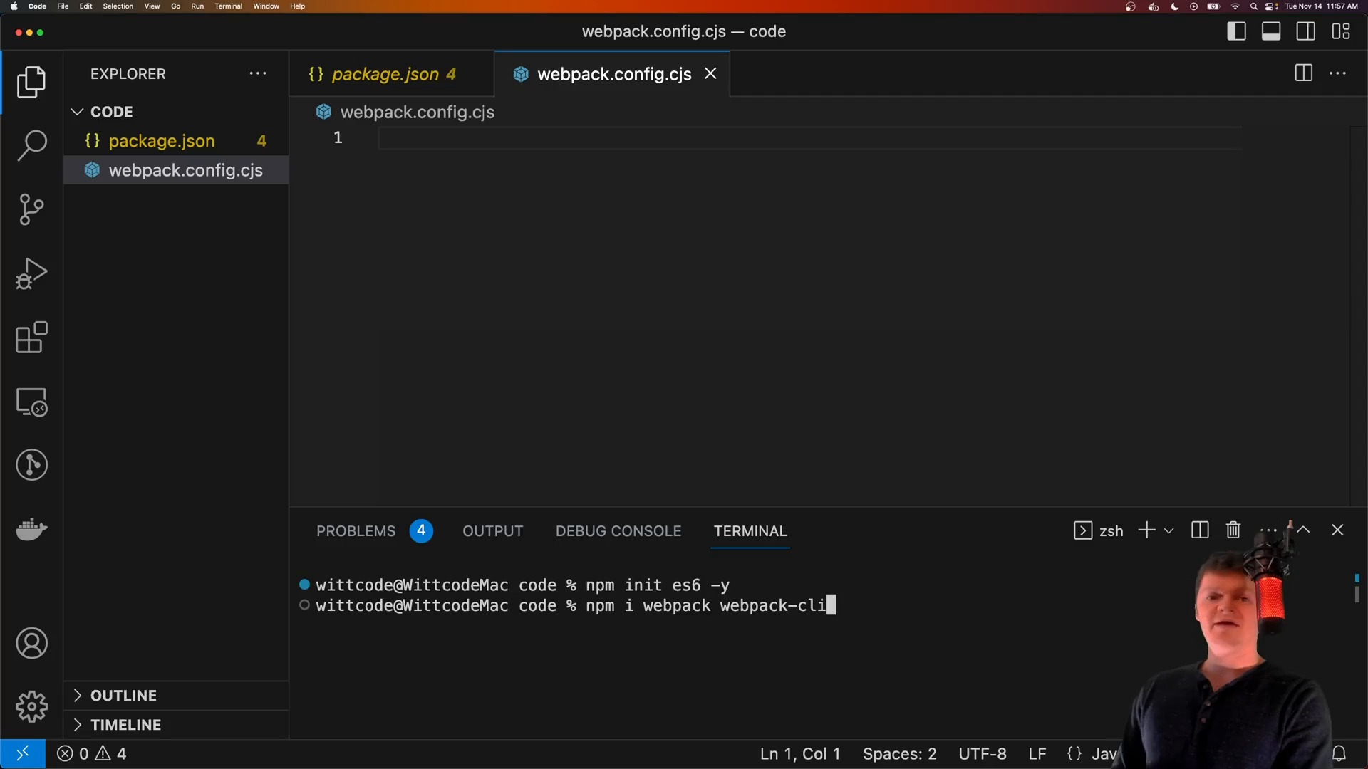
text(h)
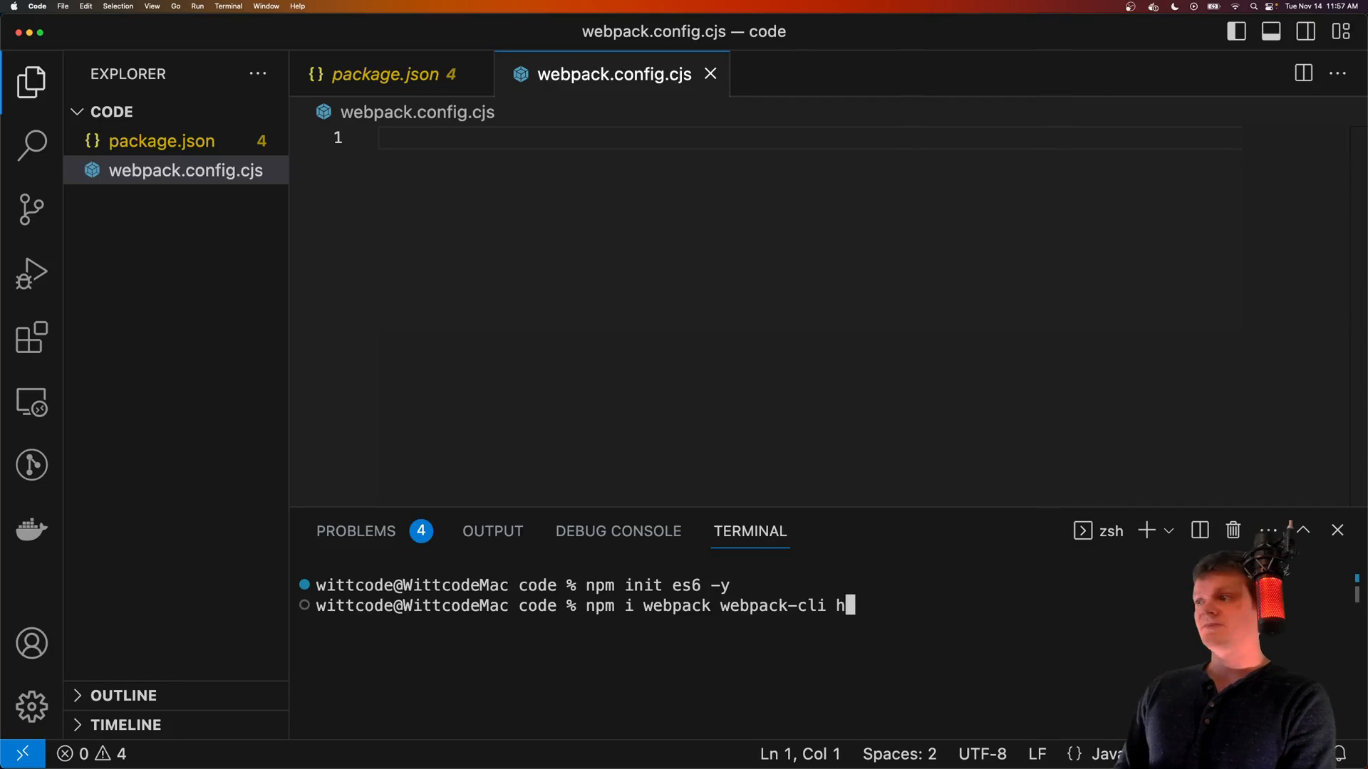
text(tml-webpack-plug)
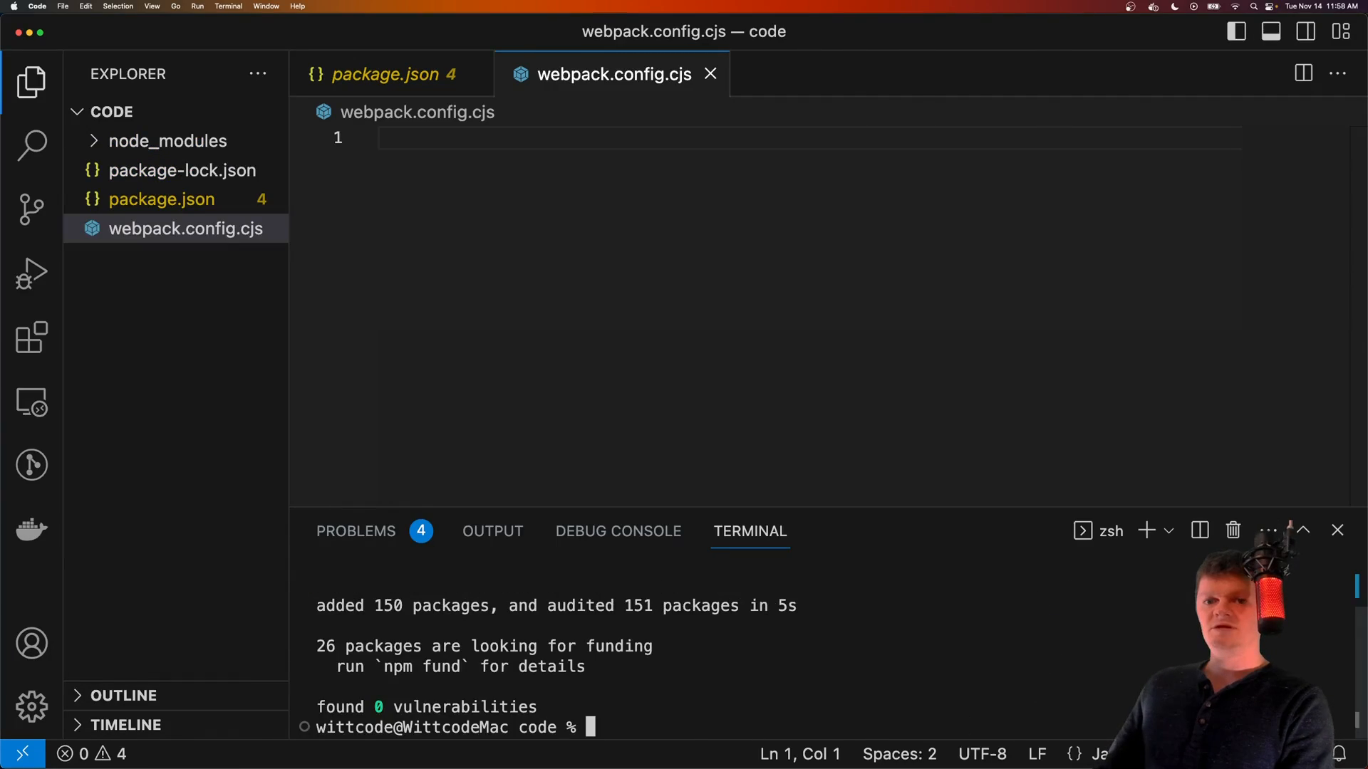
text(npm i @)
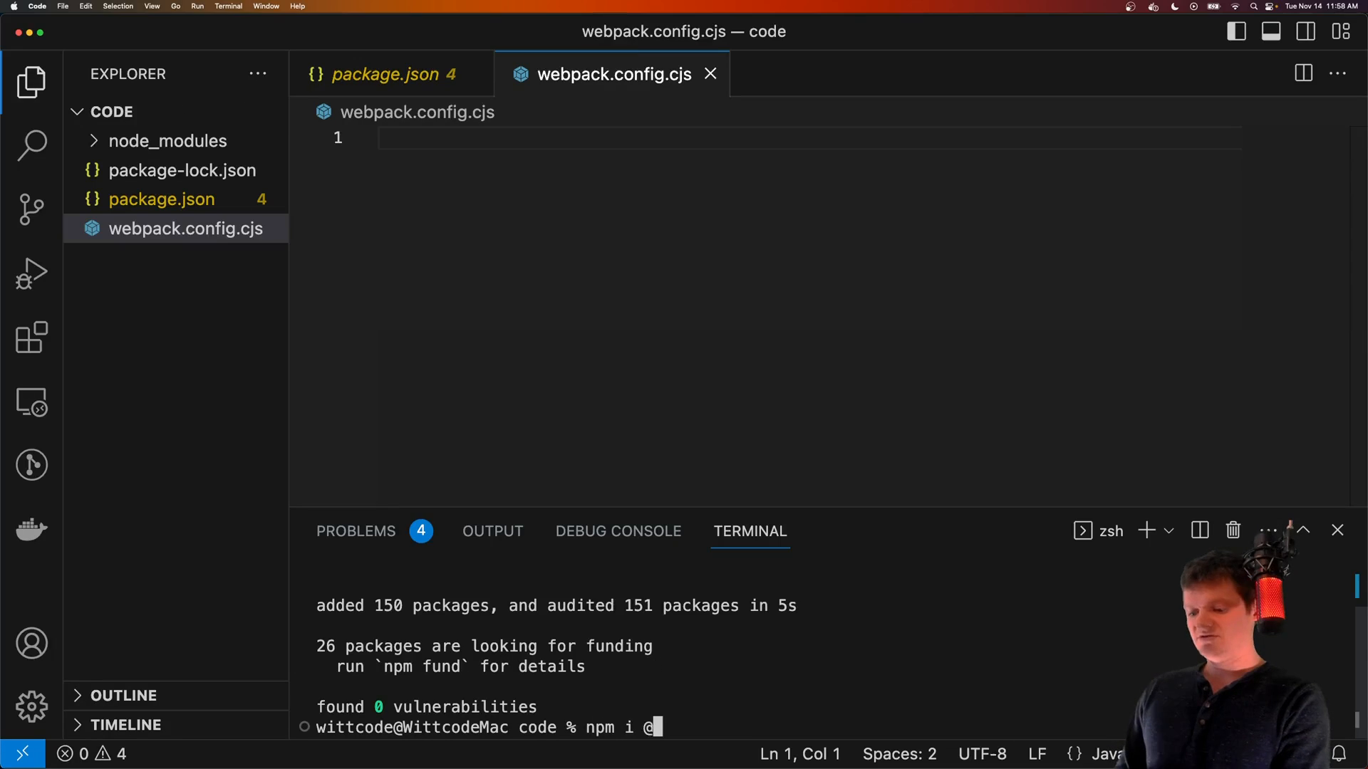
text(babel/)
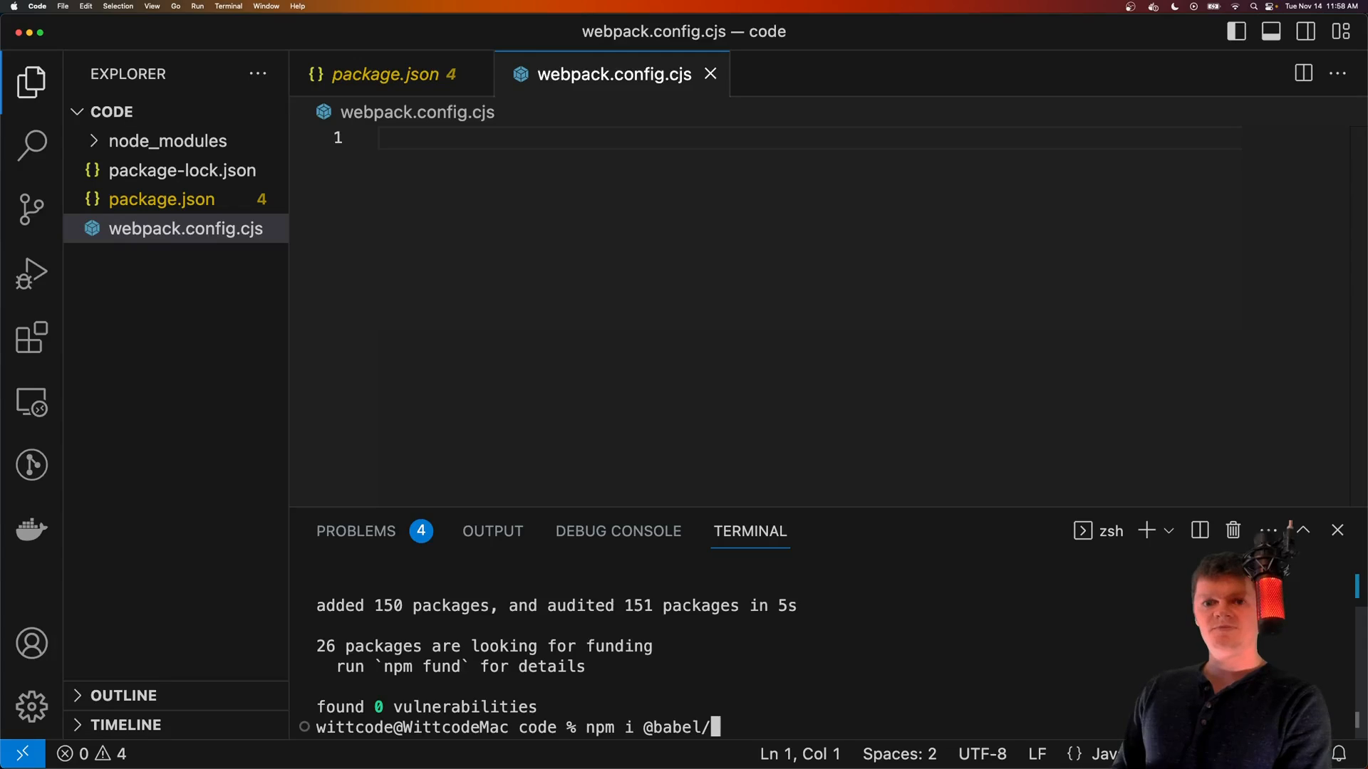
text(preset-env)
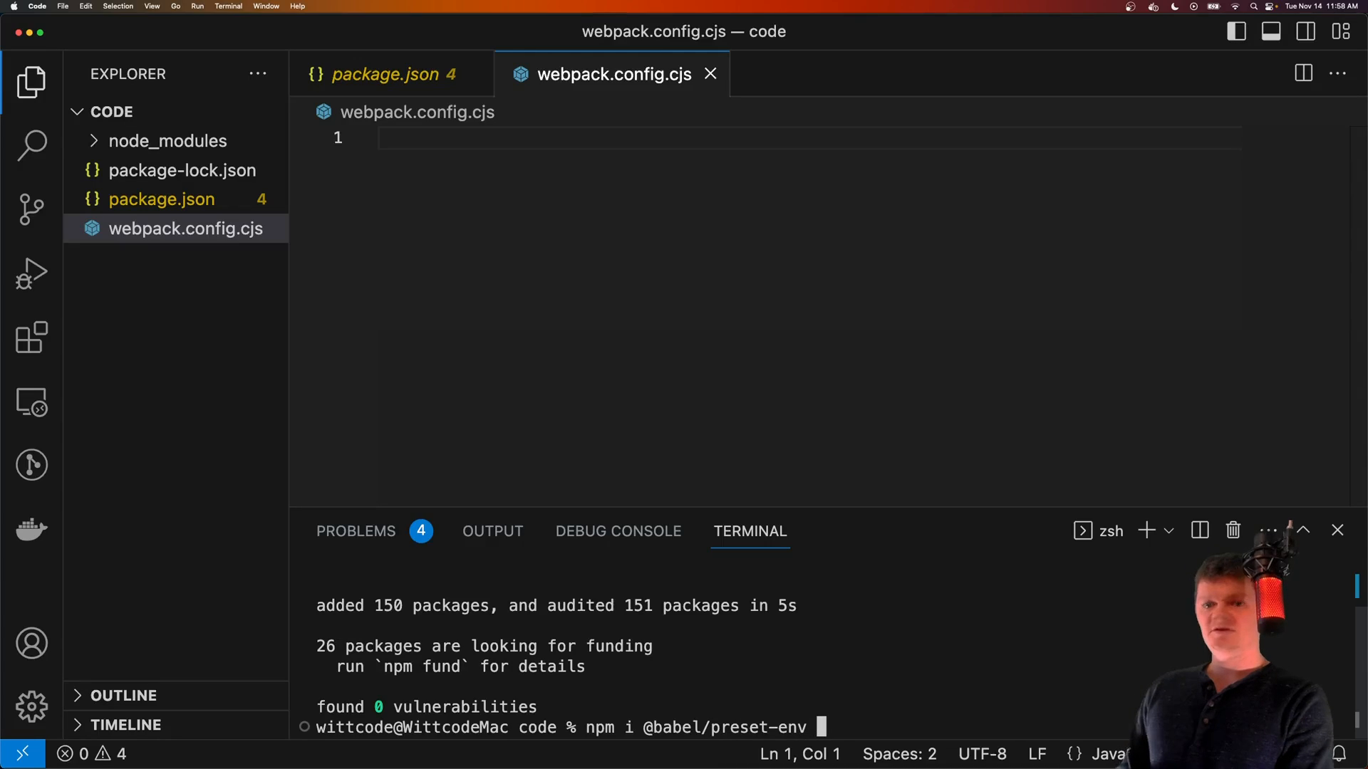
text(@babel/preset-react)
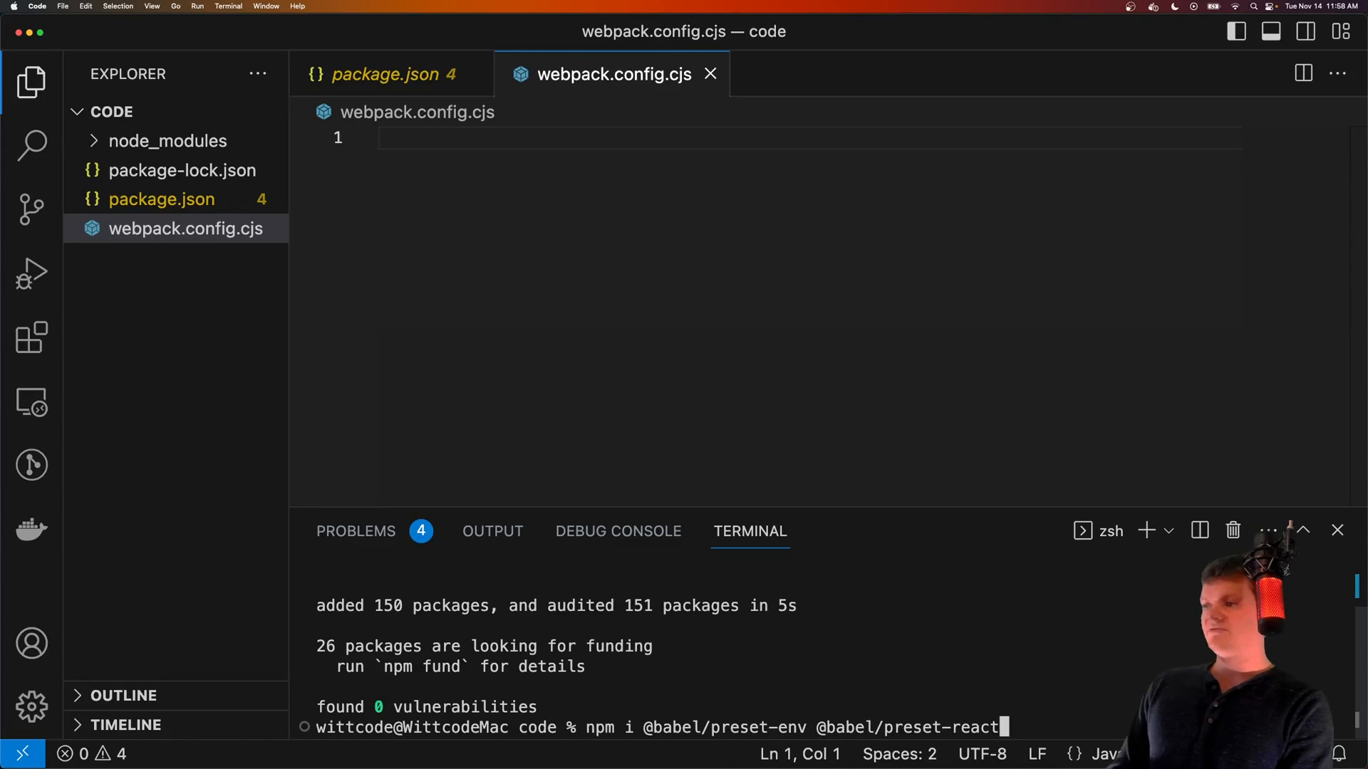
text(babel-)
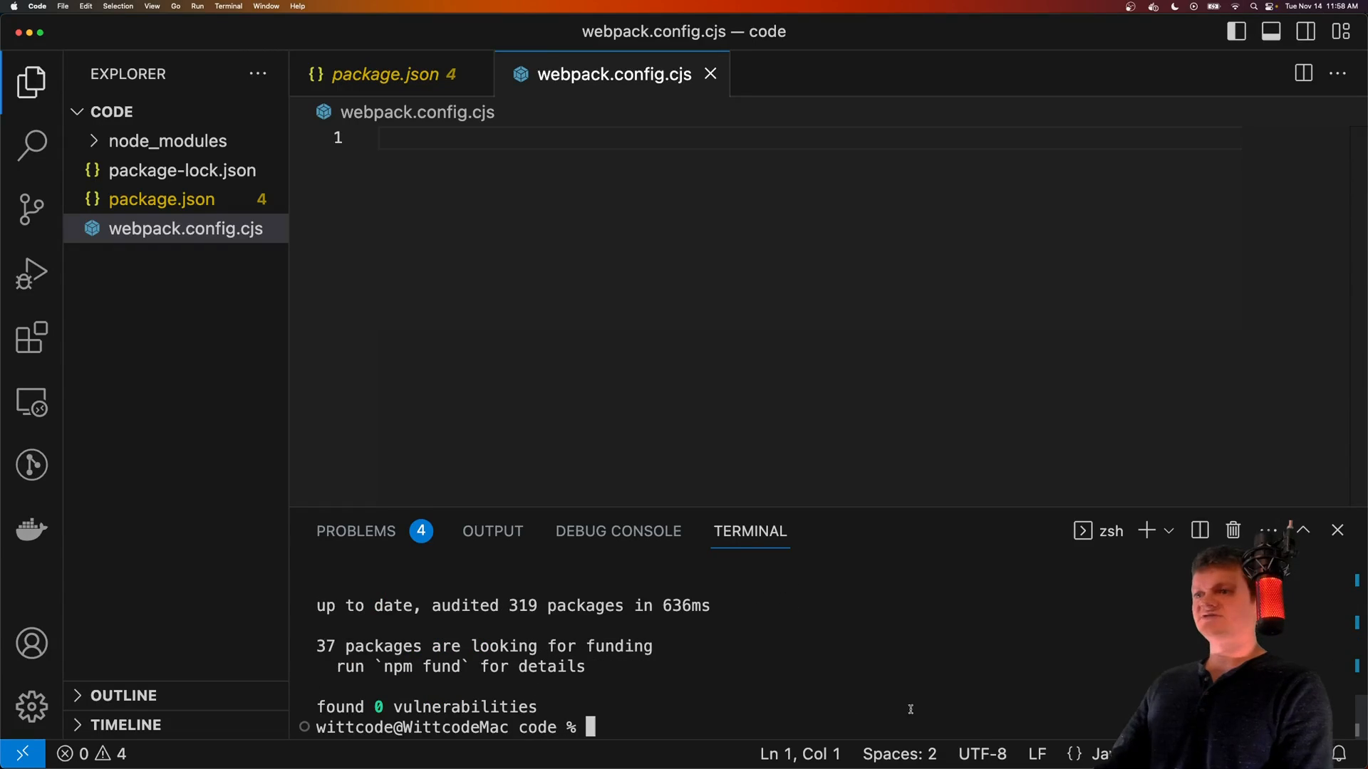
click(380, 74)
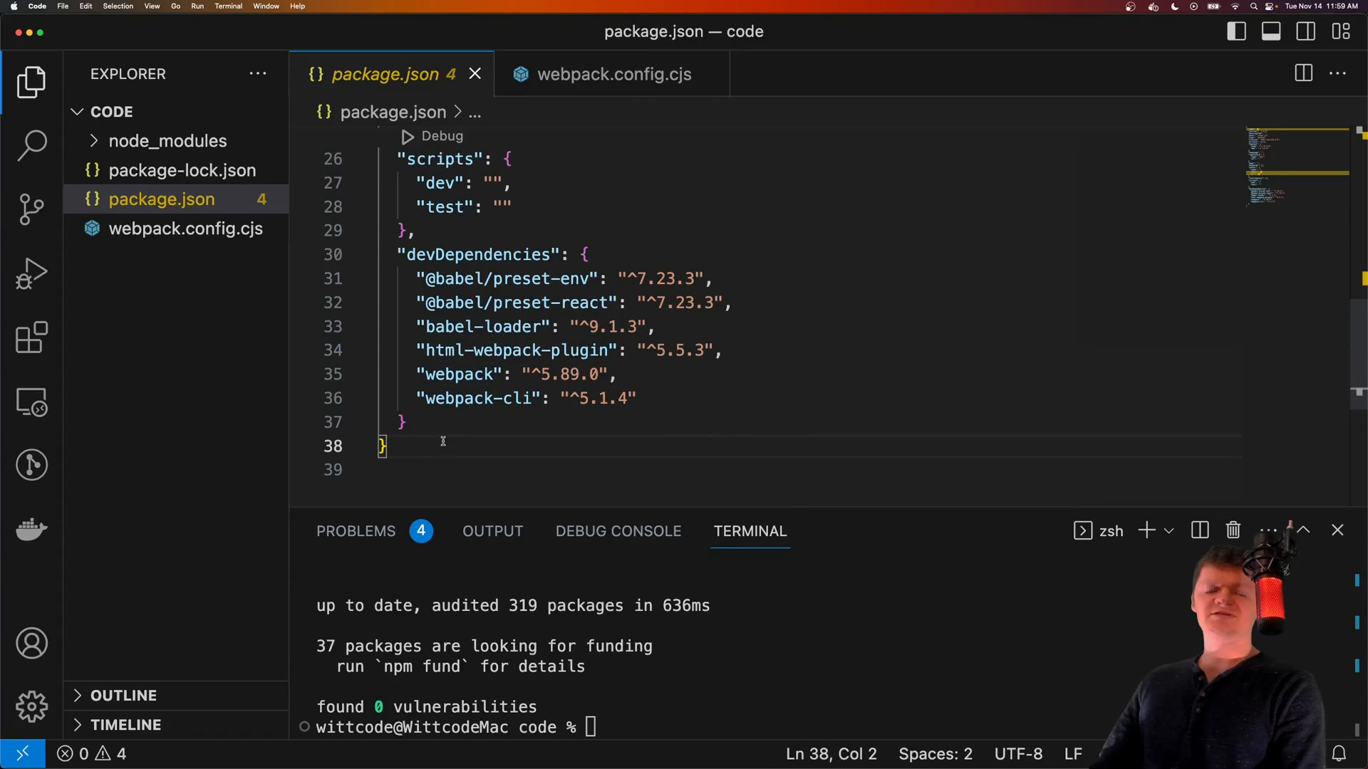
Walk through the html-webpack-plugin and other devDependency entries in package.json.
double_click(455, 278)
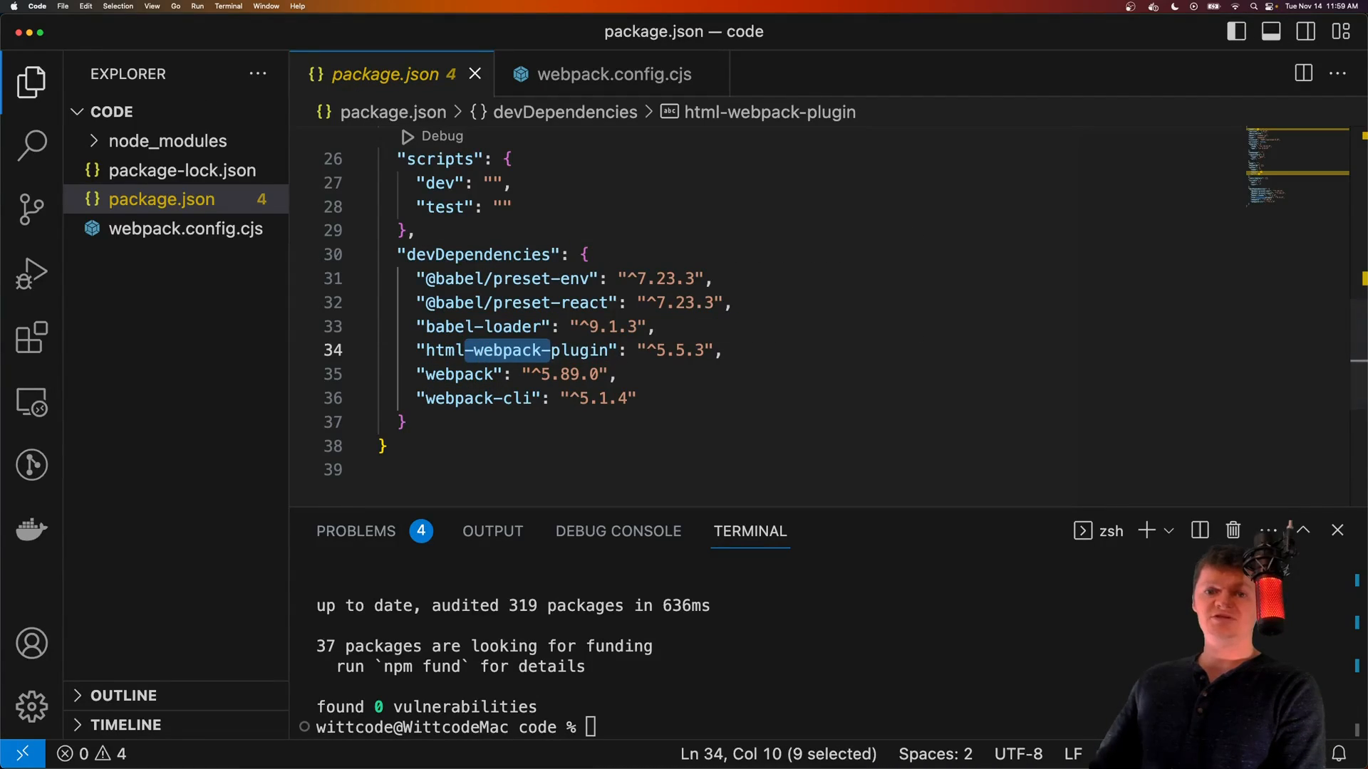
double_click(459, 374)
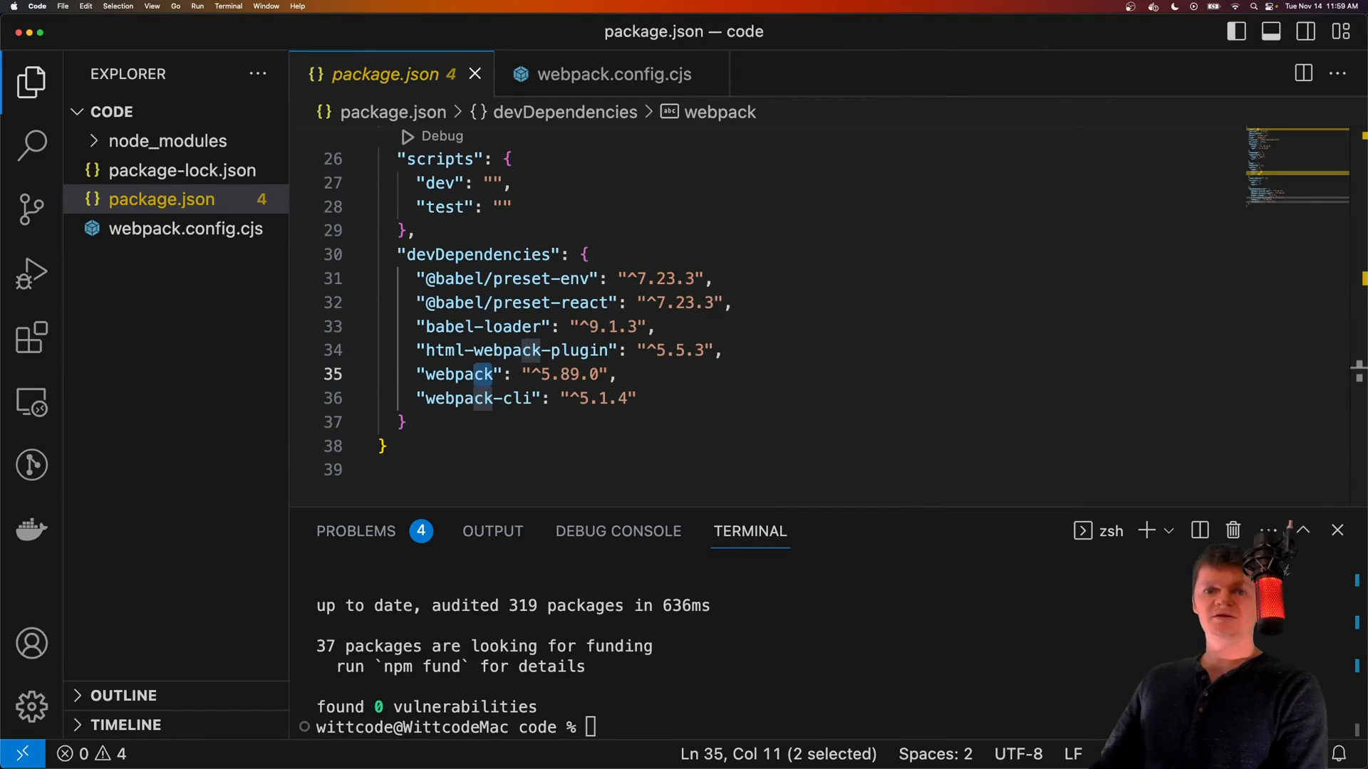
Add path, webpack and html-webpack-plugin requires, a babelLoader rule and .js/.jsx resolve extensions.
click(614, 74)
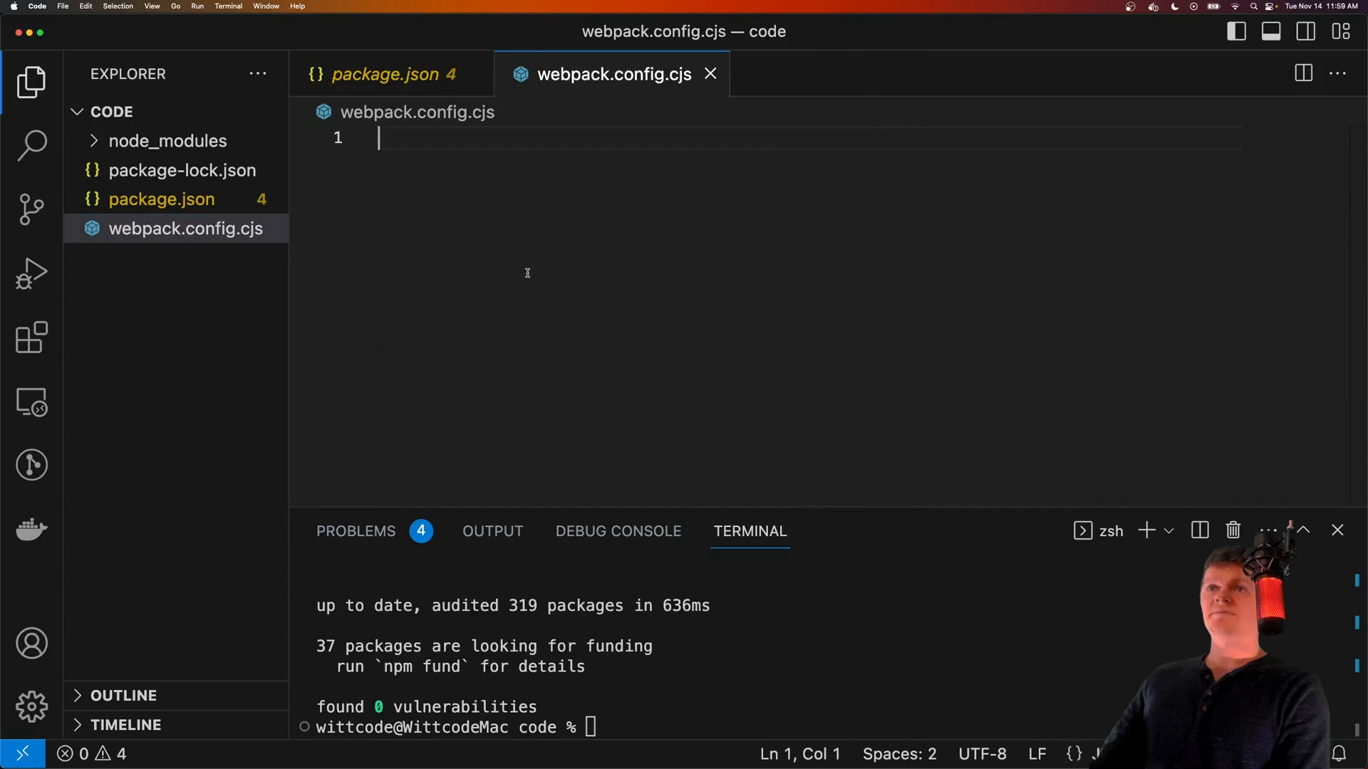
text(module.e)
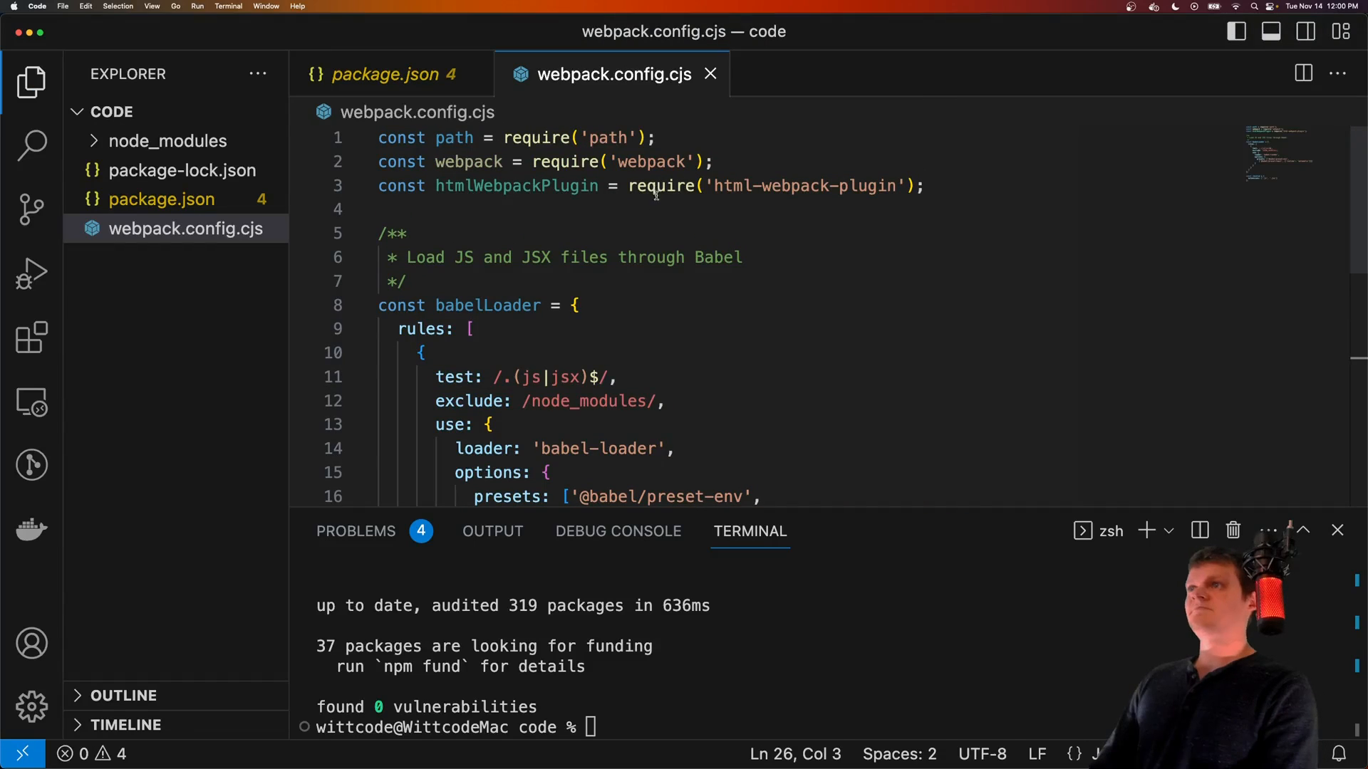
scroll(down, 3)
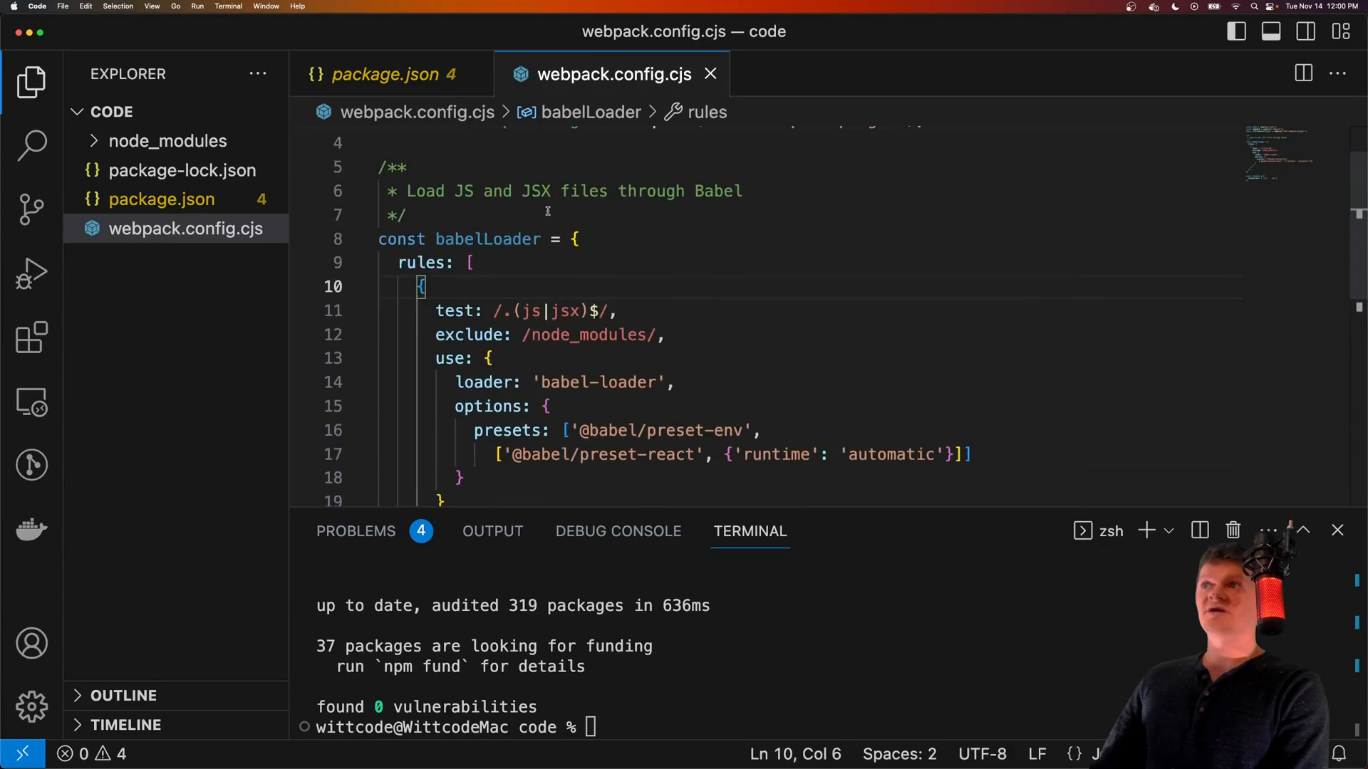
double_click(488, 240)
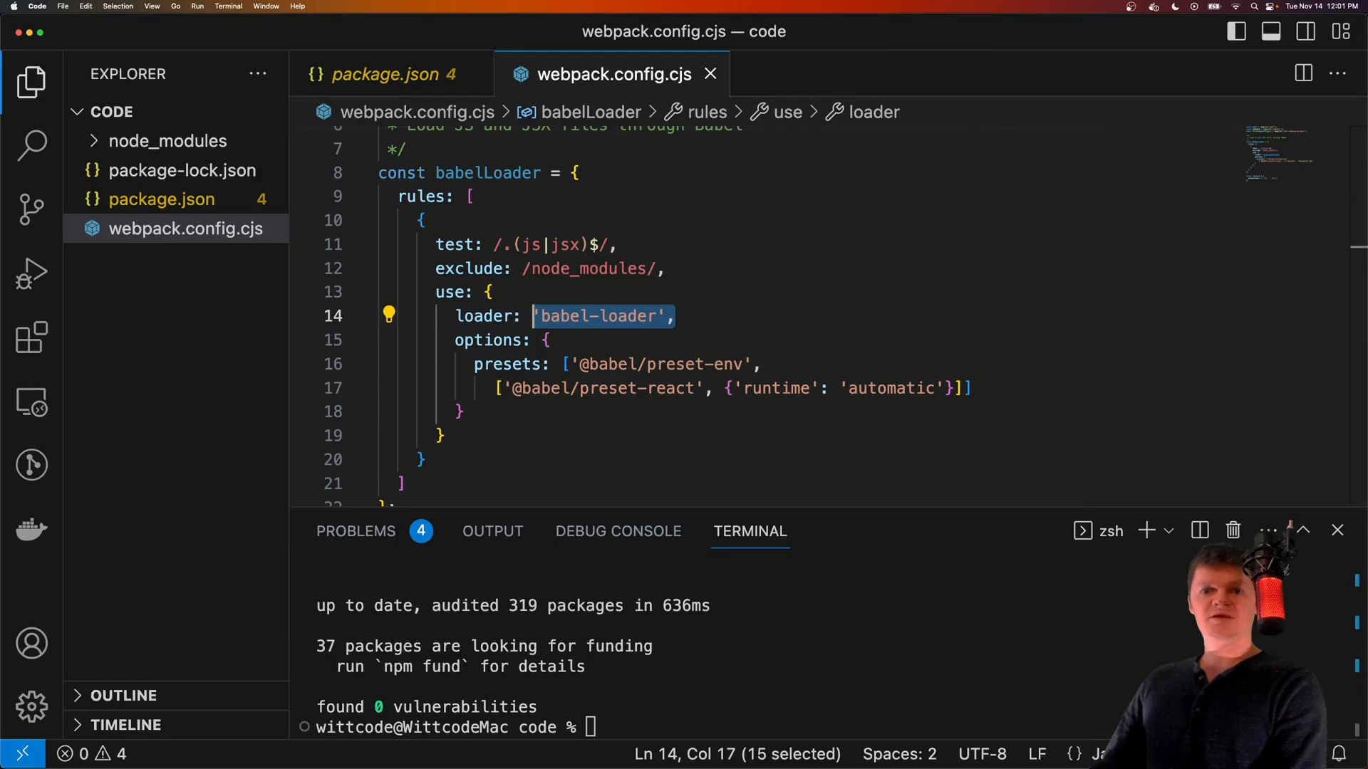
scroll(down, 3)
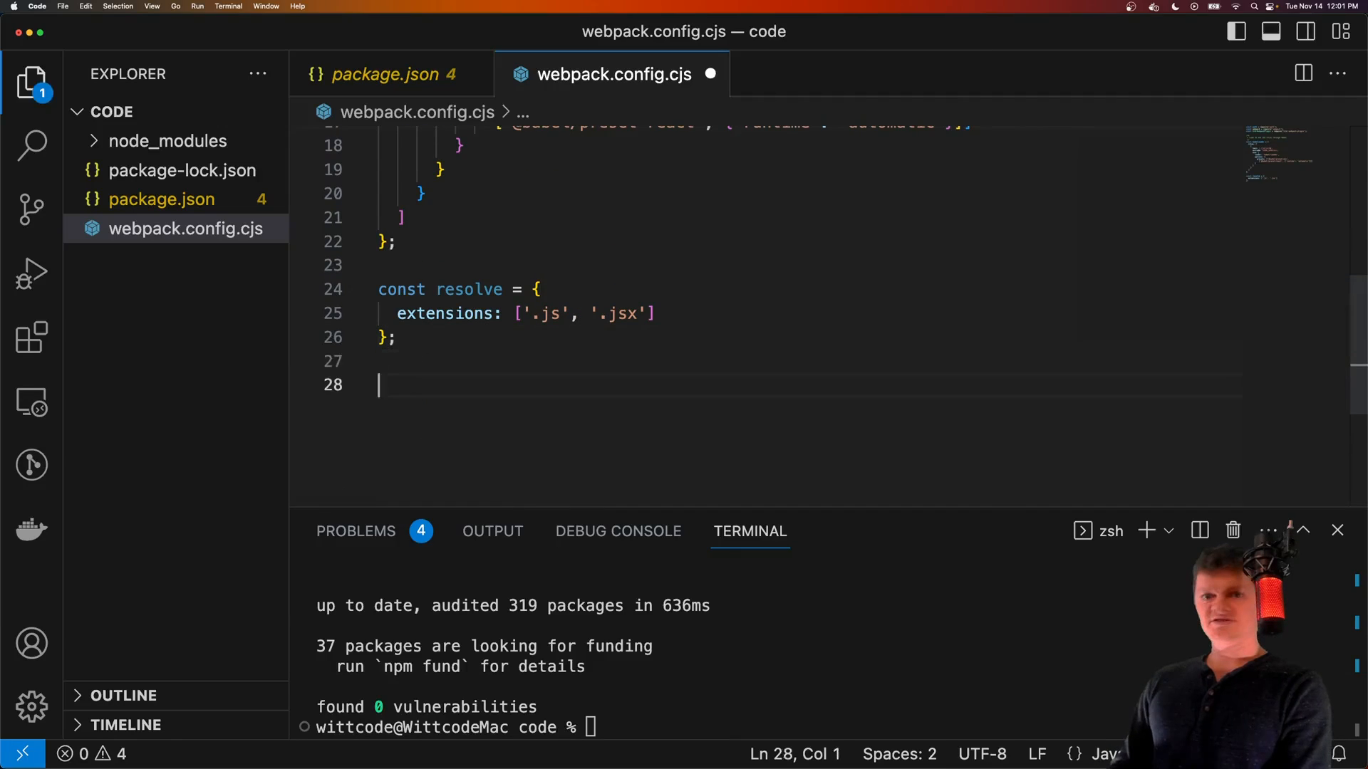
Add serverConfig targeting node: server.jsx entry, dist/server.cjs output, babelLoader, PORT 3001, then fold it.
text(const serverConfig = {)
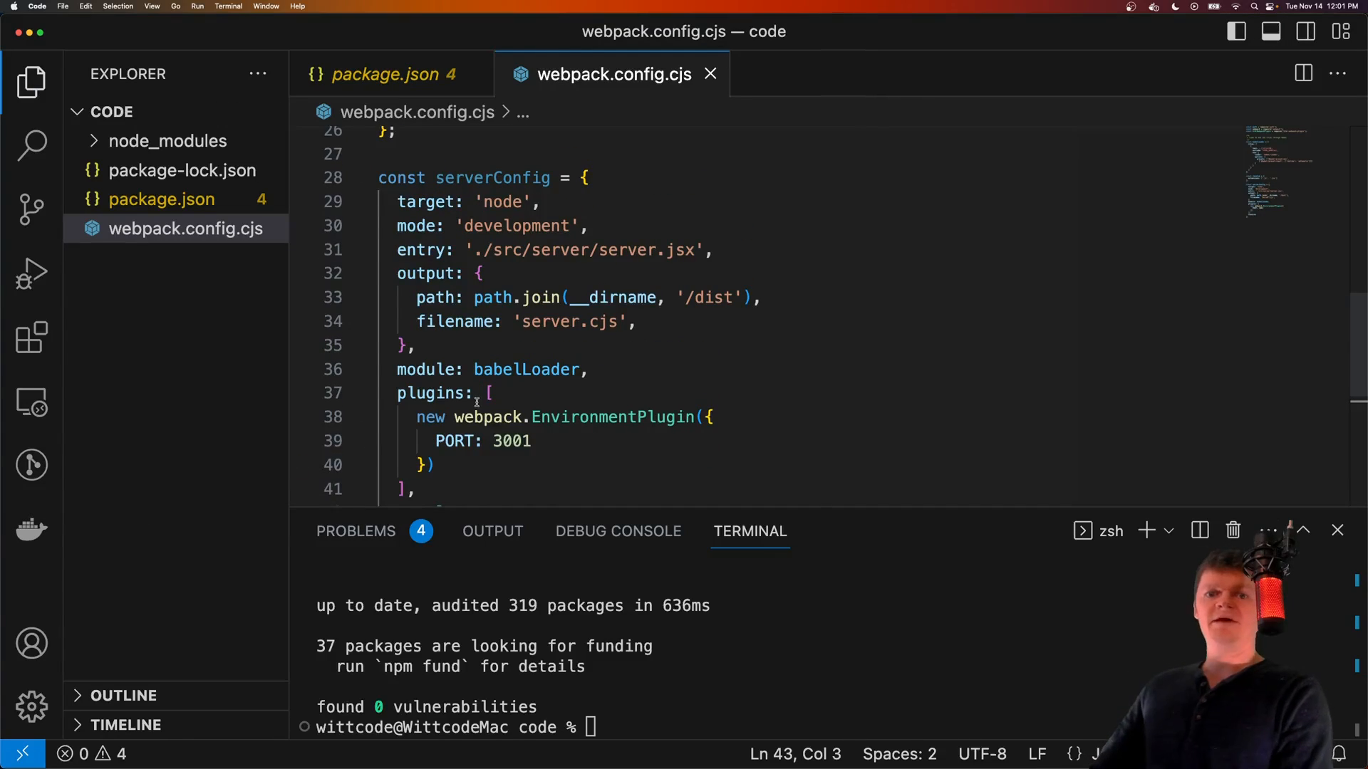
double_click(501, 201)
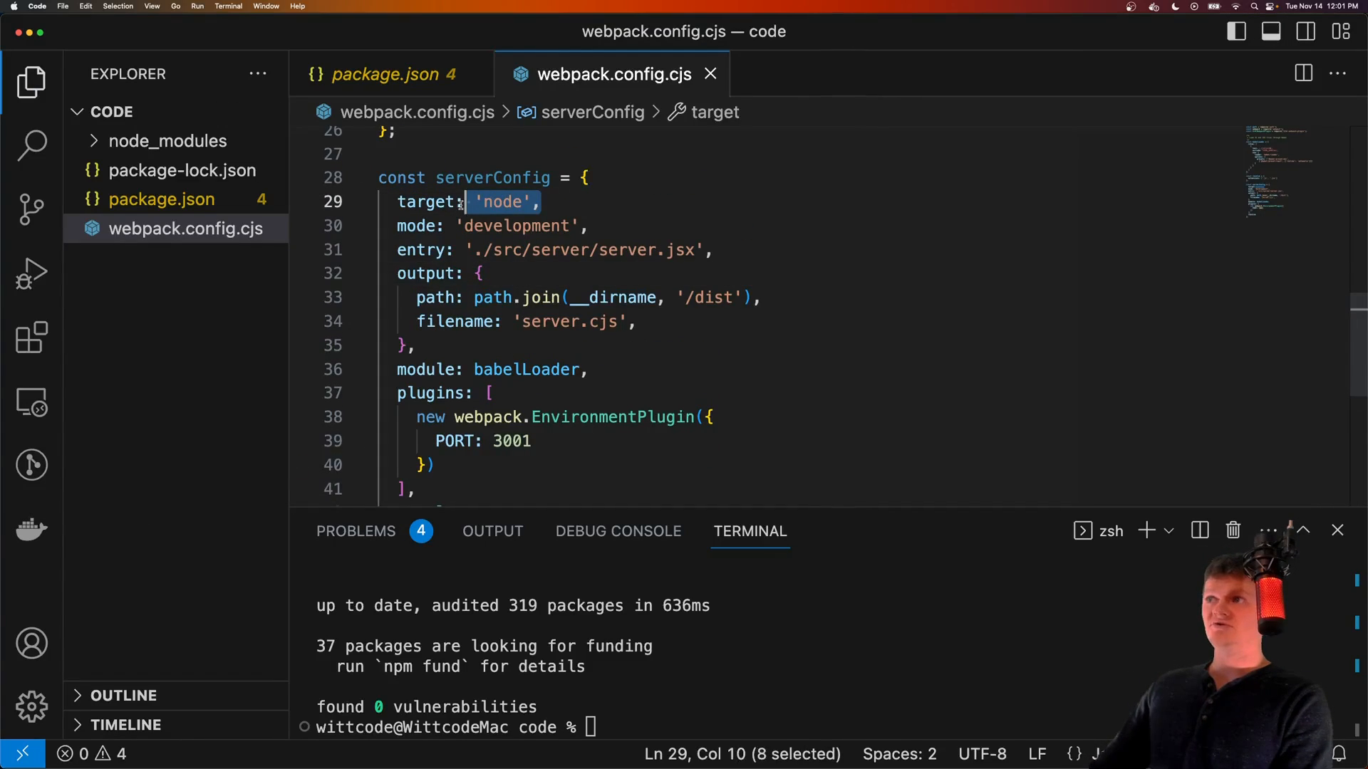
scroll(down, 3)
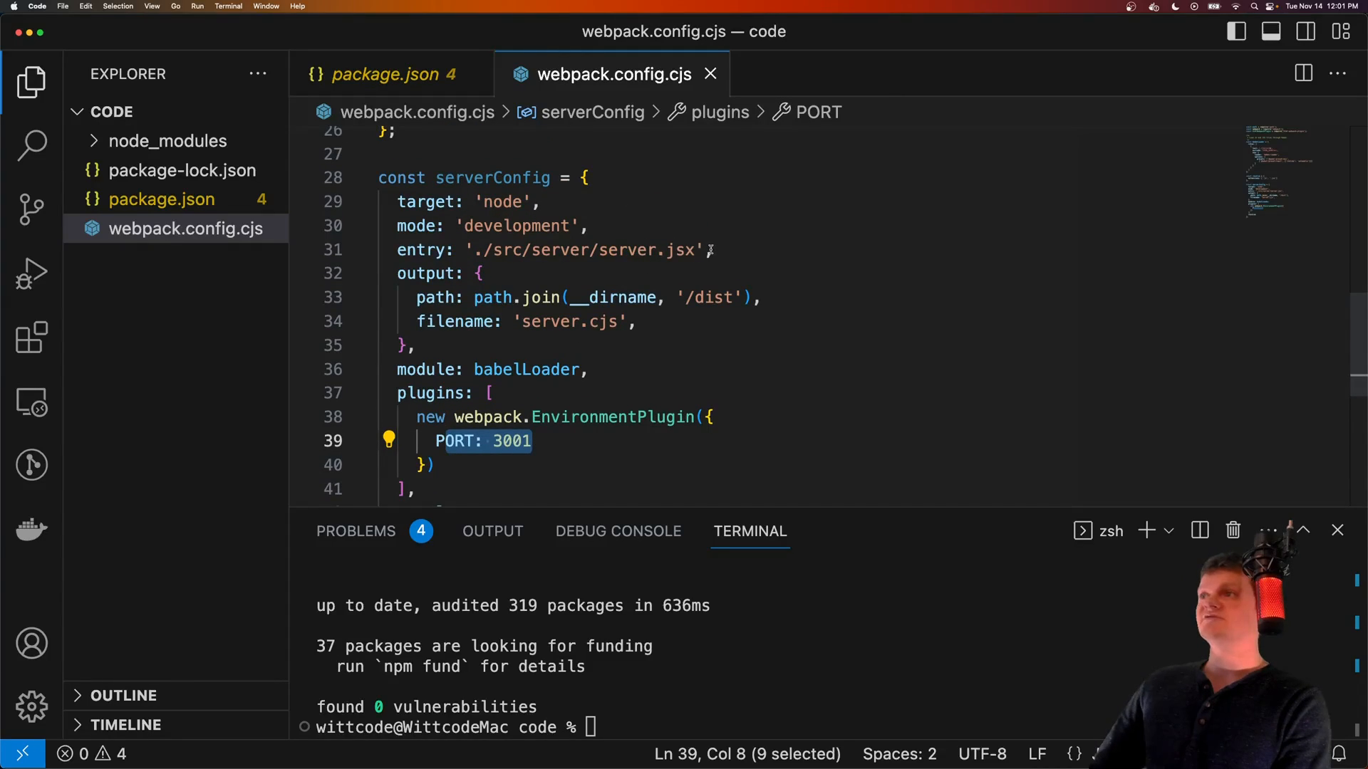
double_click(629, 250)
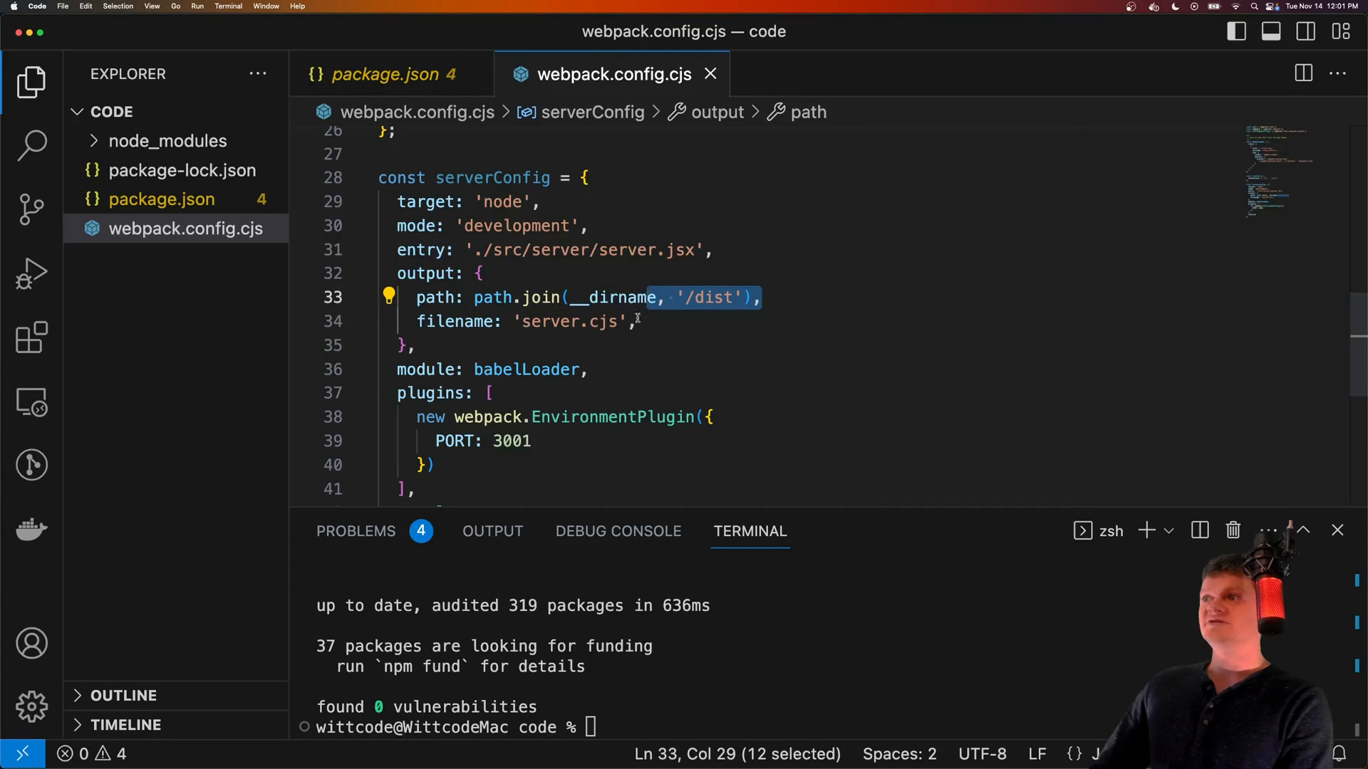
double_click(572, 322)
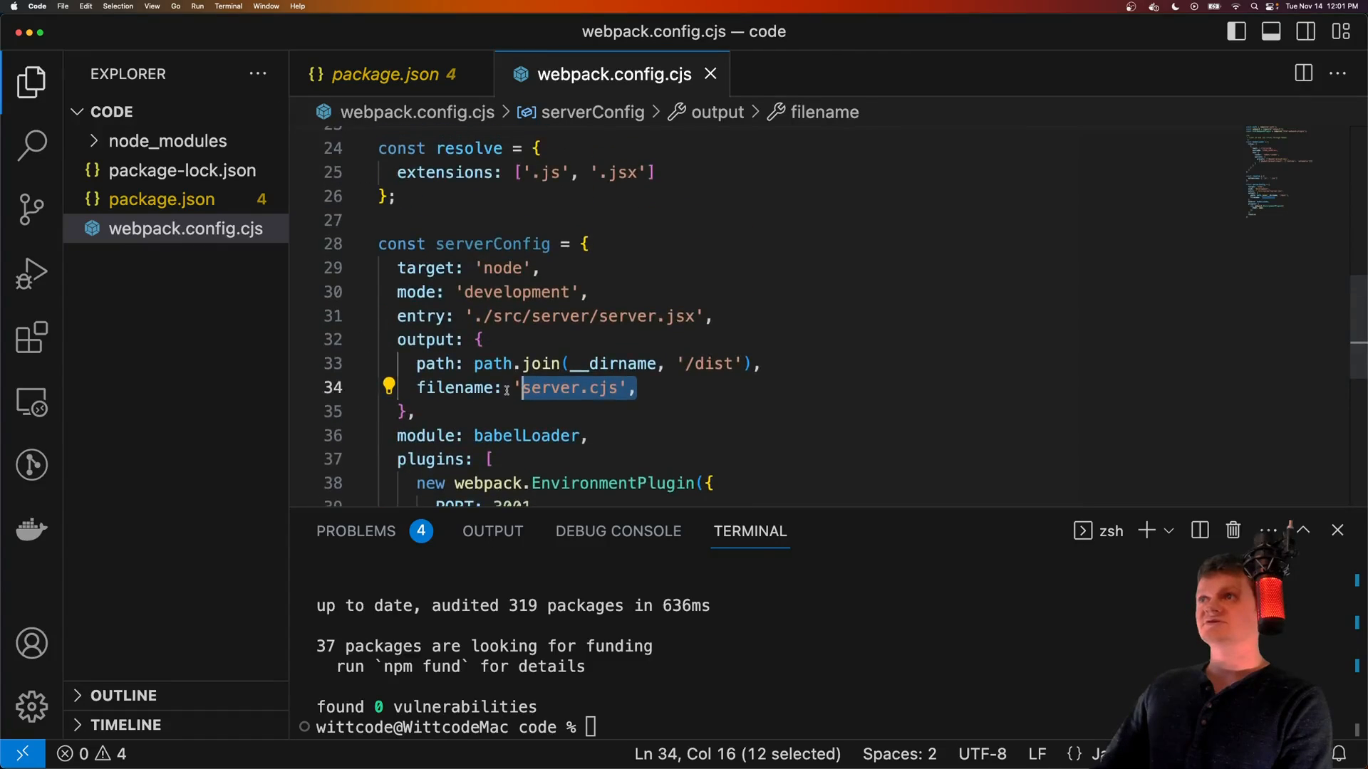
click(362, 244)
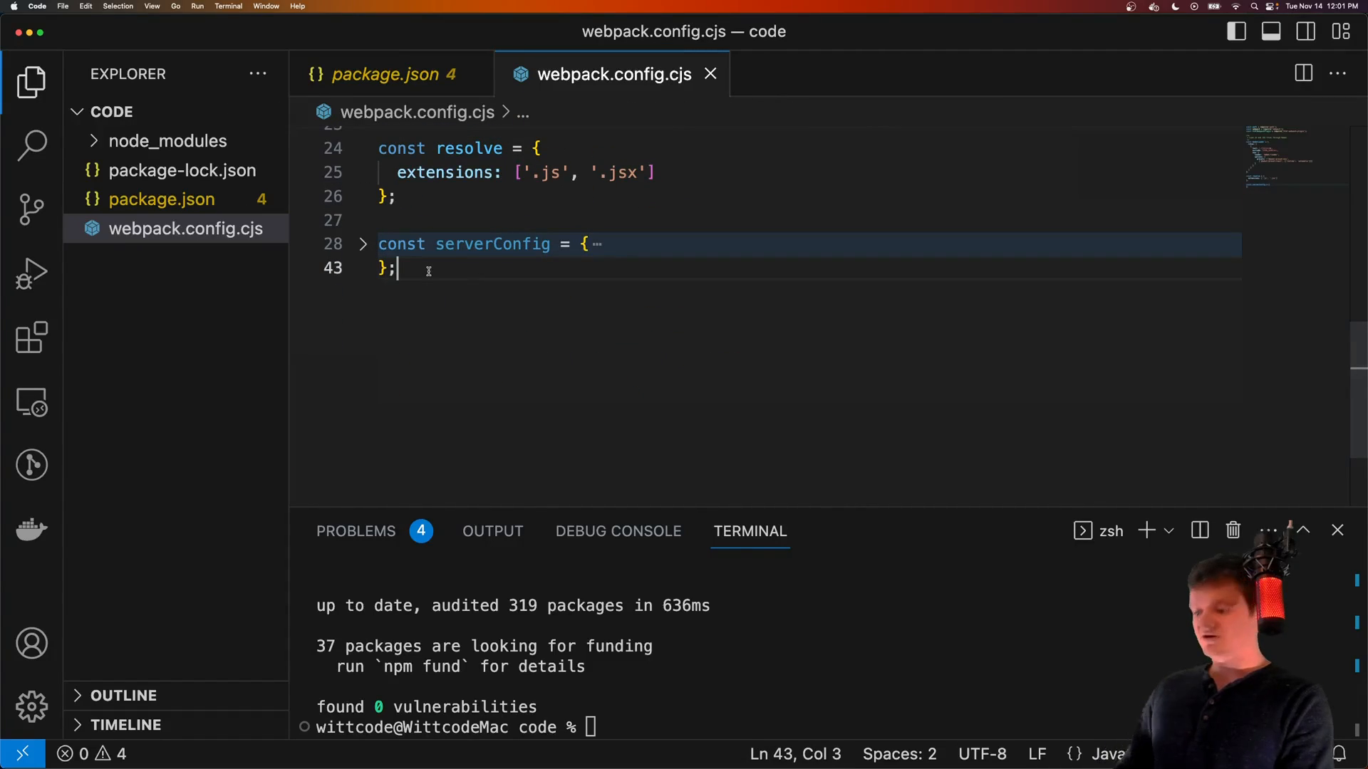
Add clientConfig targeting web: index.jsx to client.js, publicPath '/static', babelLoader, HtmlWebpackPlugin template.
text(const cli)
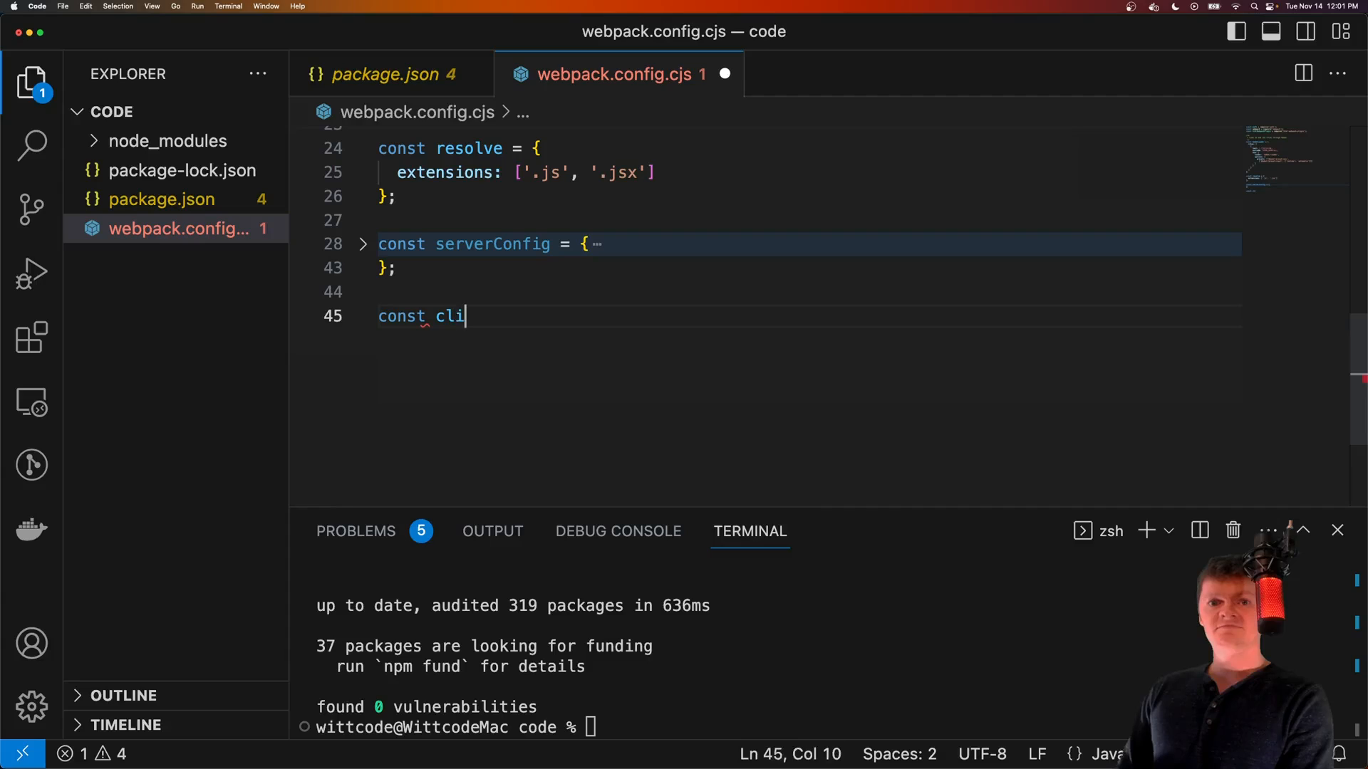
text(entConfig -=)
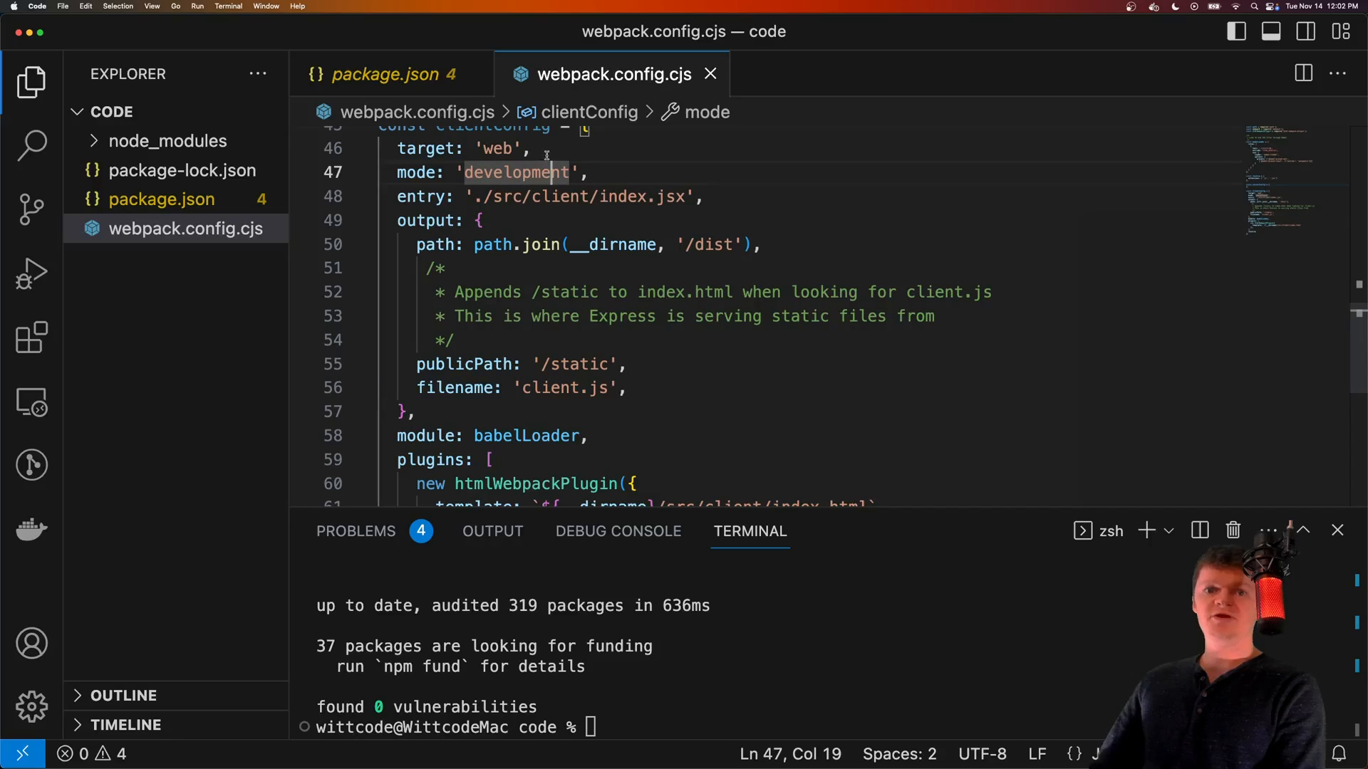
double_click(496, 148)
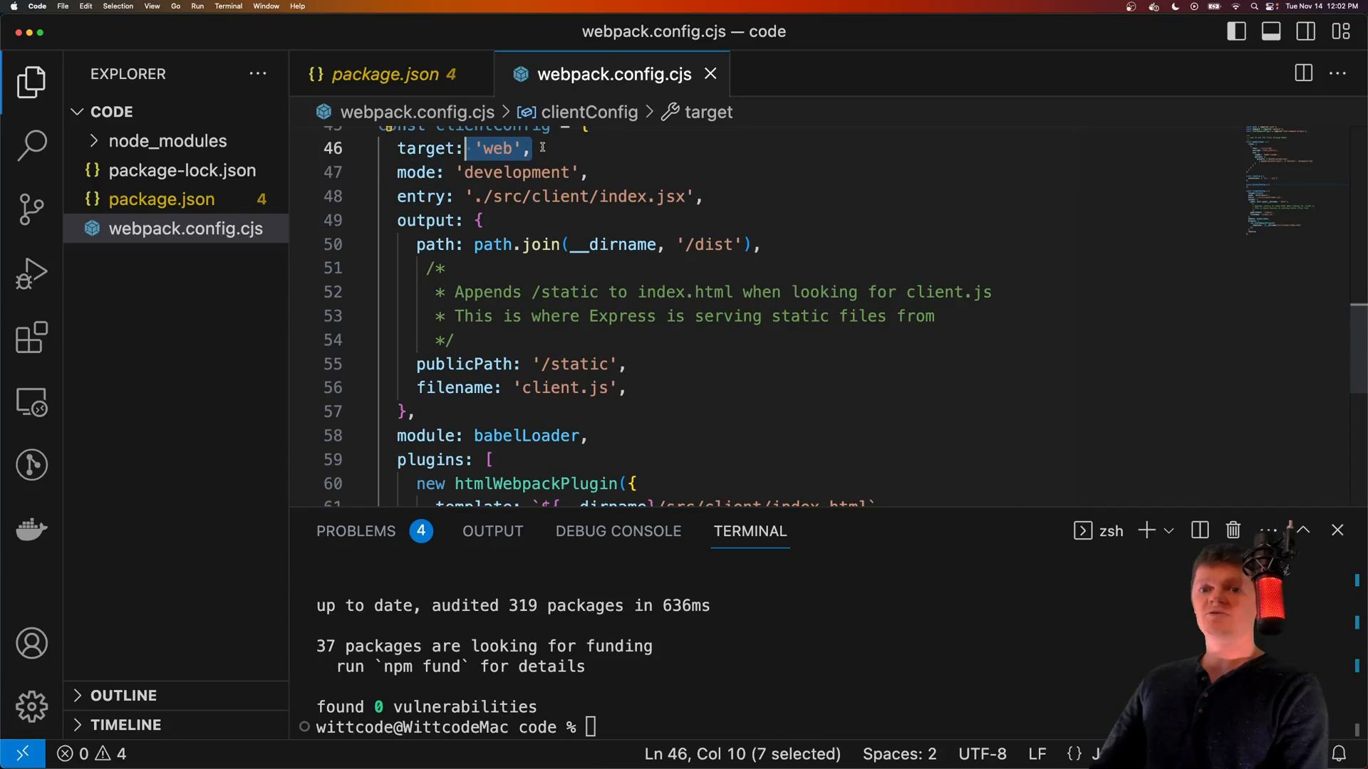
scroll(down, 3)
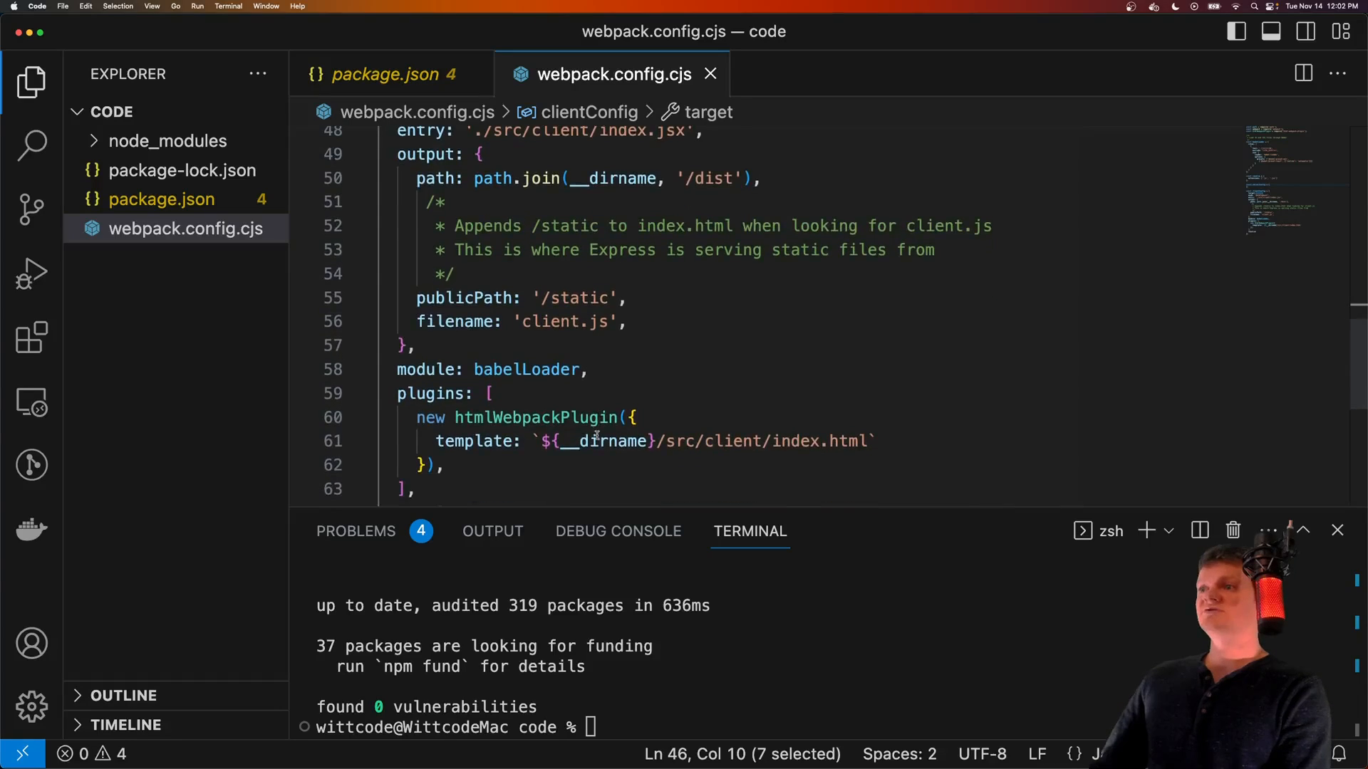
mouse_move(602, 440)
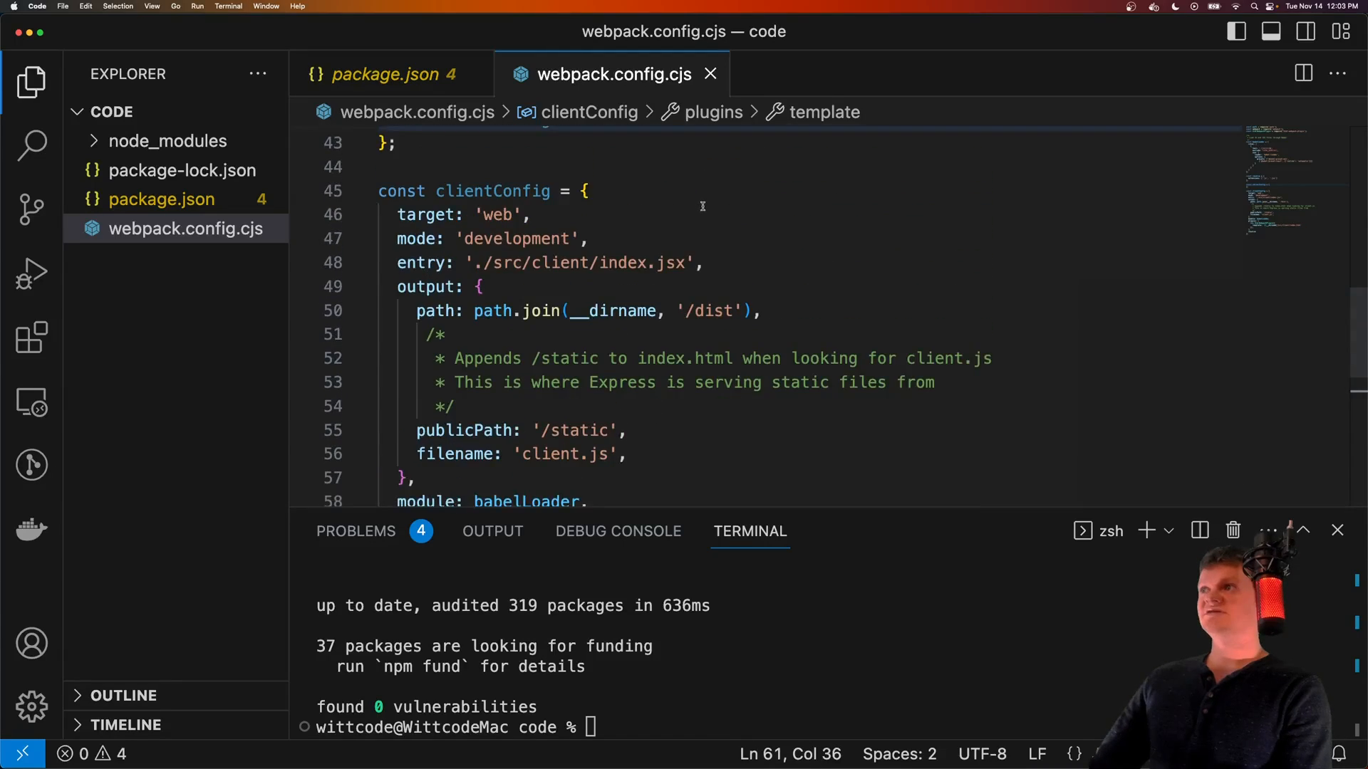
drag(576, 262, 702, 263)
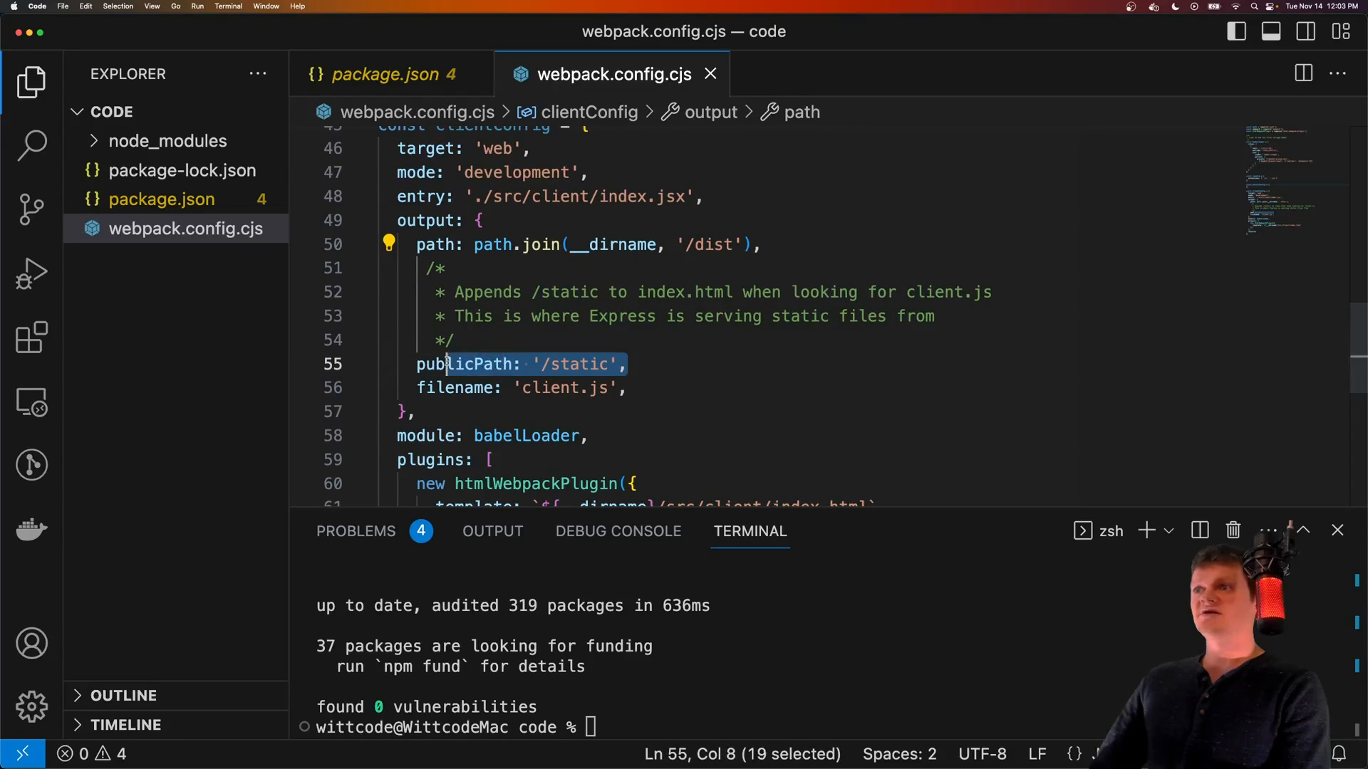
mouse_move(471, 364)
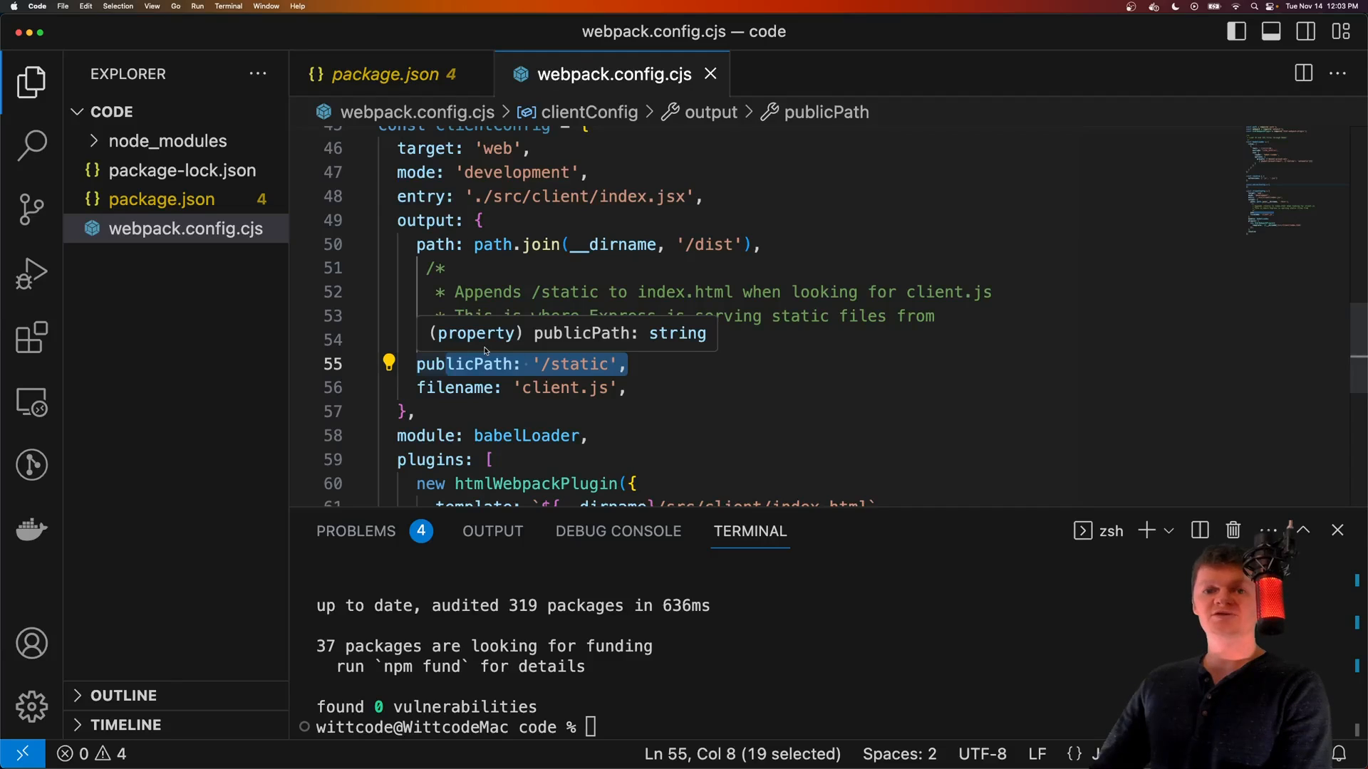
click(639, 292)
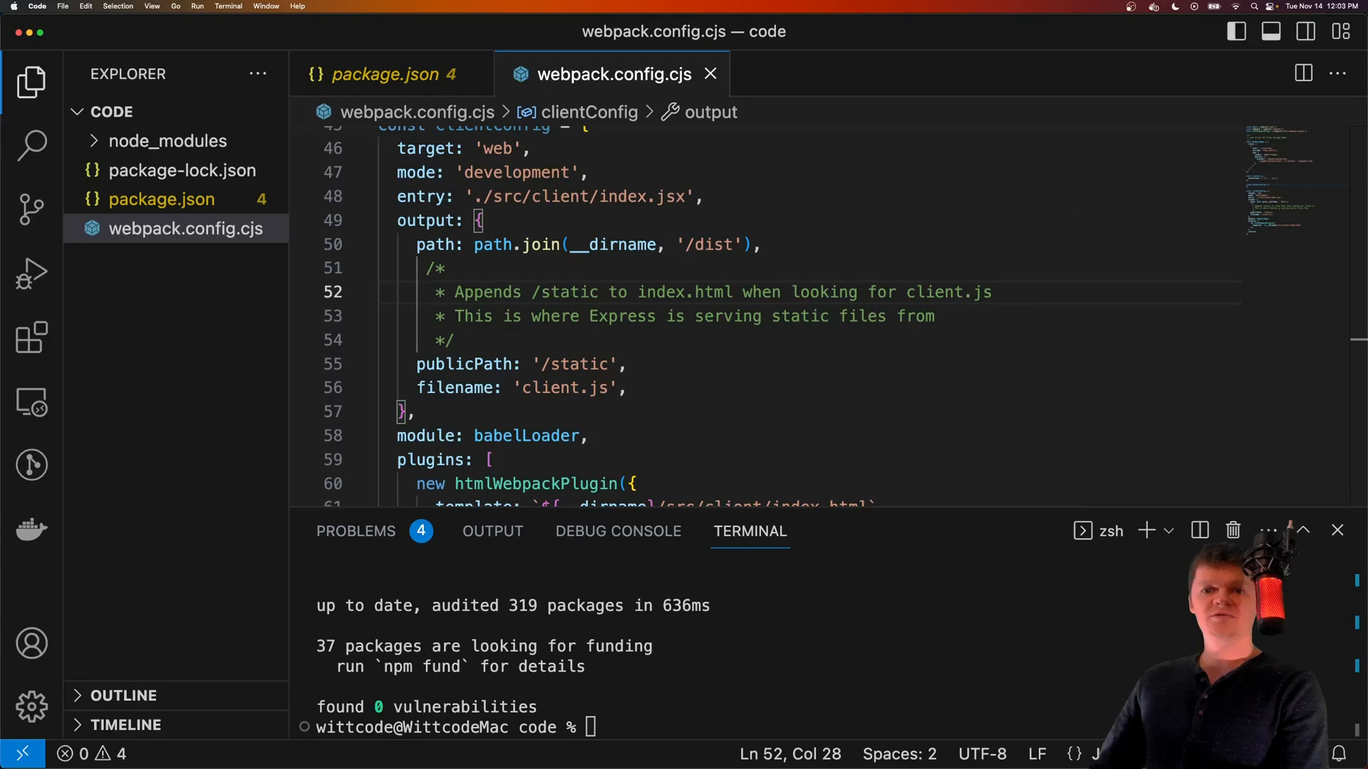
scroll(down, 3)
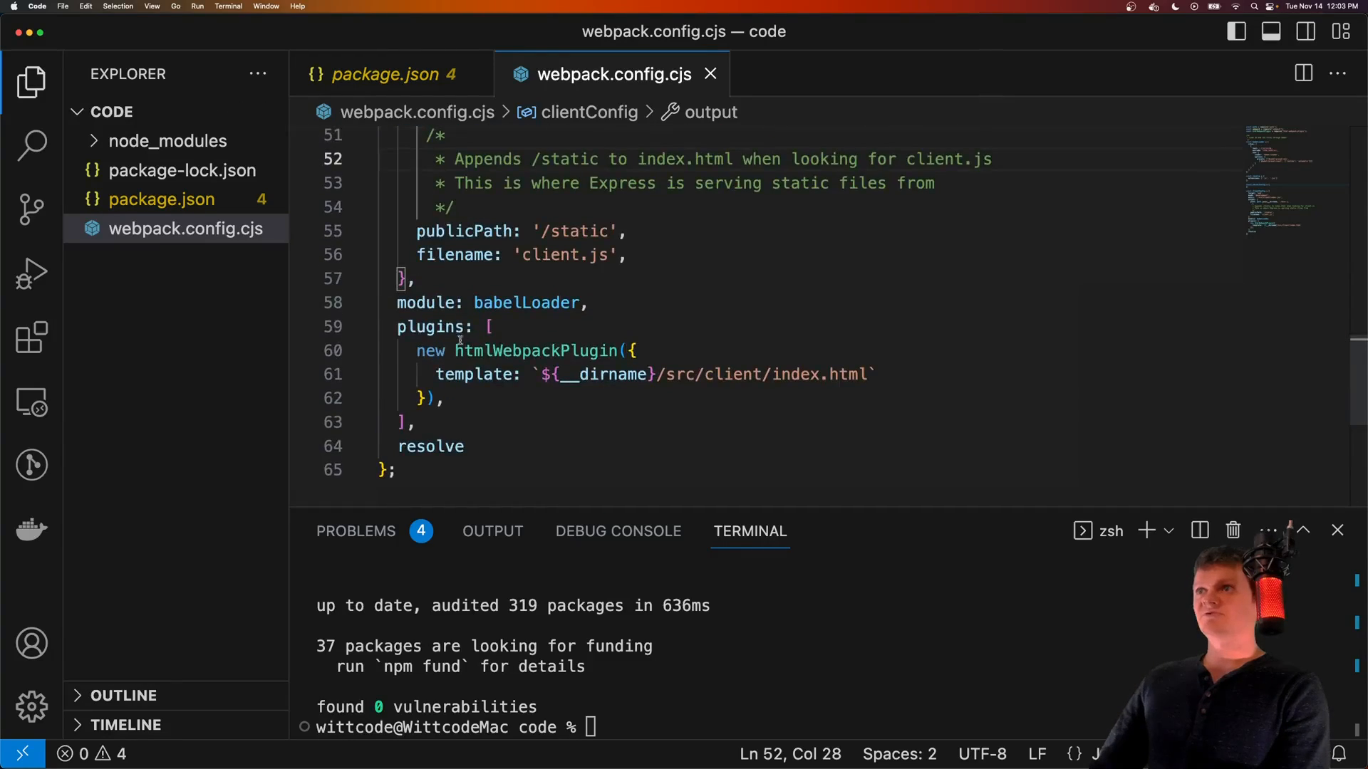
Set module.exports to [serverConfig, clientConfig] and save the file.
text(mo)
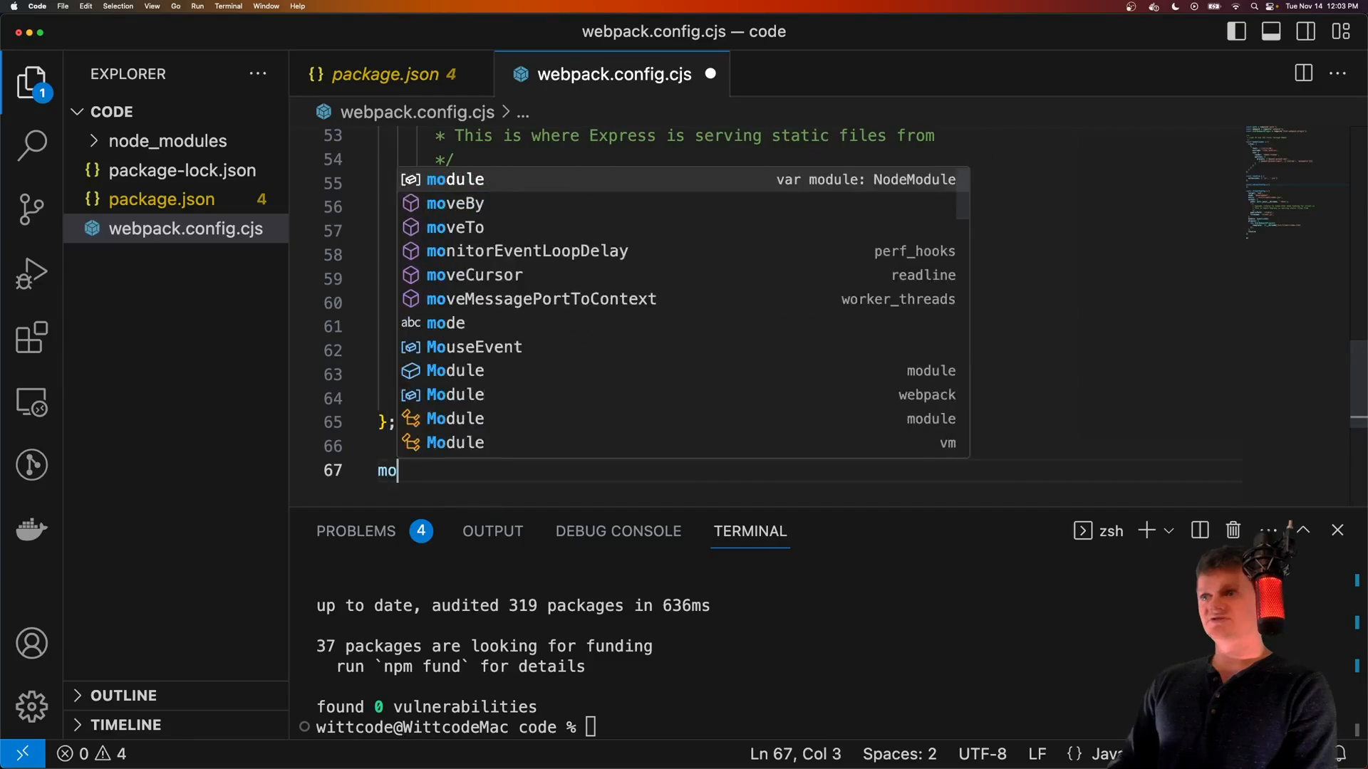
text(dule.exports)
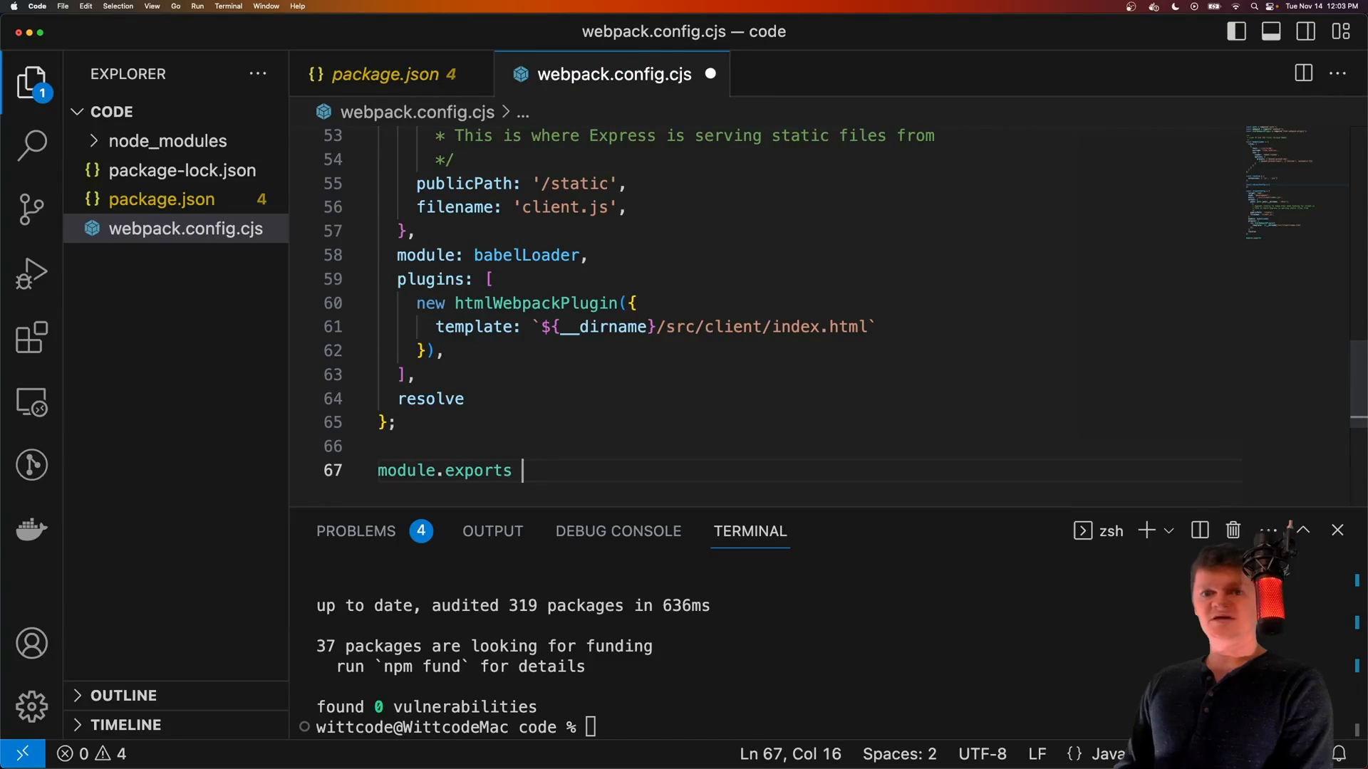
text(= [serverConfig, ])
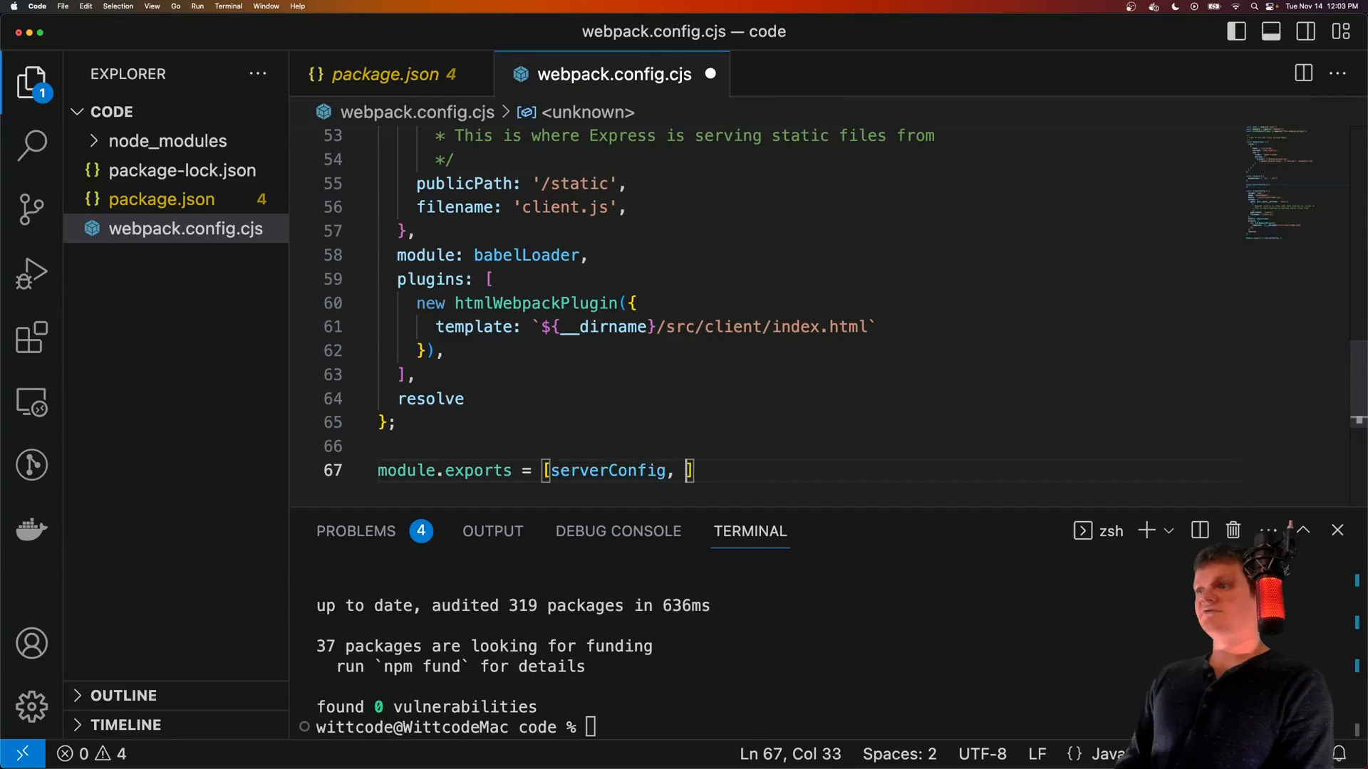
text(clientConfig)
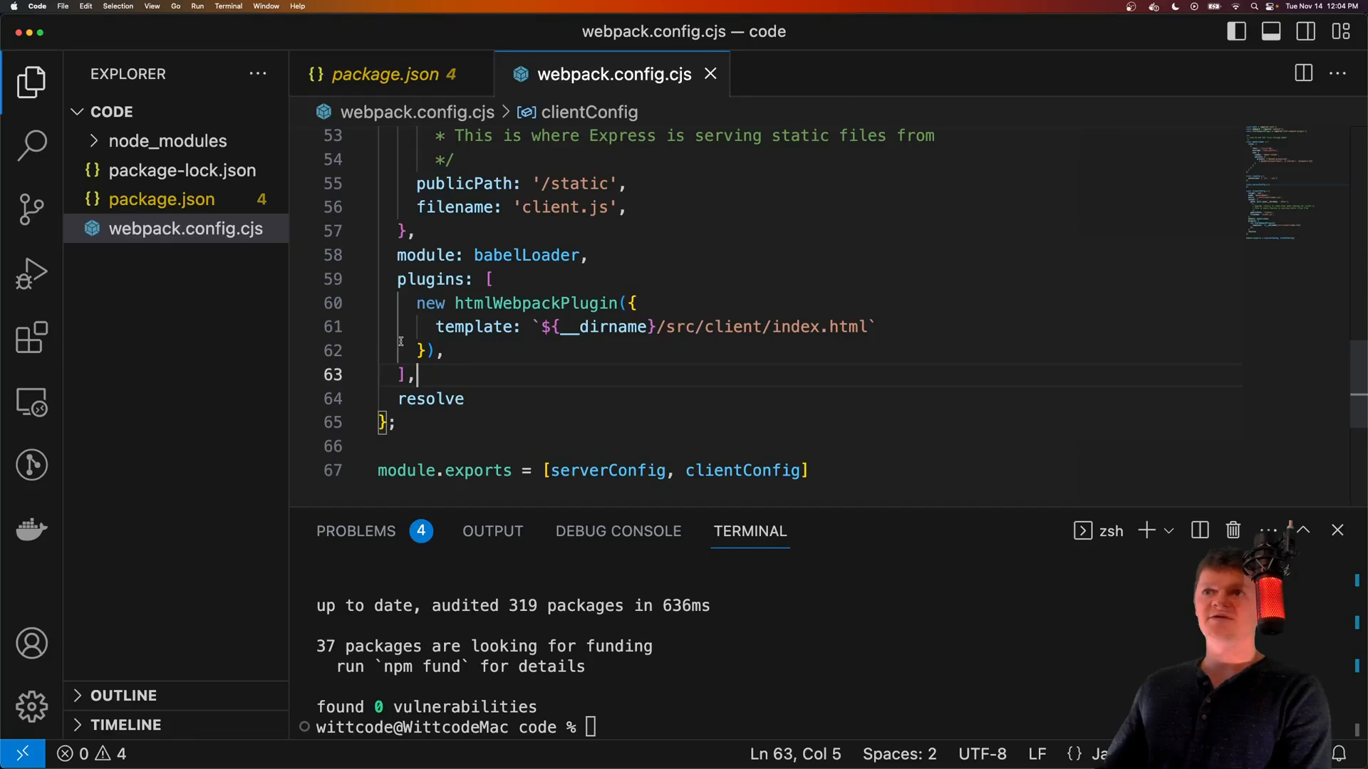
Review package.json's new clean, build and start scripts, highlighting the node server start command.
click(384, 74)
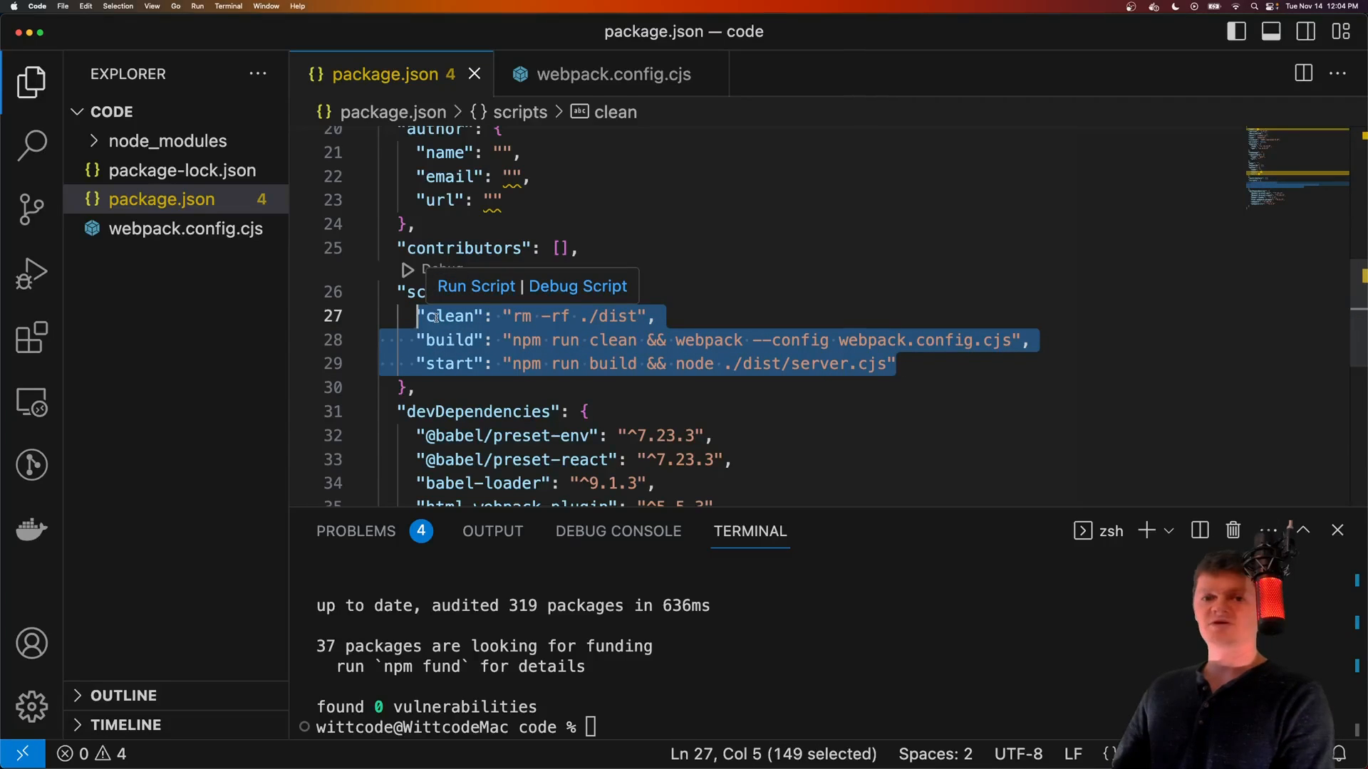
click(614, 340)
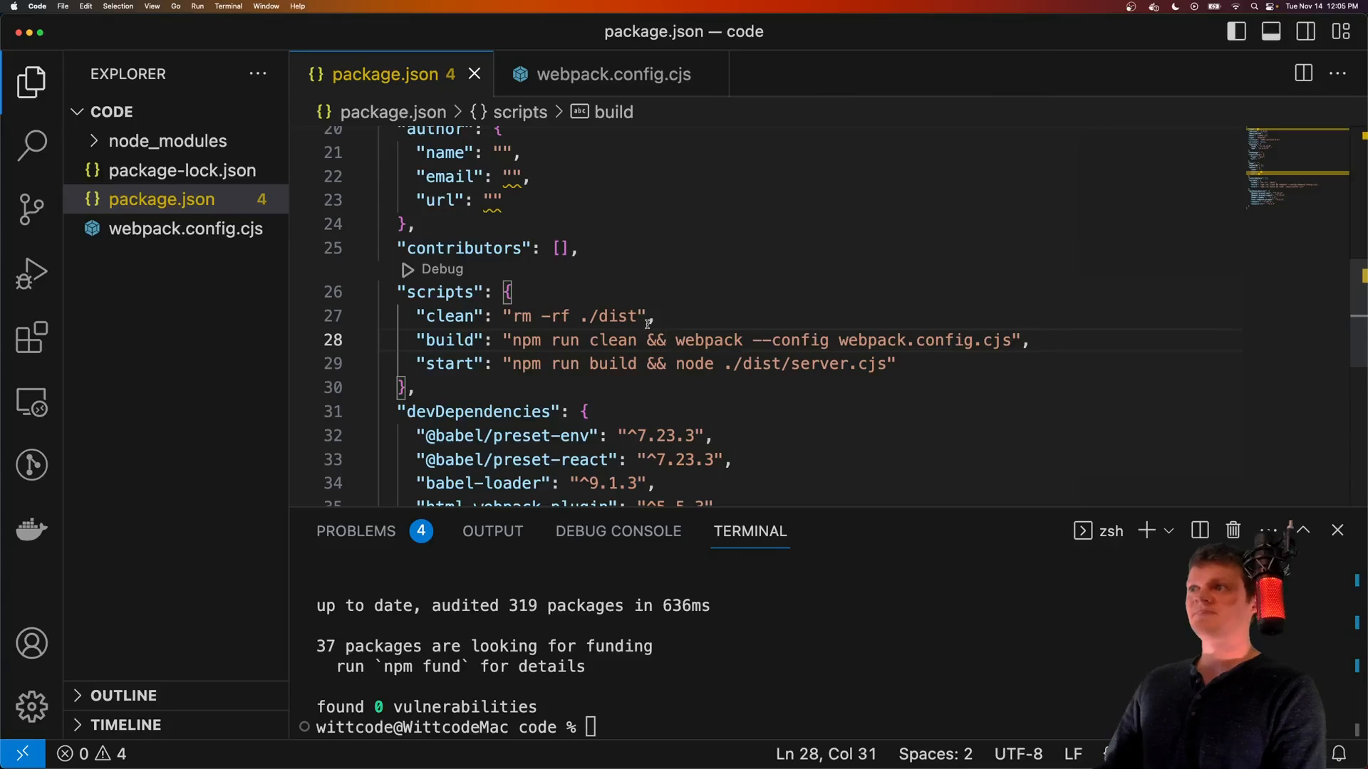
drag(510, 315, 897, 364)
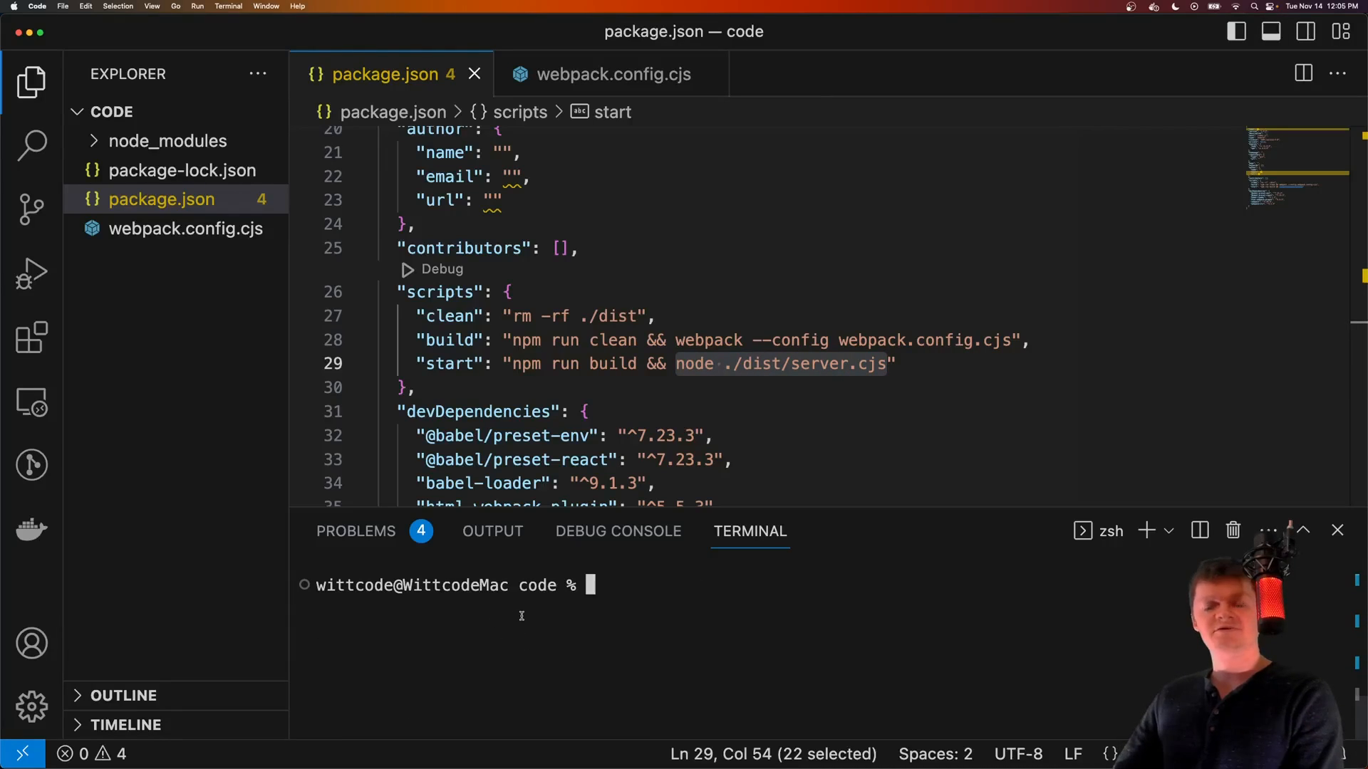
Install react, react-dom and react-router-dom with npm i.
text(npm i react react-dom react-rou)
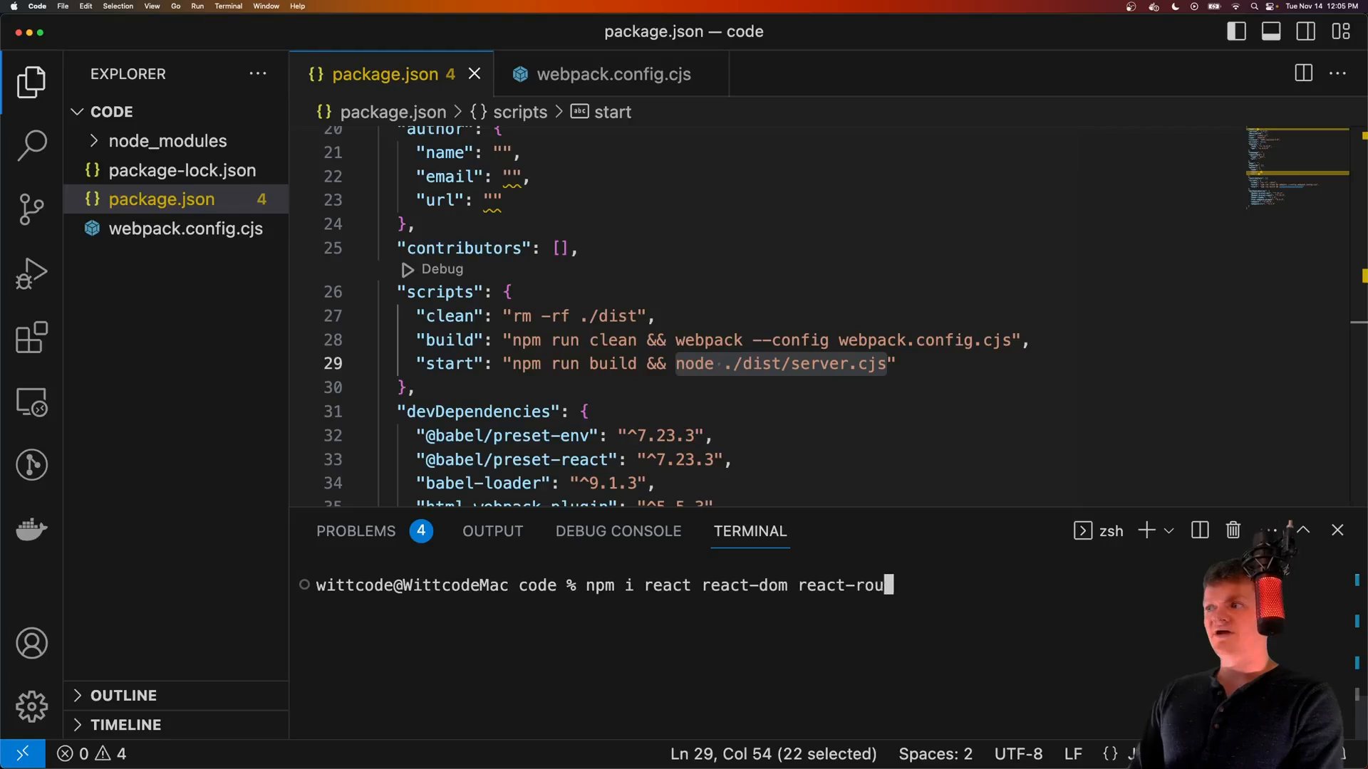
key(Enter)
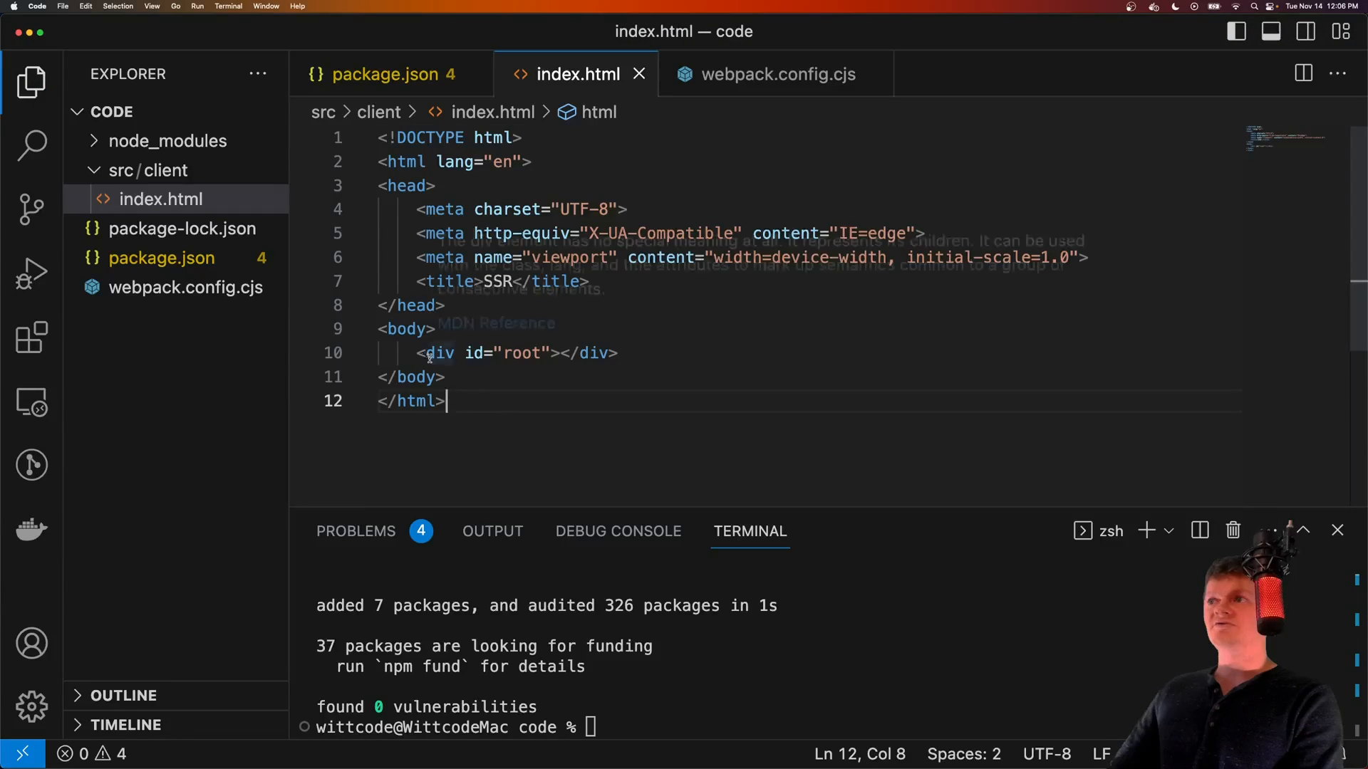
mouse_move(540, 397)
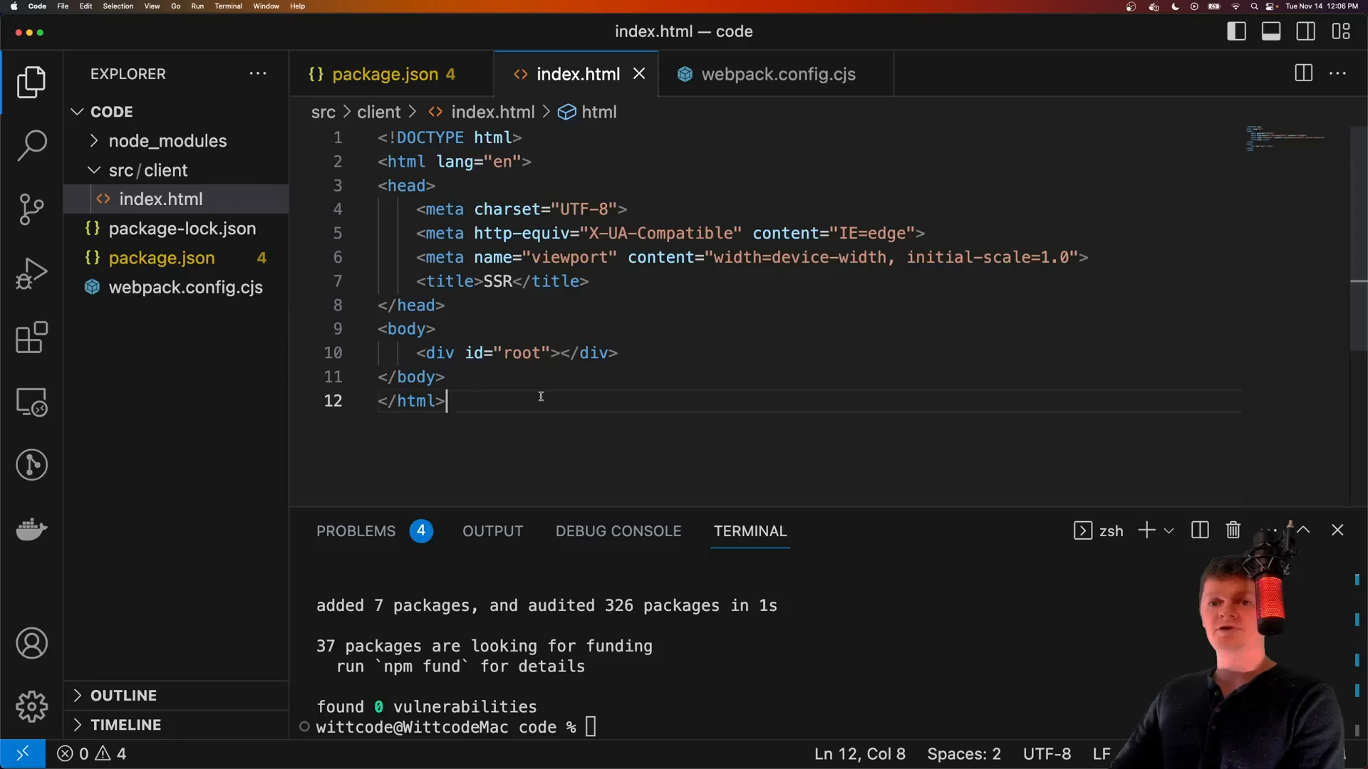
Select the <div id="root"></div> line in index.html.
triple_click(514, 353)
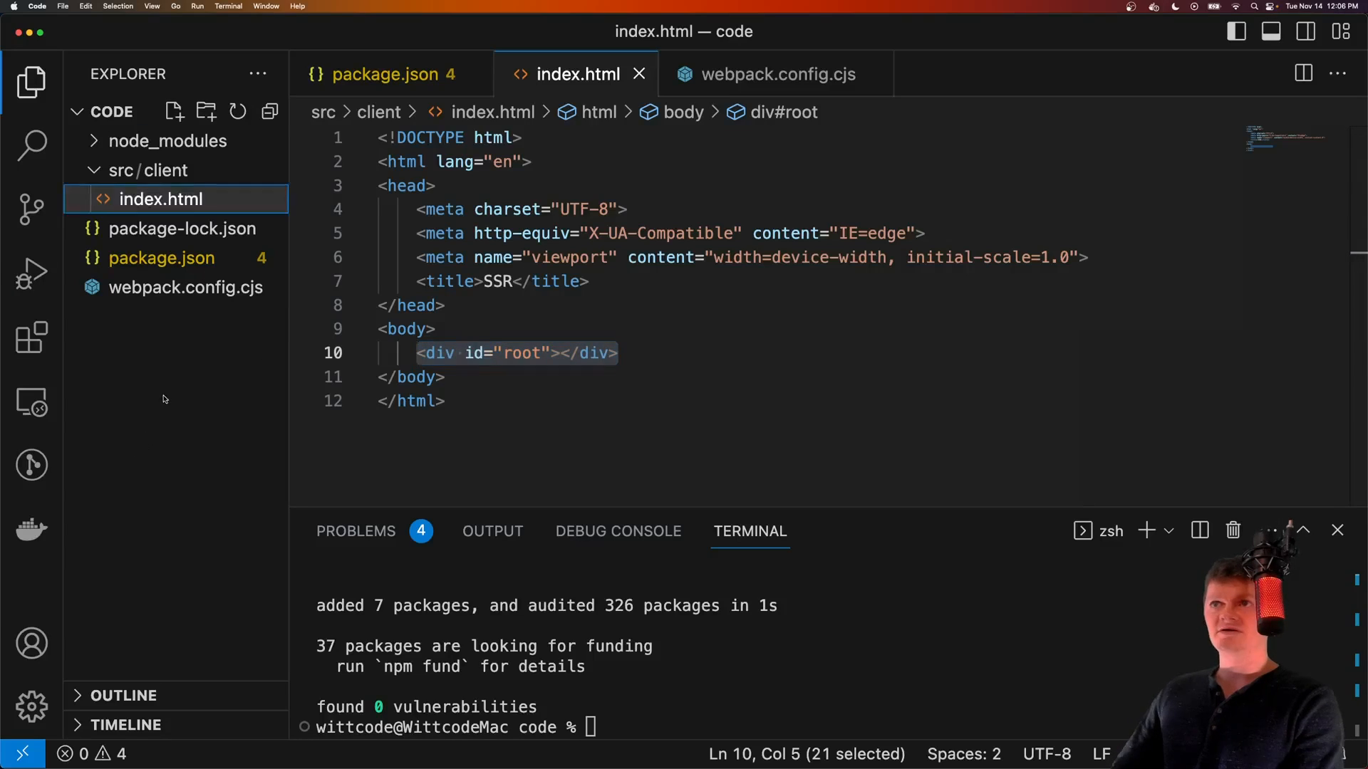
Create src/client/index.jsx and begin it with import React from 'react'.
click(174, 111)
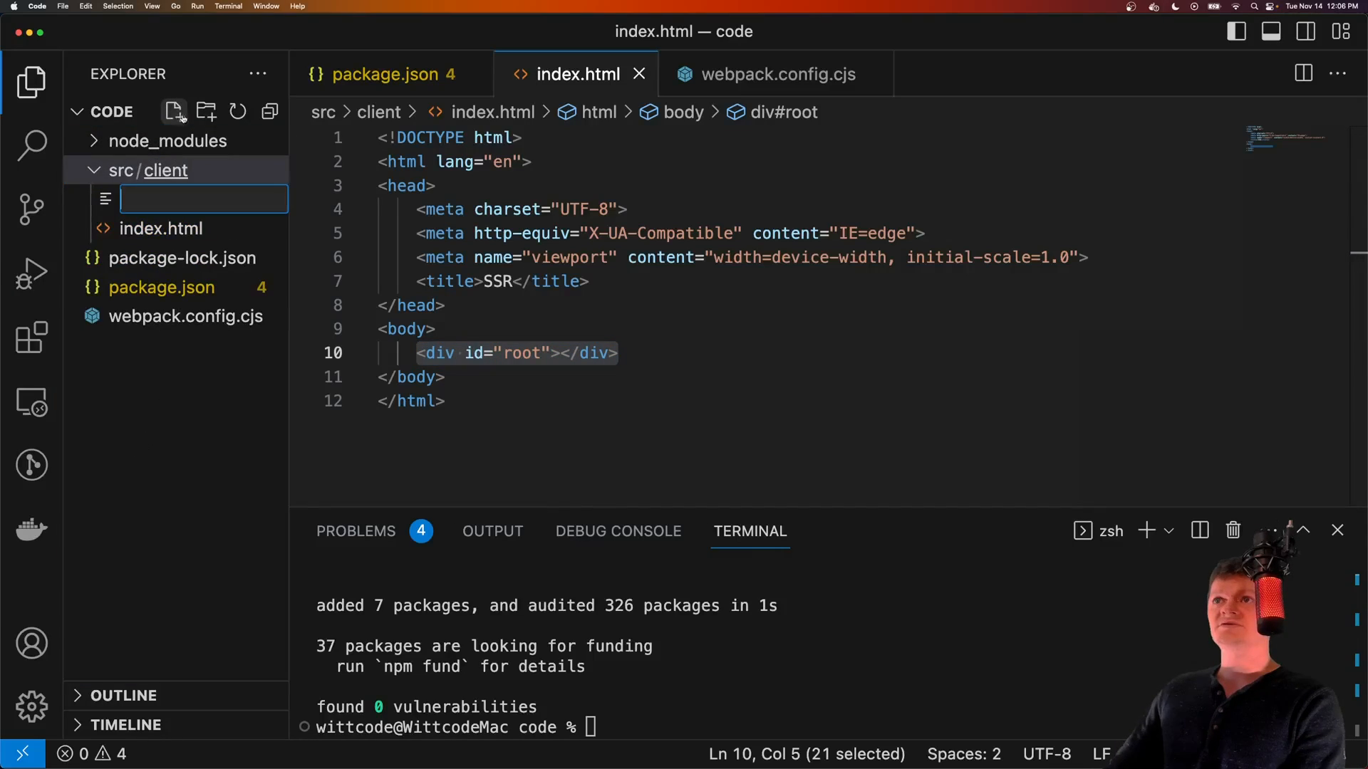
text(index.jsx)
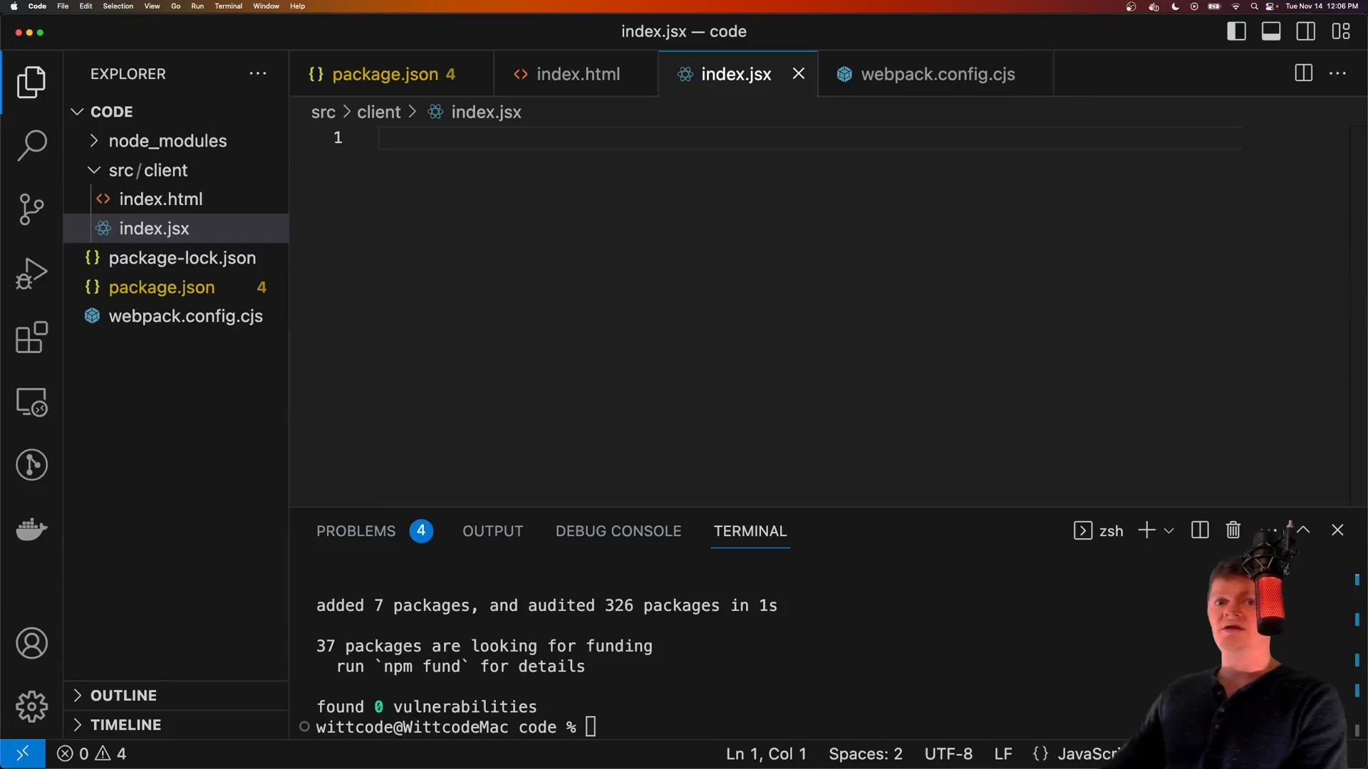
click(380, 138)
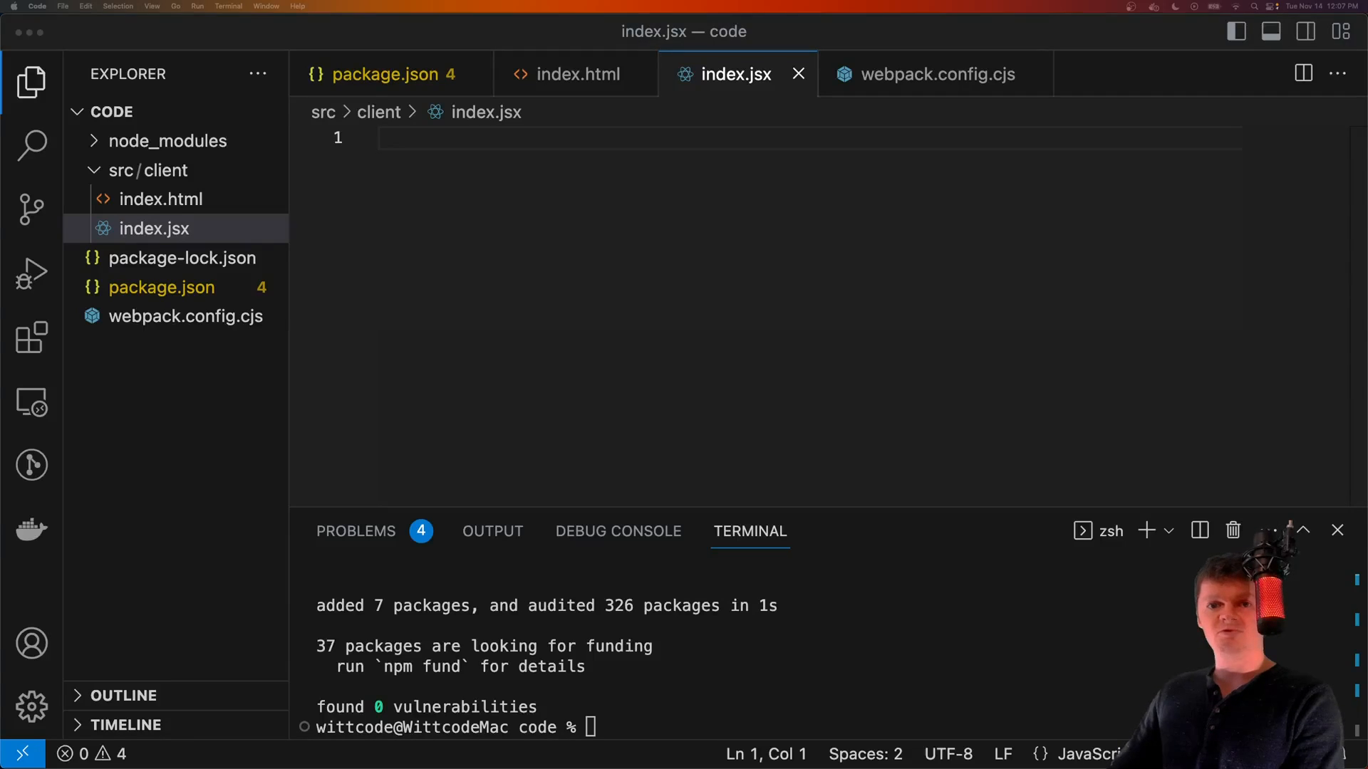
text(import React from 'react';)
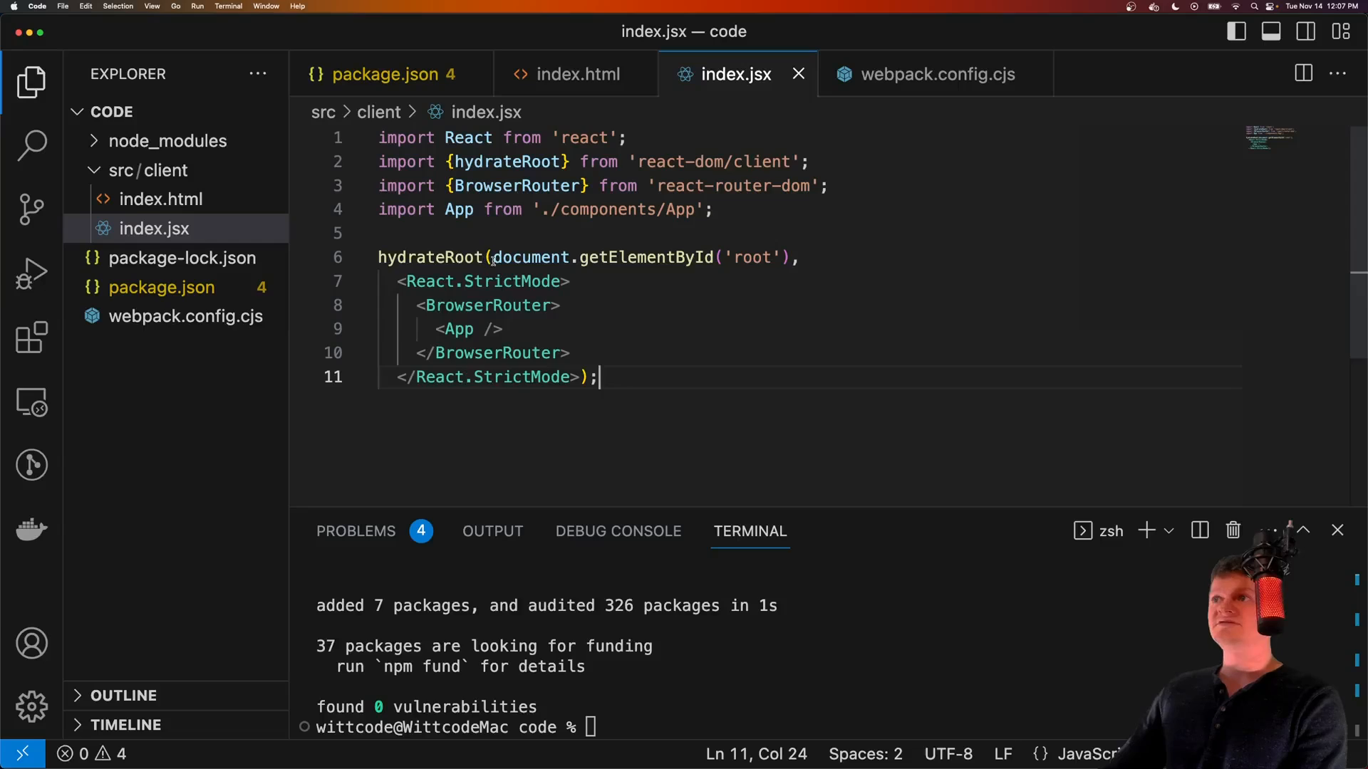
Highlight the react-dom/client import path and BrowserRouter in the hydrated tree.
double_click(466, 257)
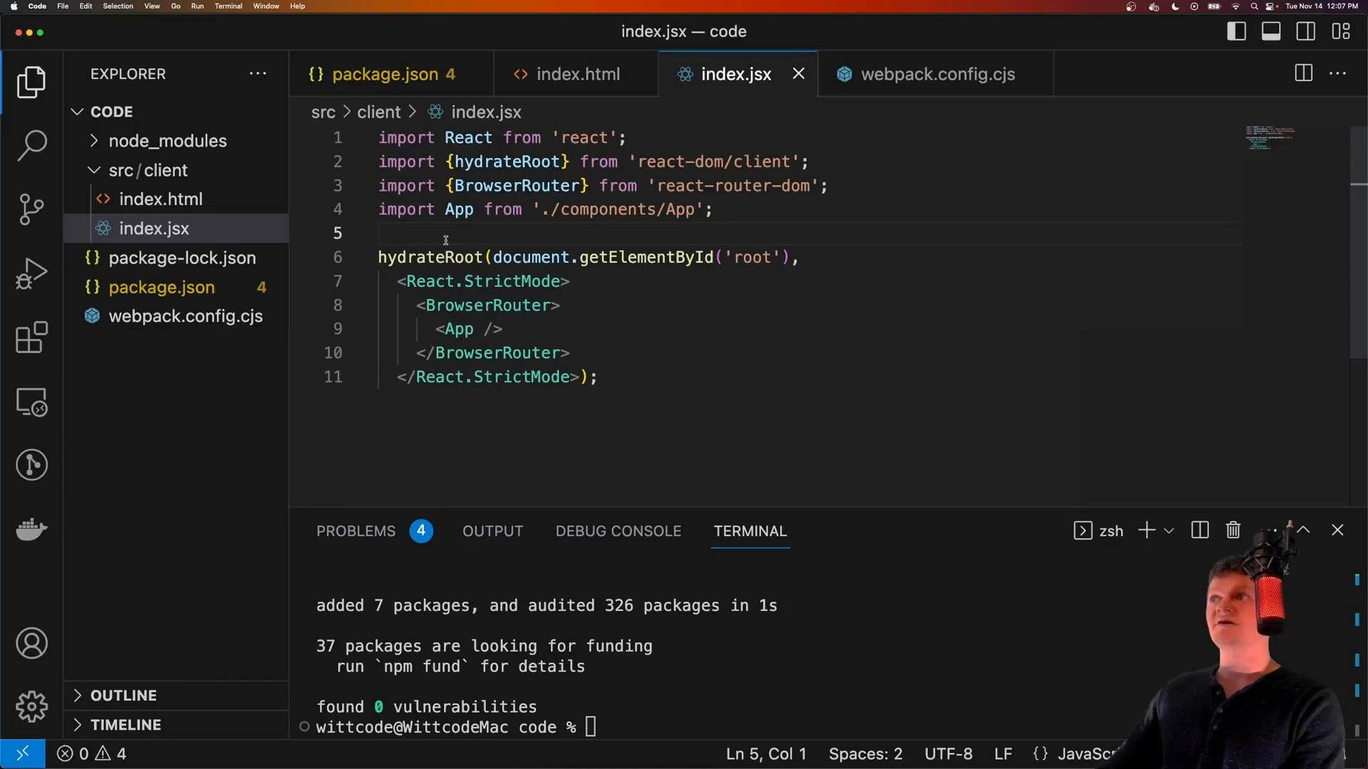
drag(664, 162, 794, 162)
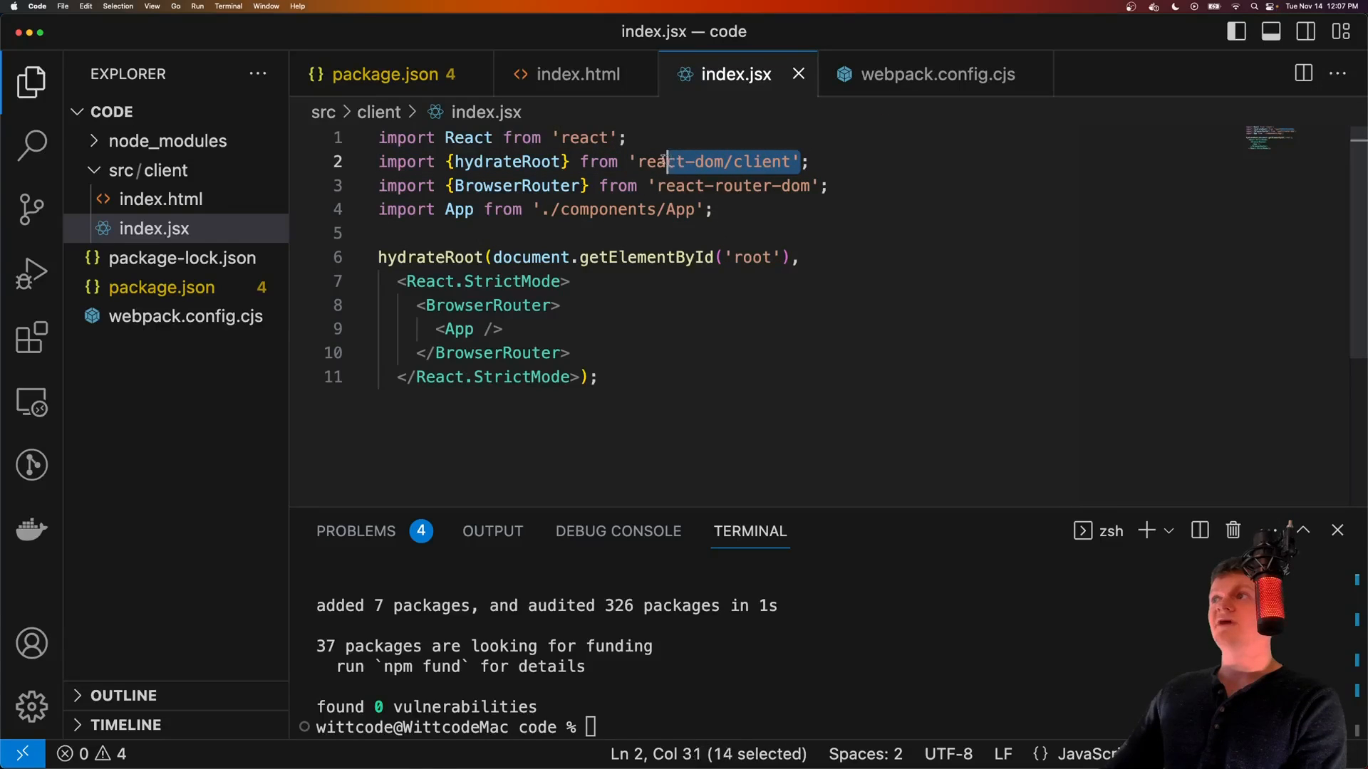
click(705, 162)
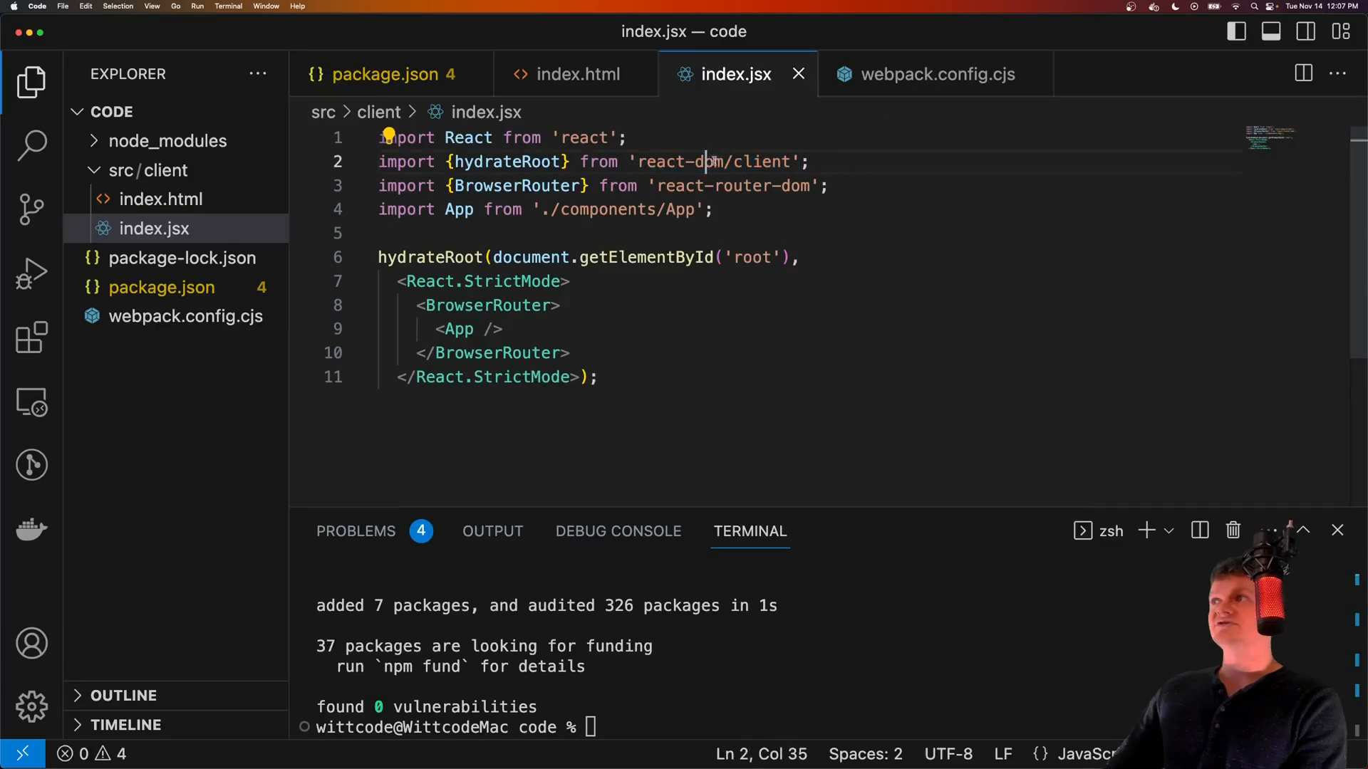
double_click(764, 162)
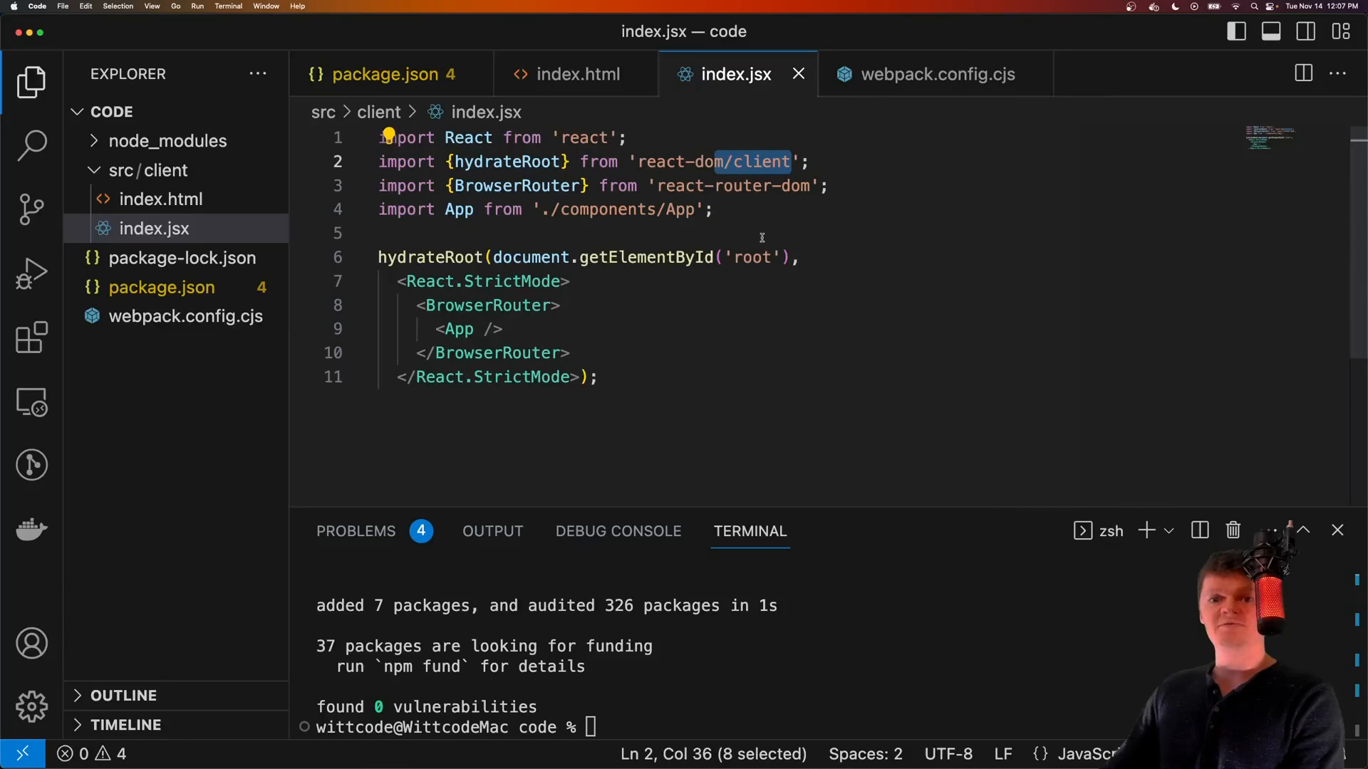
mouse_move(429, 256)
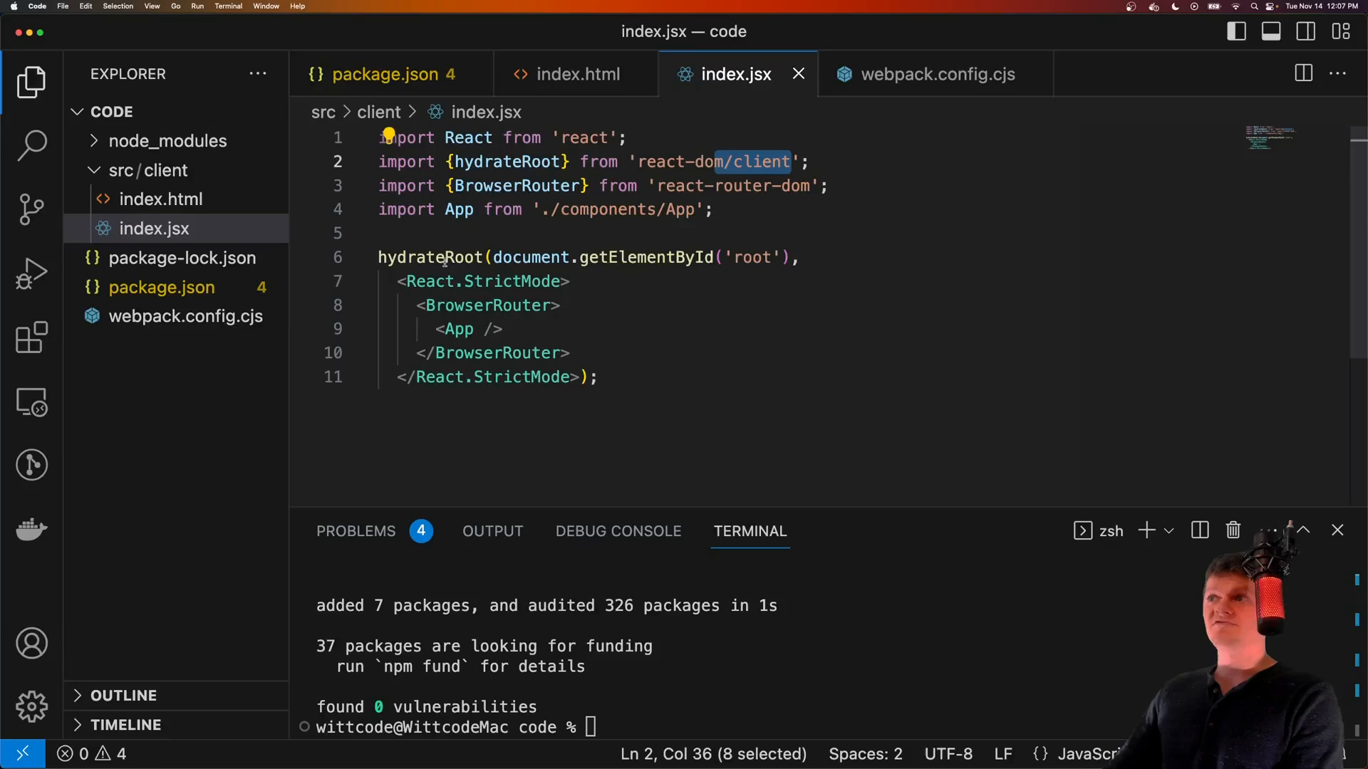
mouse_move(430, 256)
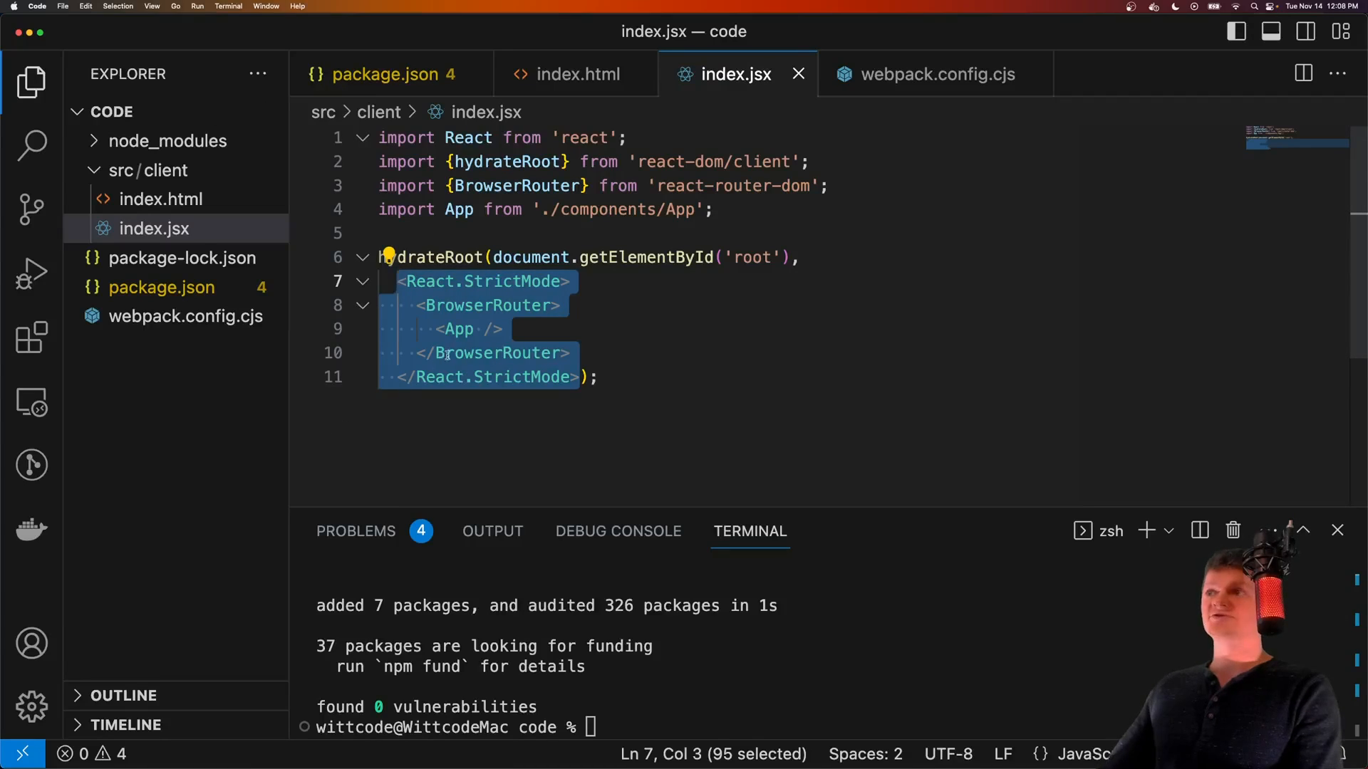
double_click(484, 305)
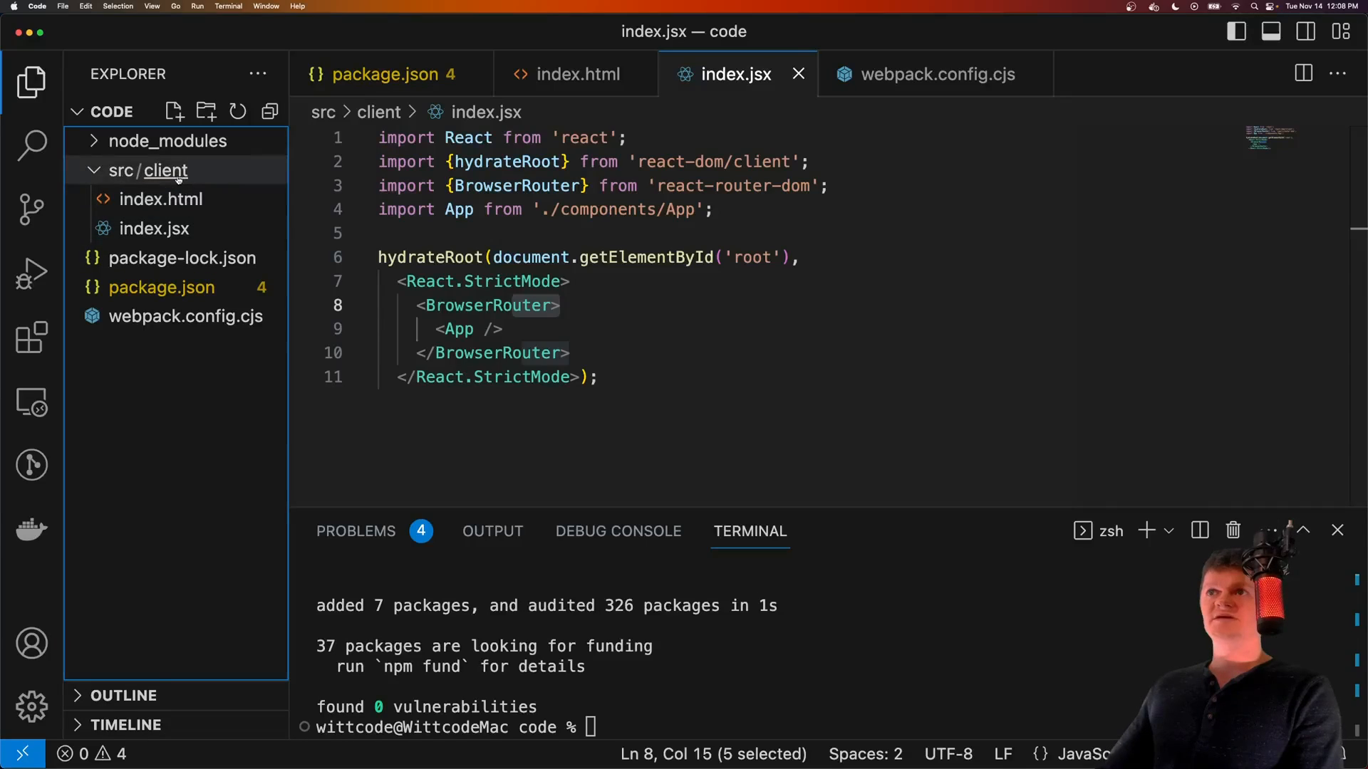
Create the components folder in src/client and point out Navbar in App.jsx.
click(206, 112)
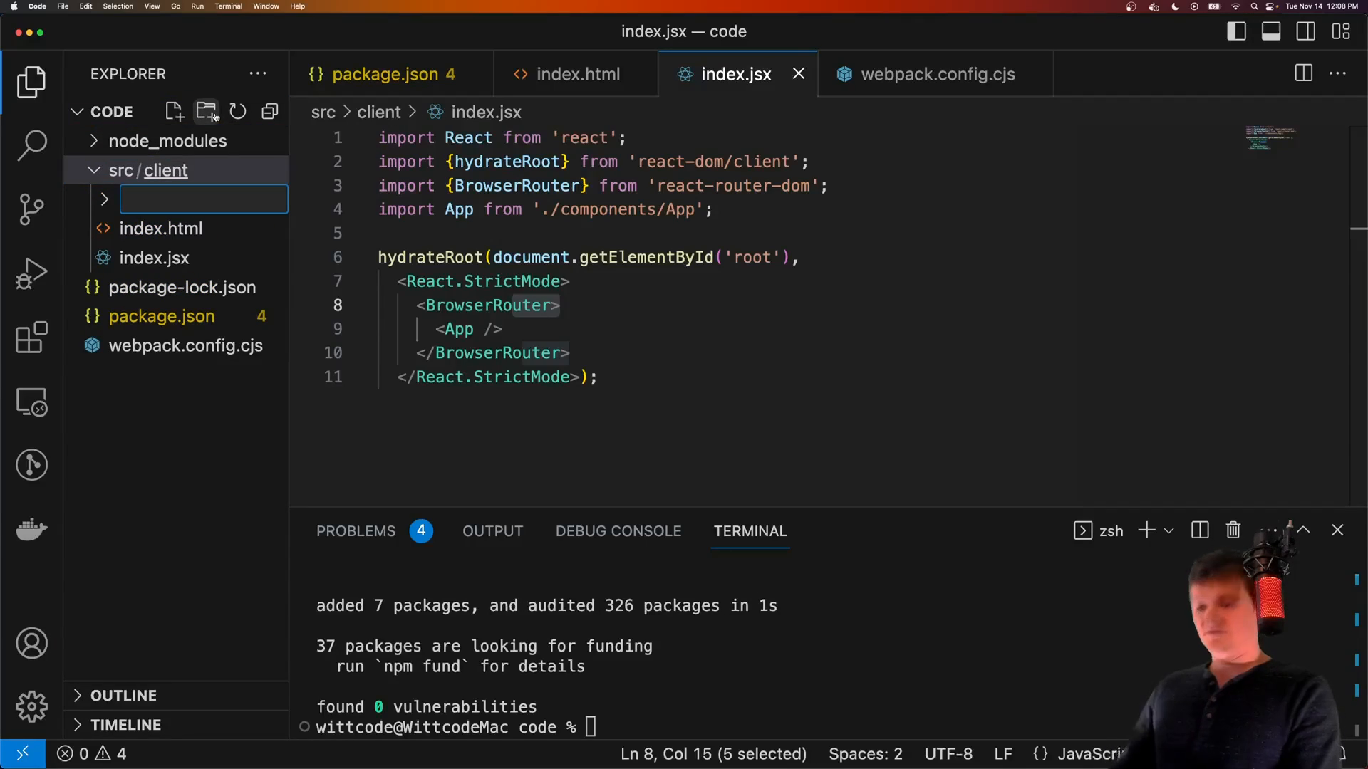
text(components)
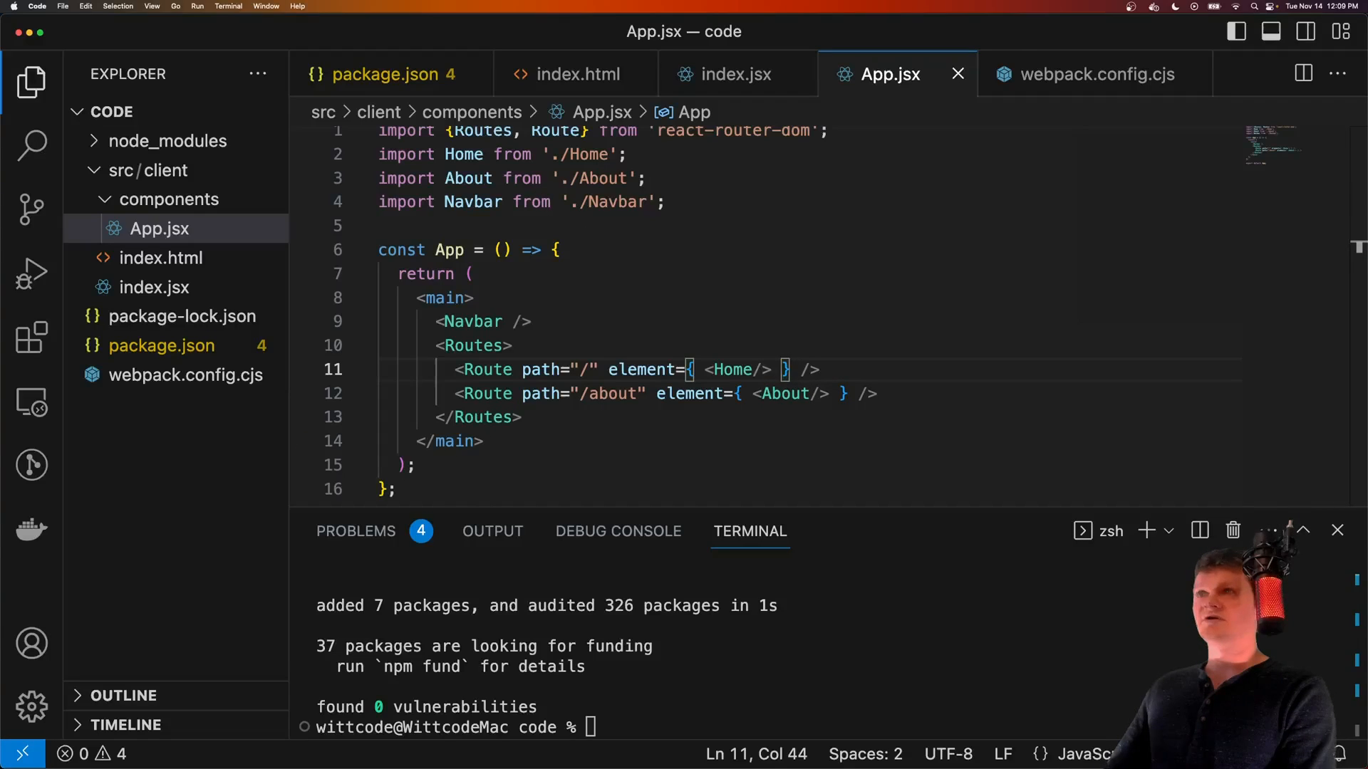
click(533, 321)
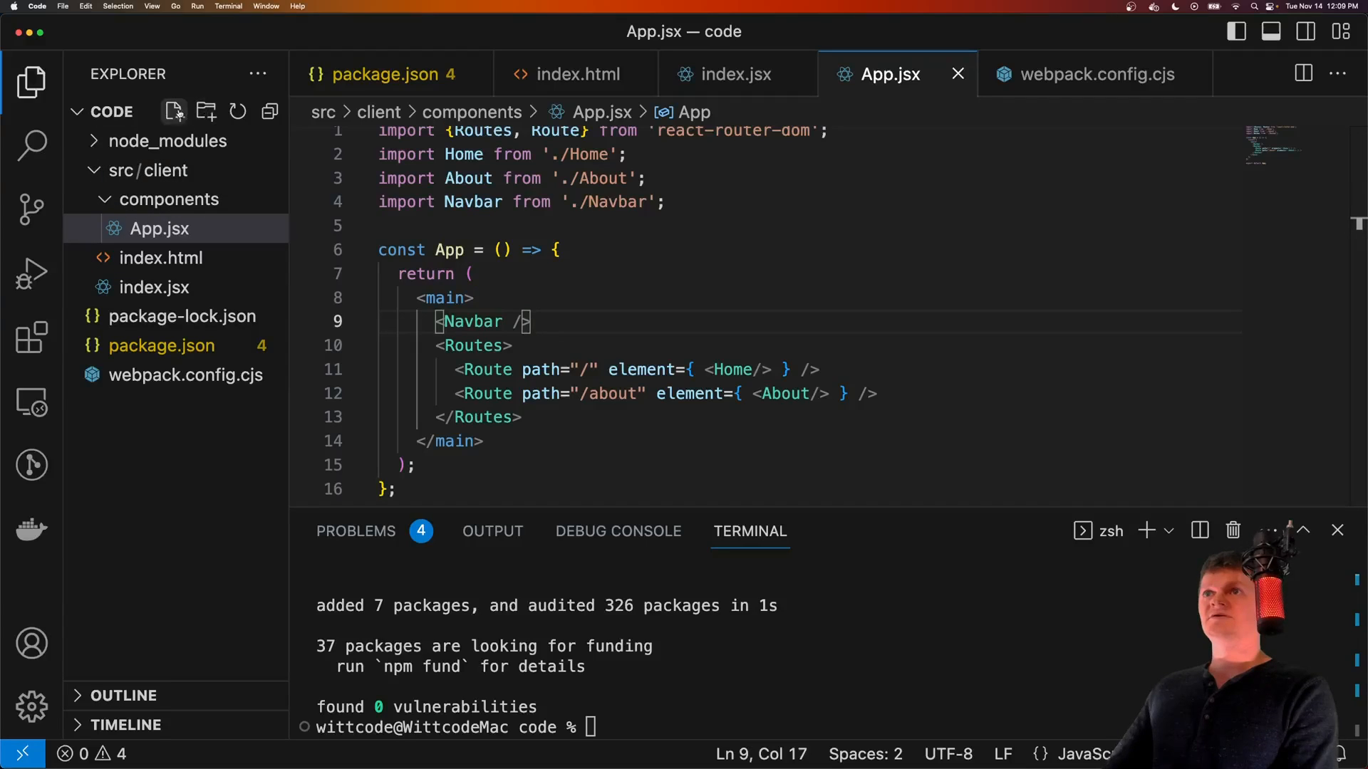
Create Navbar.jsx with Links to Home and About, then begin a Home component file.
click(173, 112)
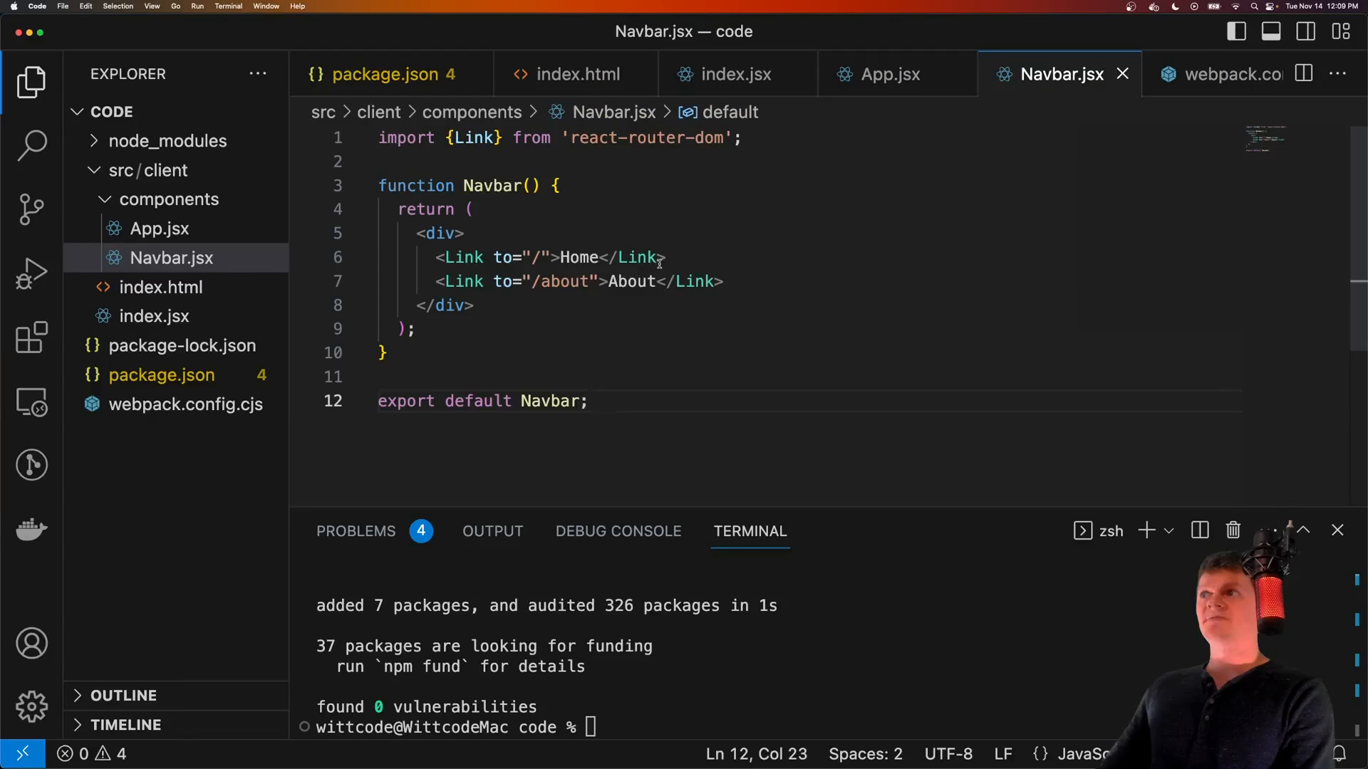
double_click(639, 257)
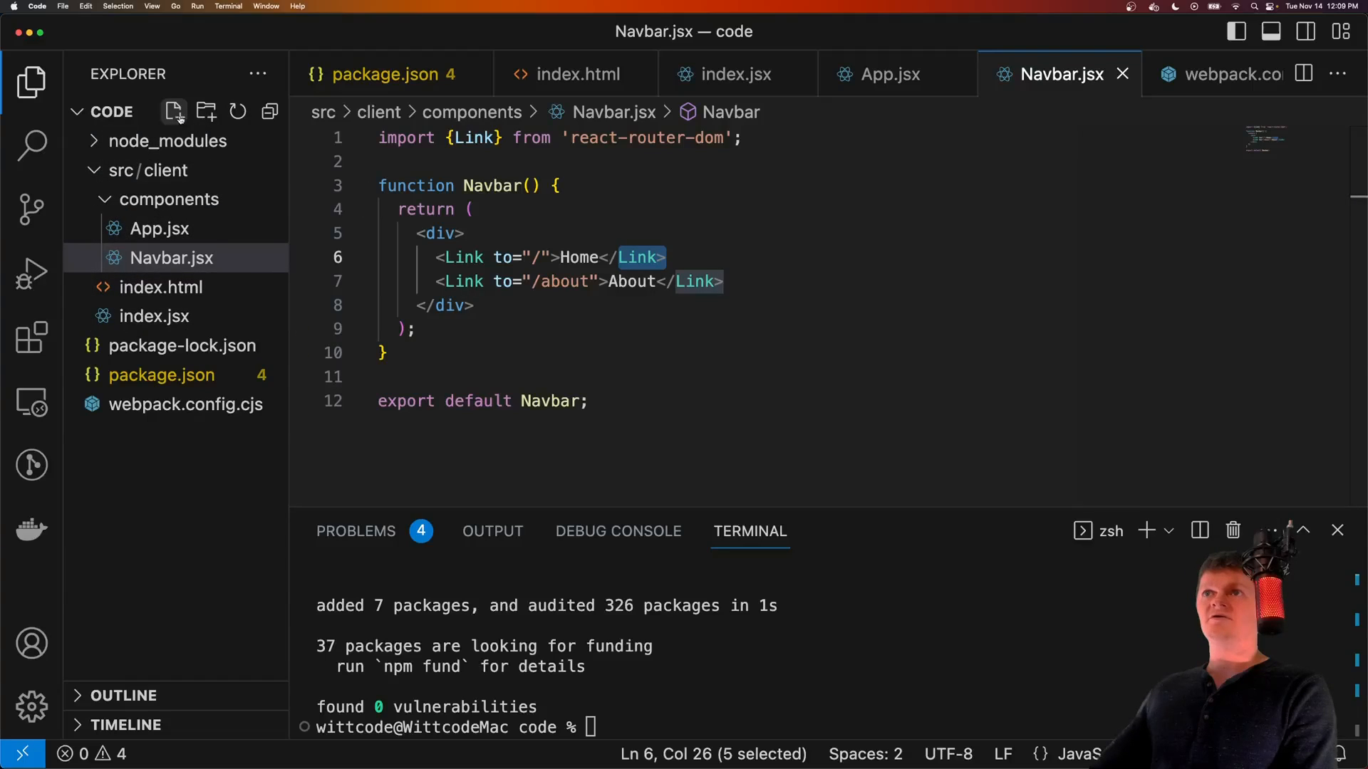
click(173, 111)
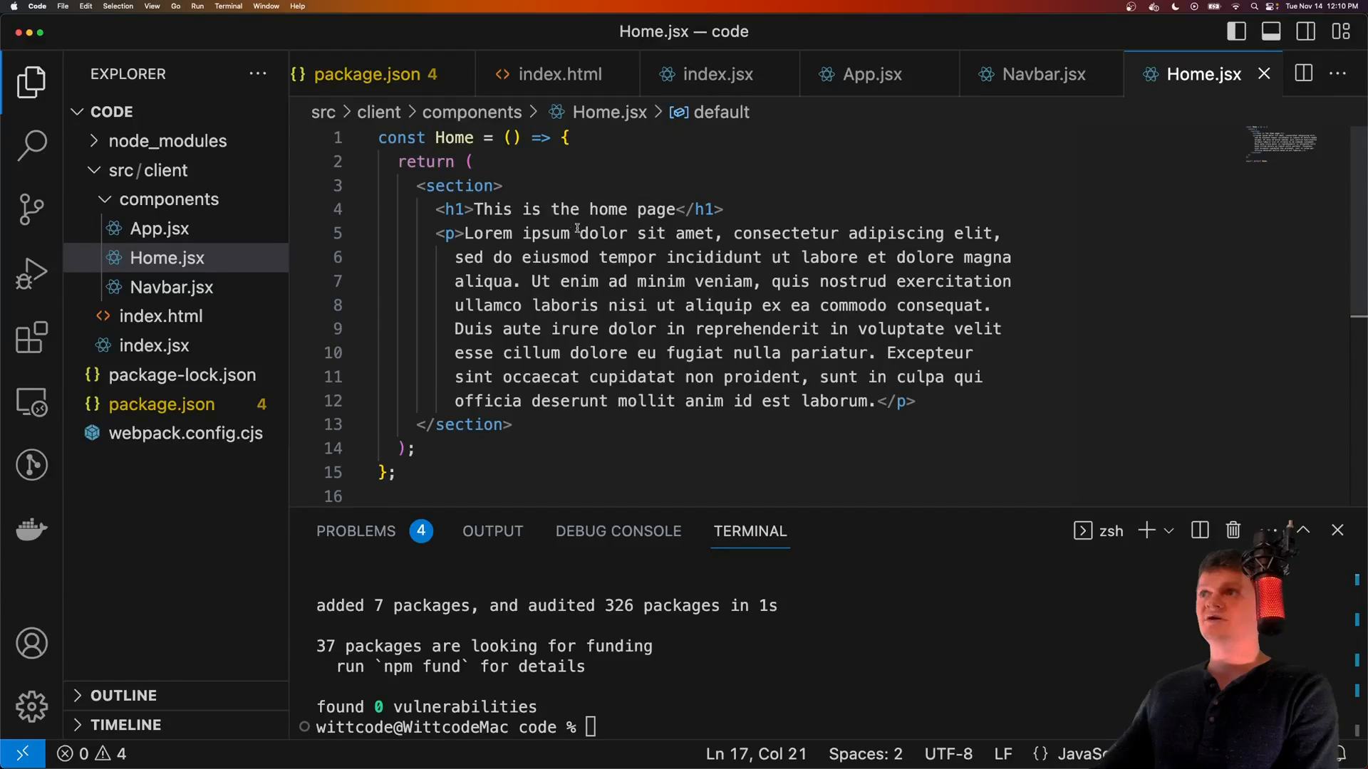
Finish Home's heading, create About.js in components, and run npm i.
double_click(558, 209)
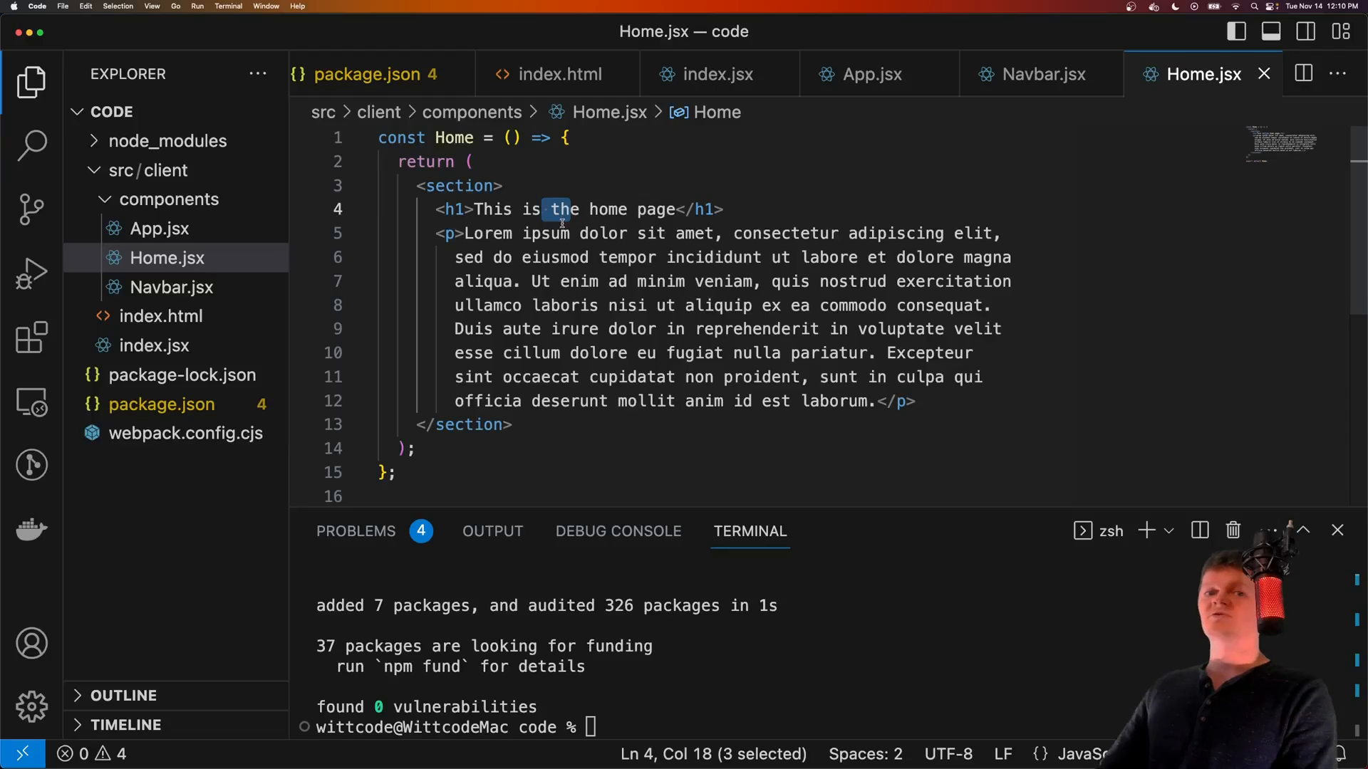
click(173, 111)
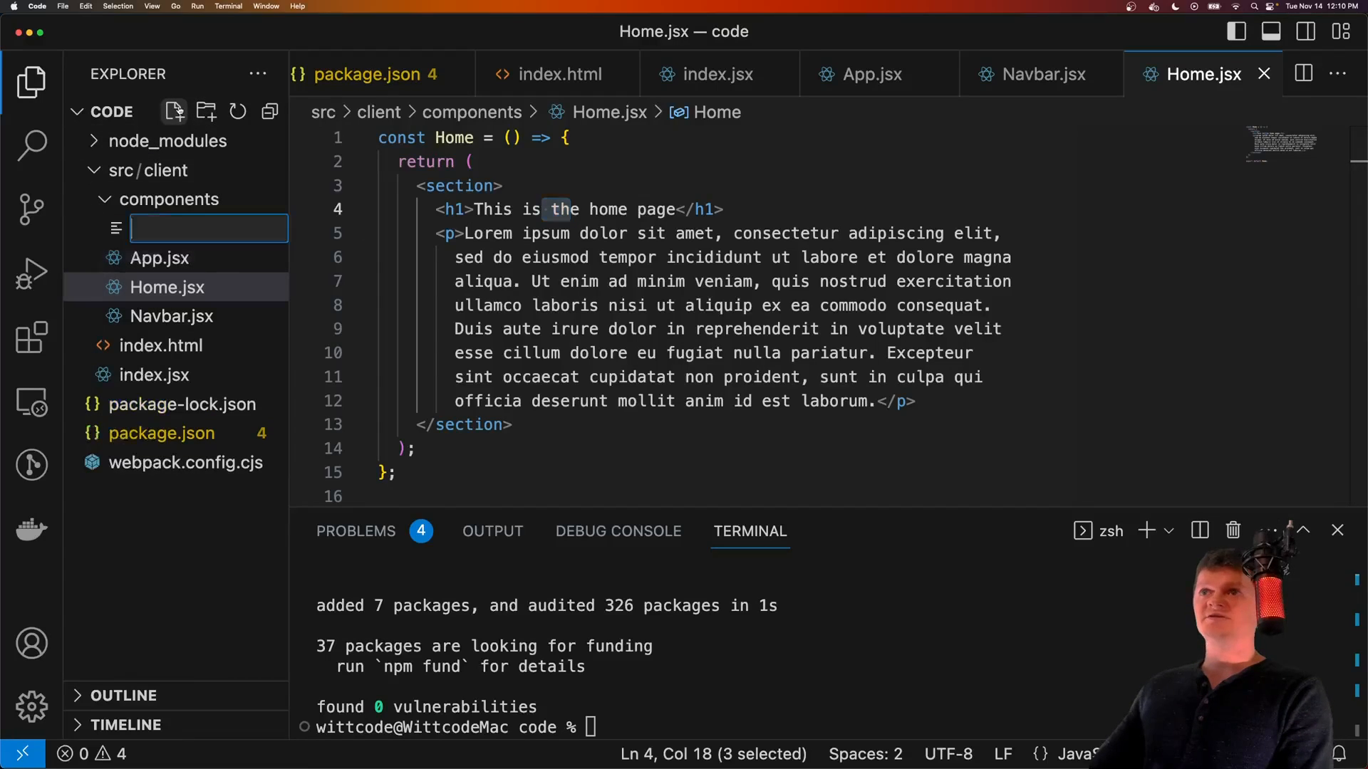
text(About.jsx)
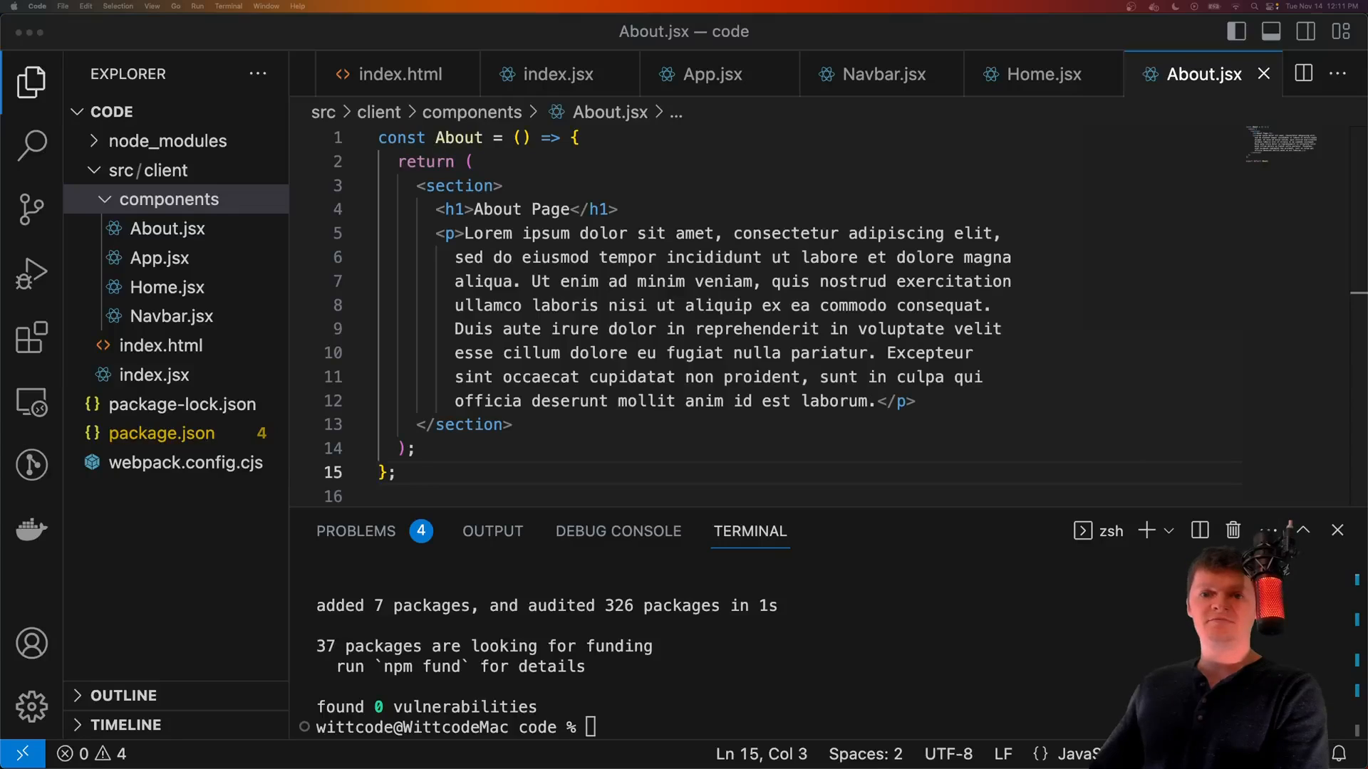
text(npm i)
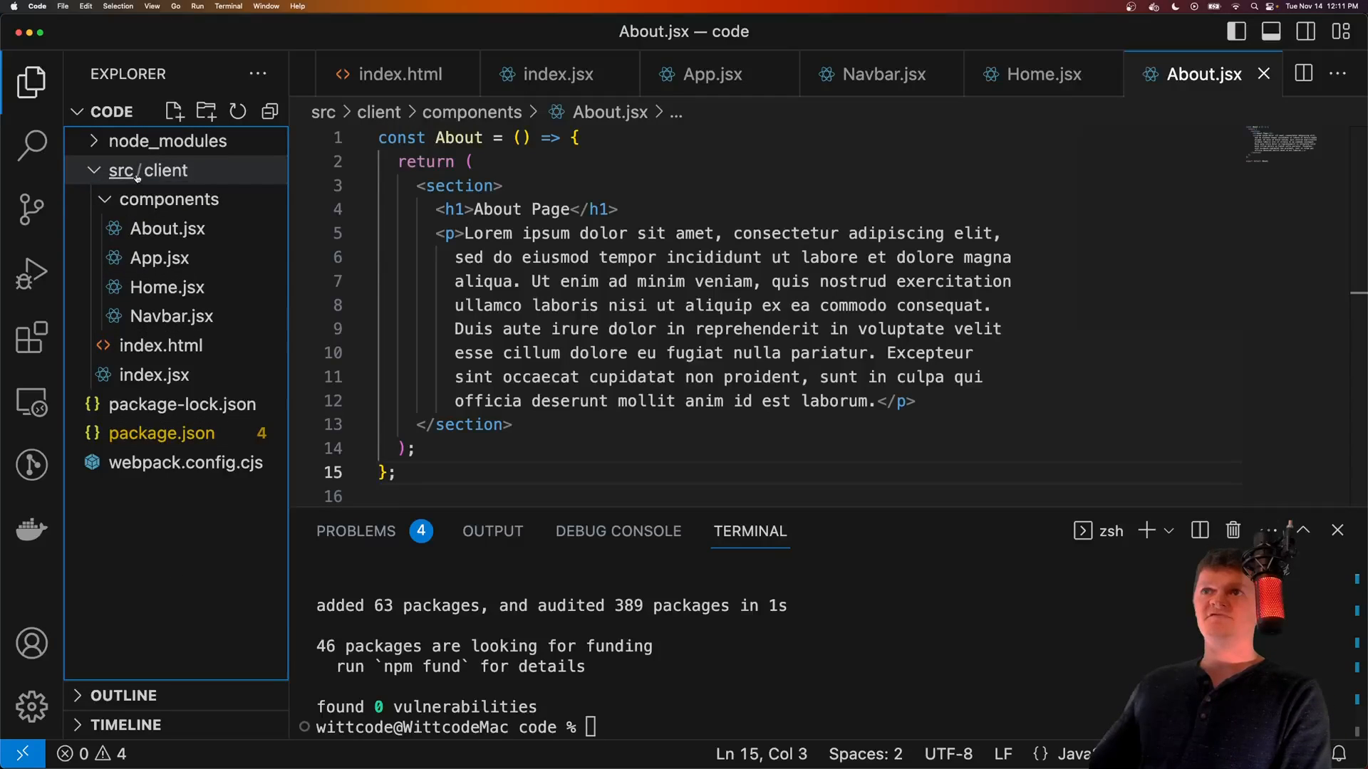
Create a server folder under src and start server.jsx inside it.
click(206, 111)
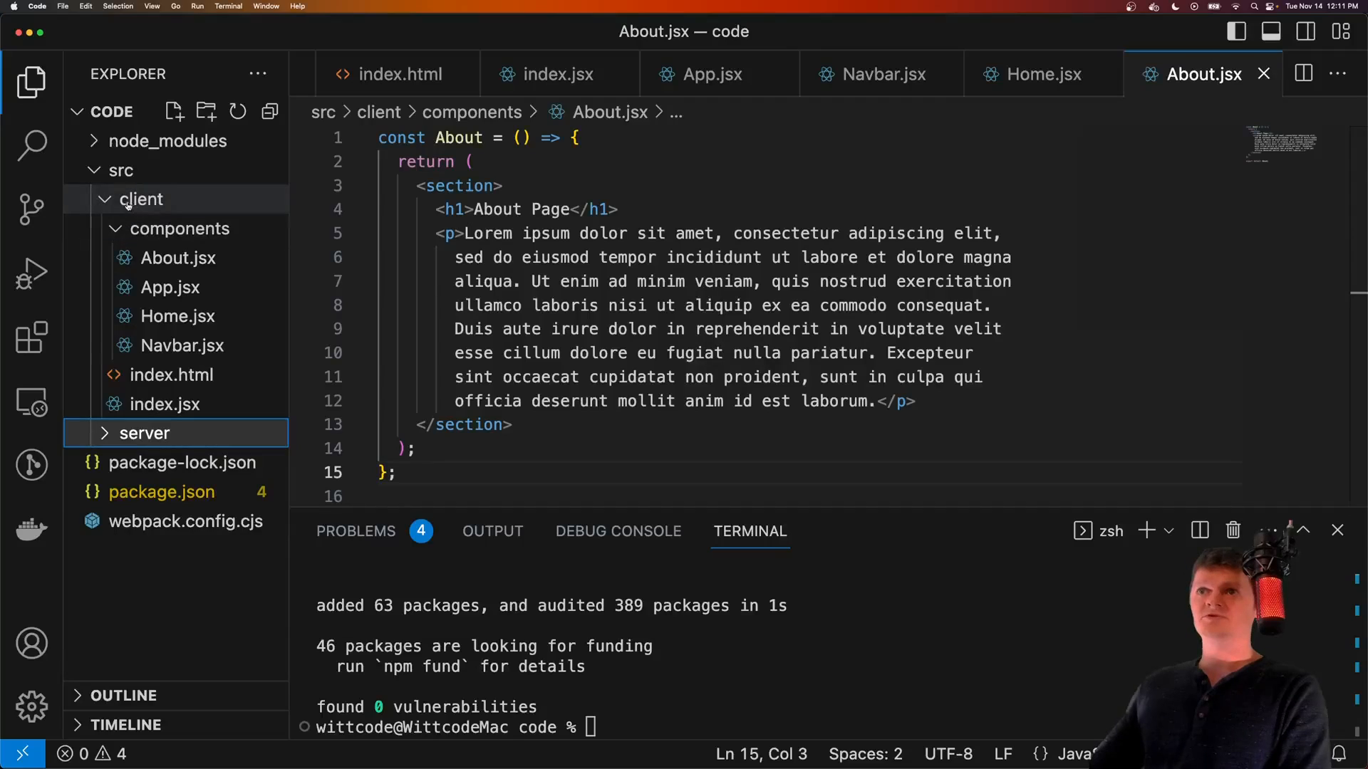
click(140, 199)
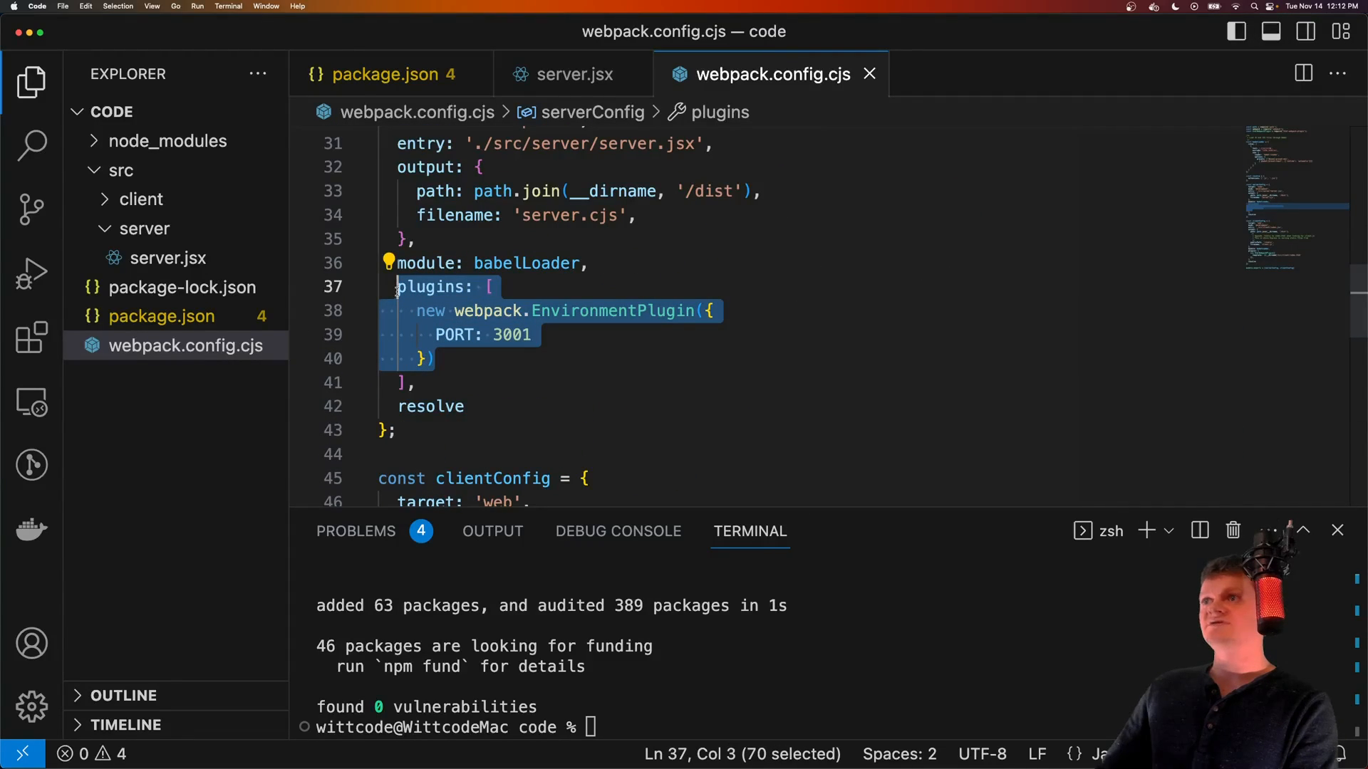
Bring up server.jsx to review its Express setup, static middleware and PORT variable.
click(574, 74)
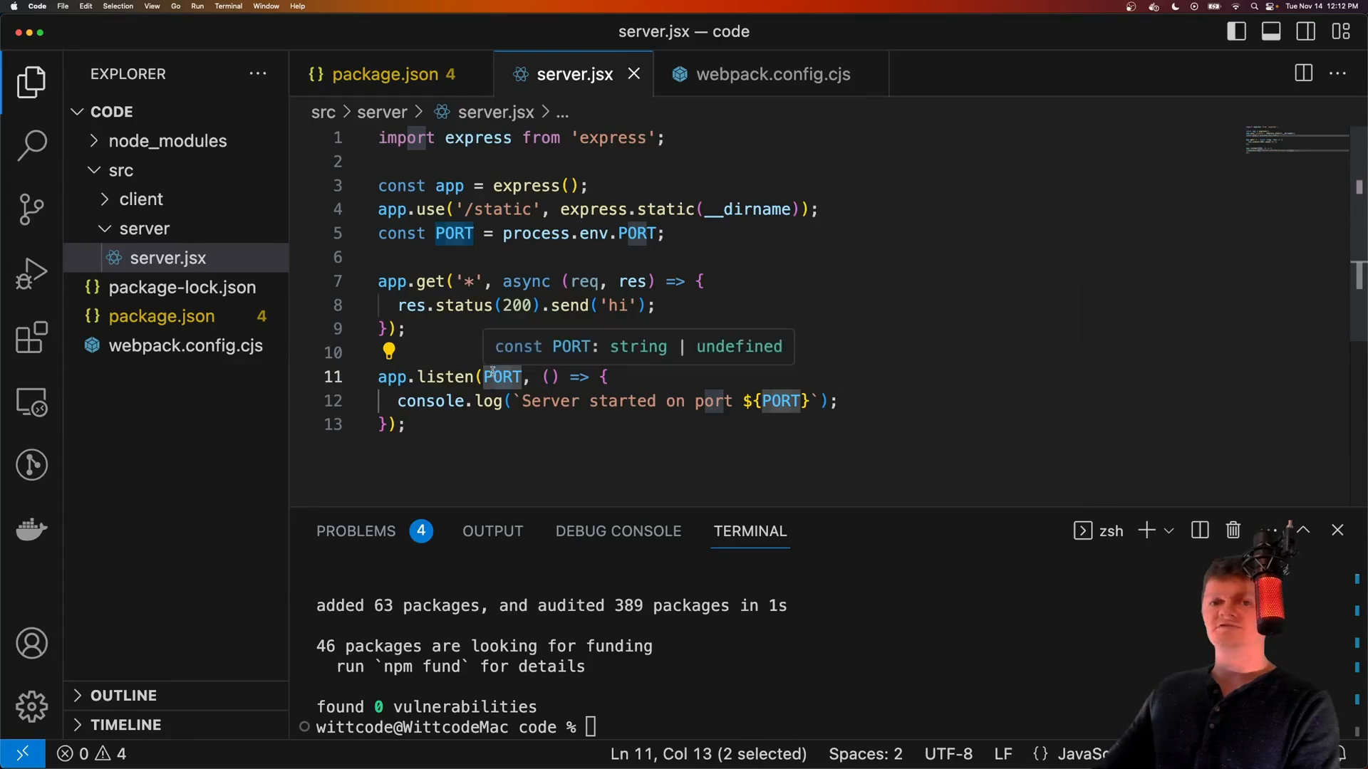
mouse_move(602, 216)
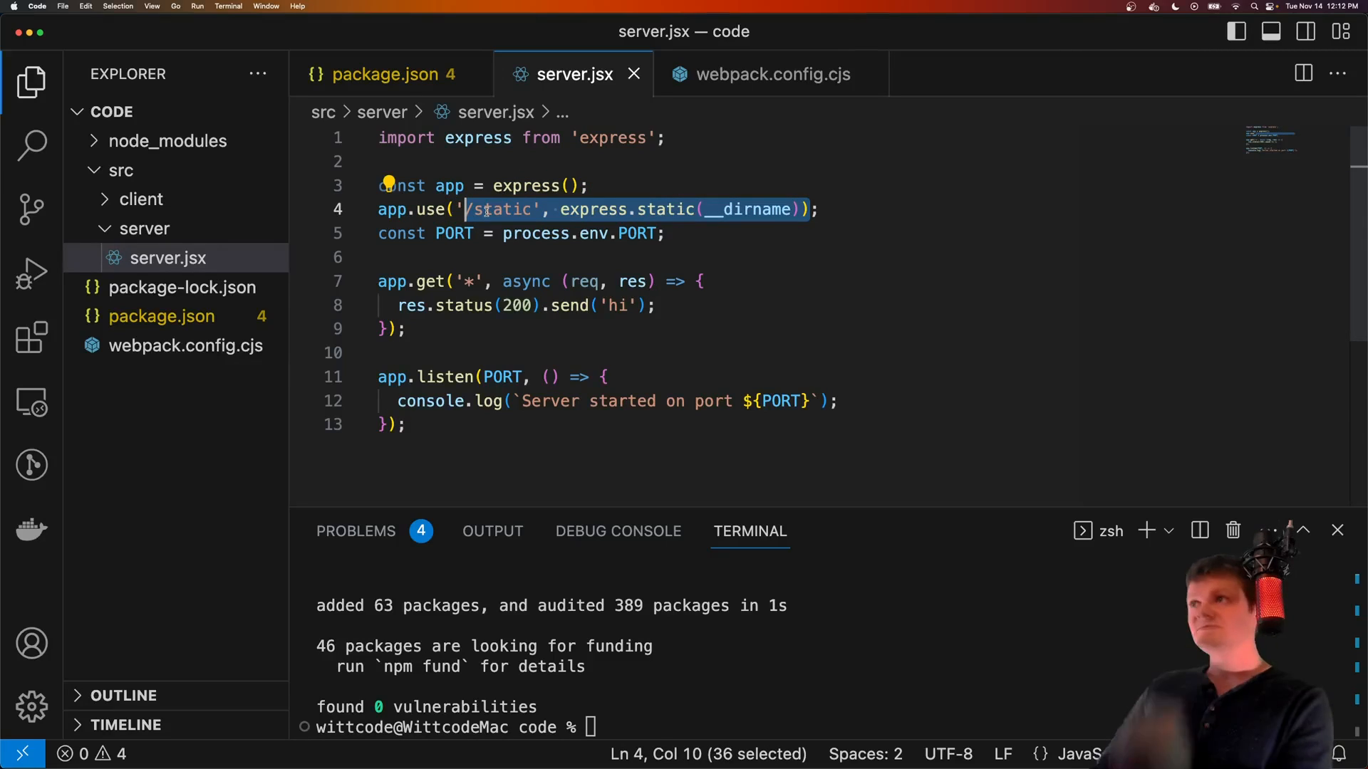
mouse_move(665, 209)
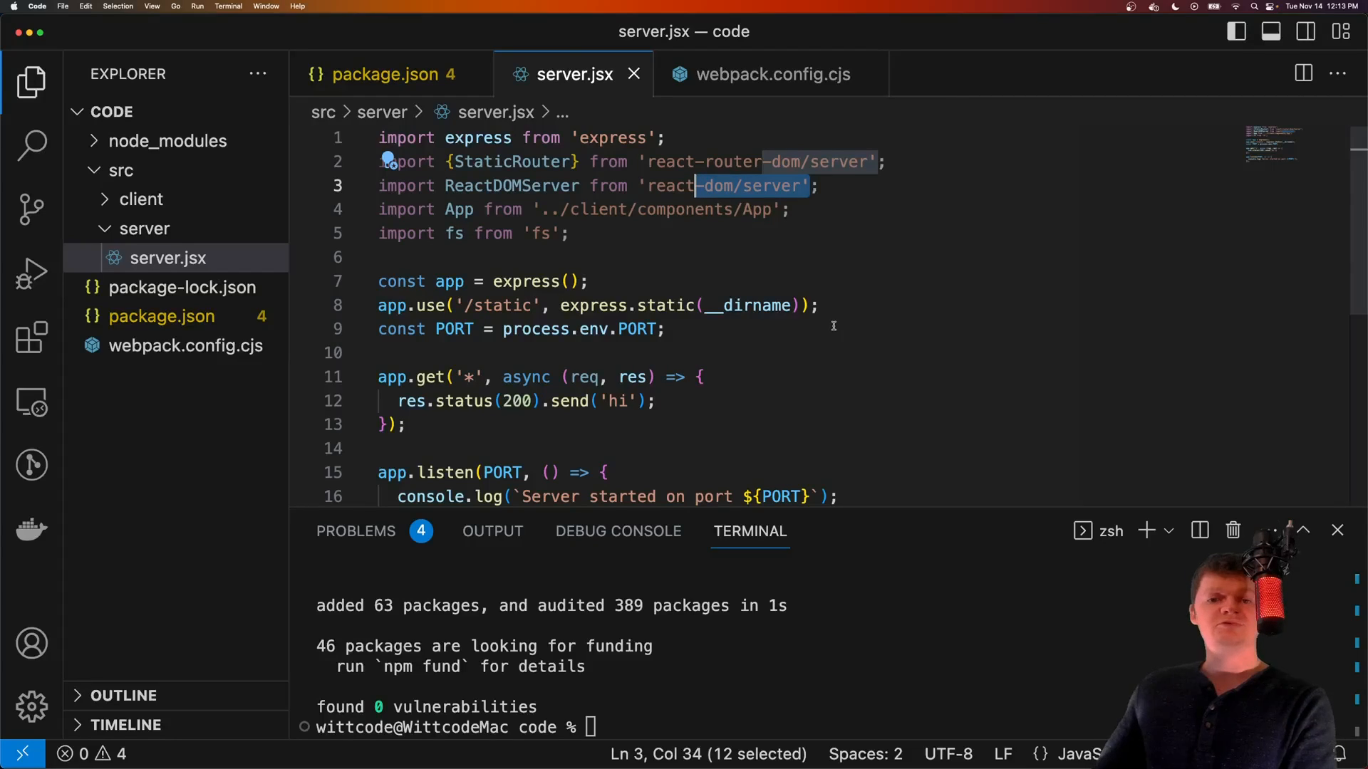
mouse_move(471, 296)
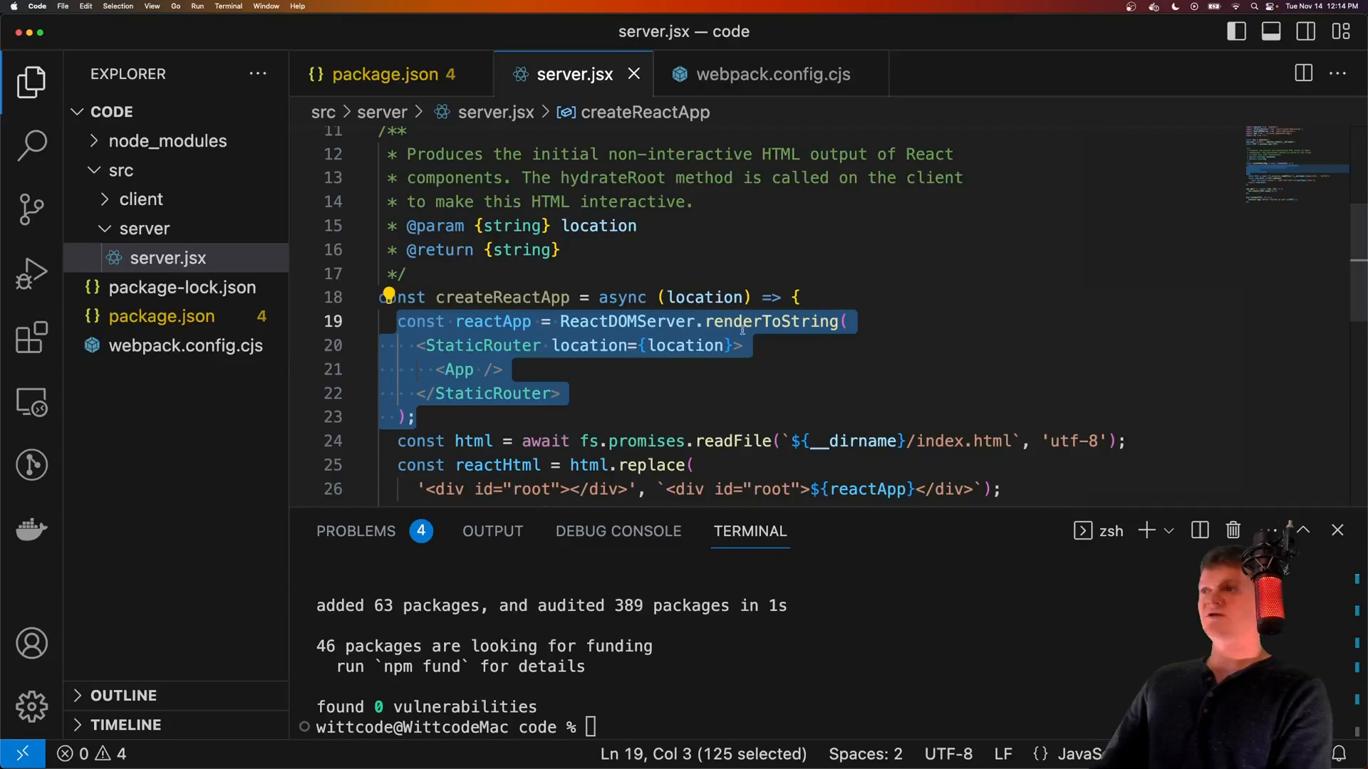
mouse_move(773, 322)
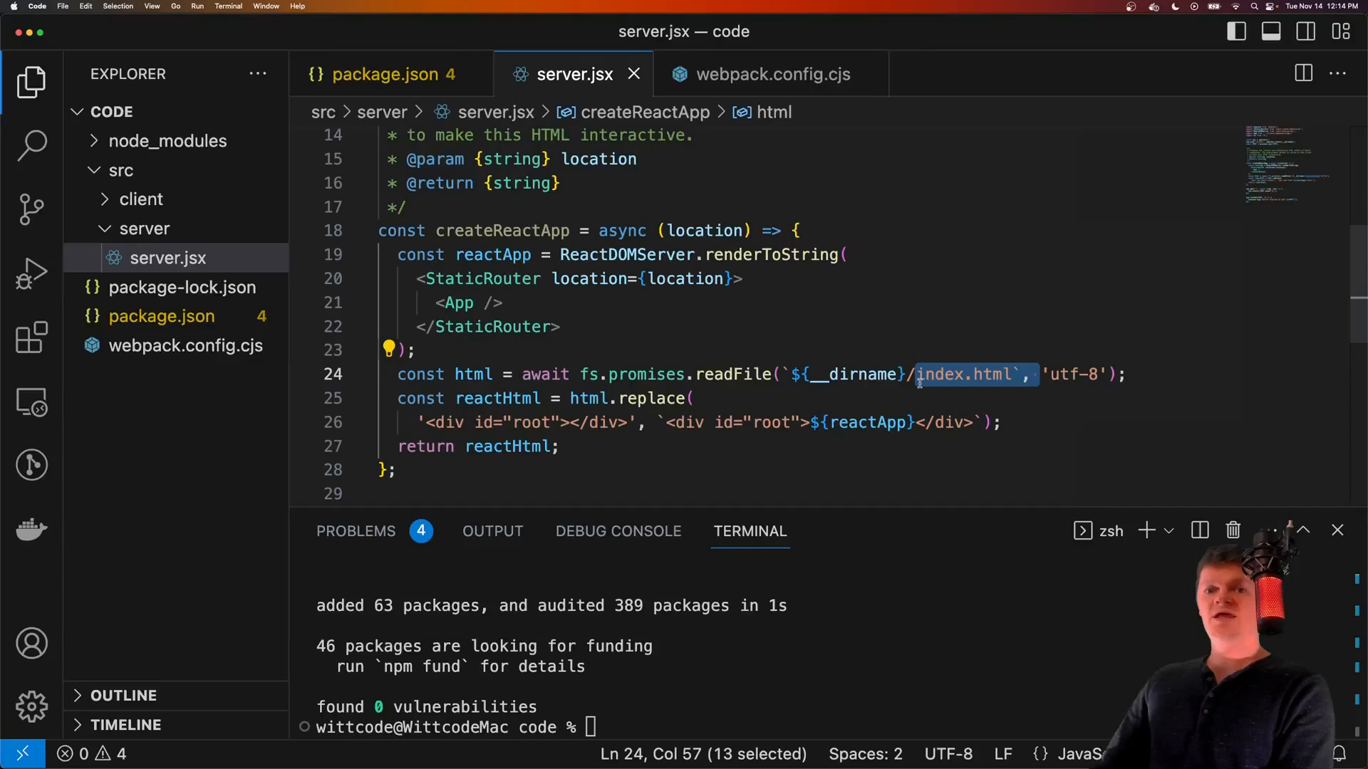
mouse_move(981, 392)
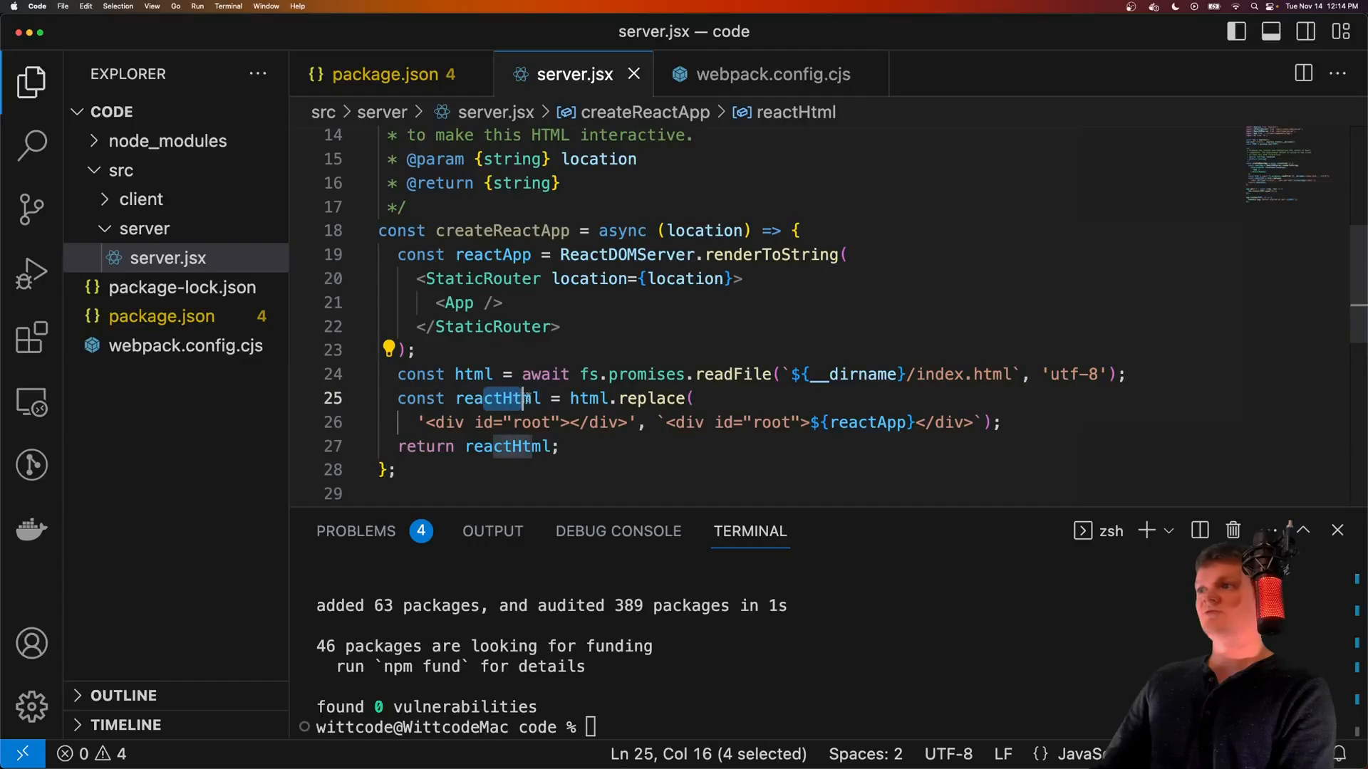
mouse_move(739, 374)
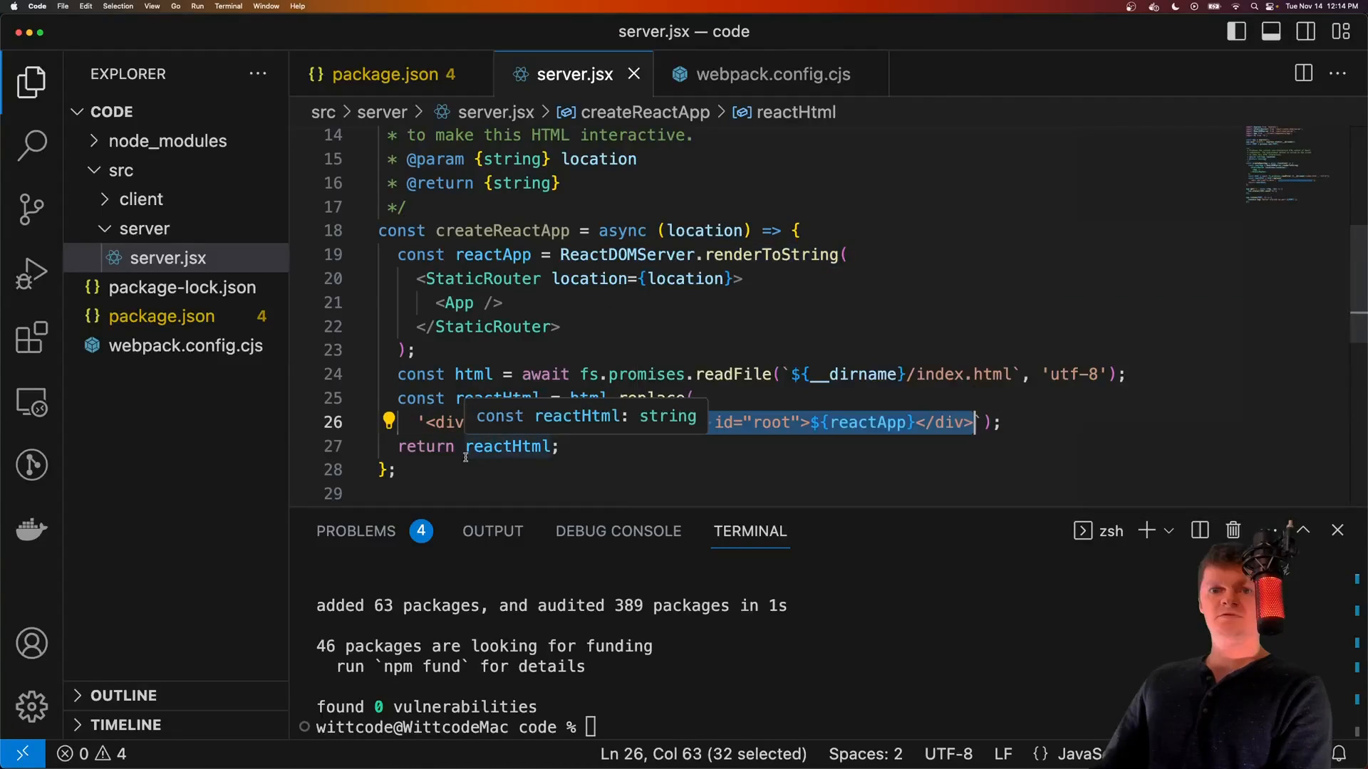
Highlight createReactApp's location parameter and scroll through the function.
click(733, 230)
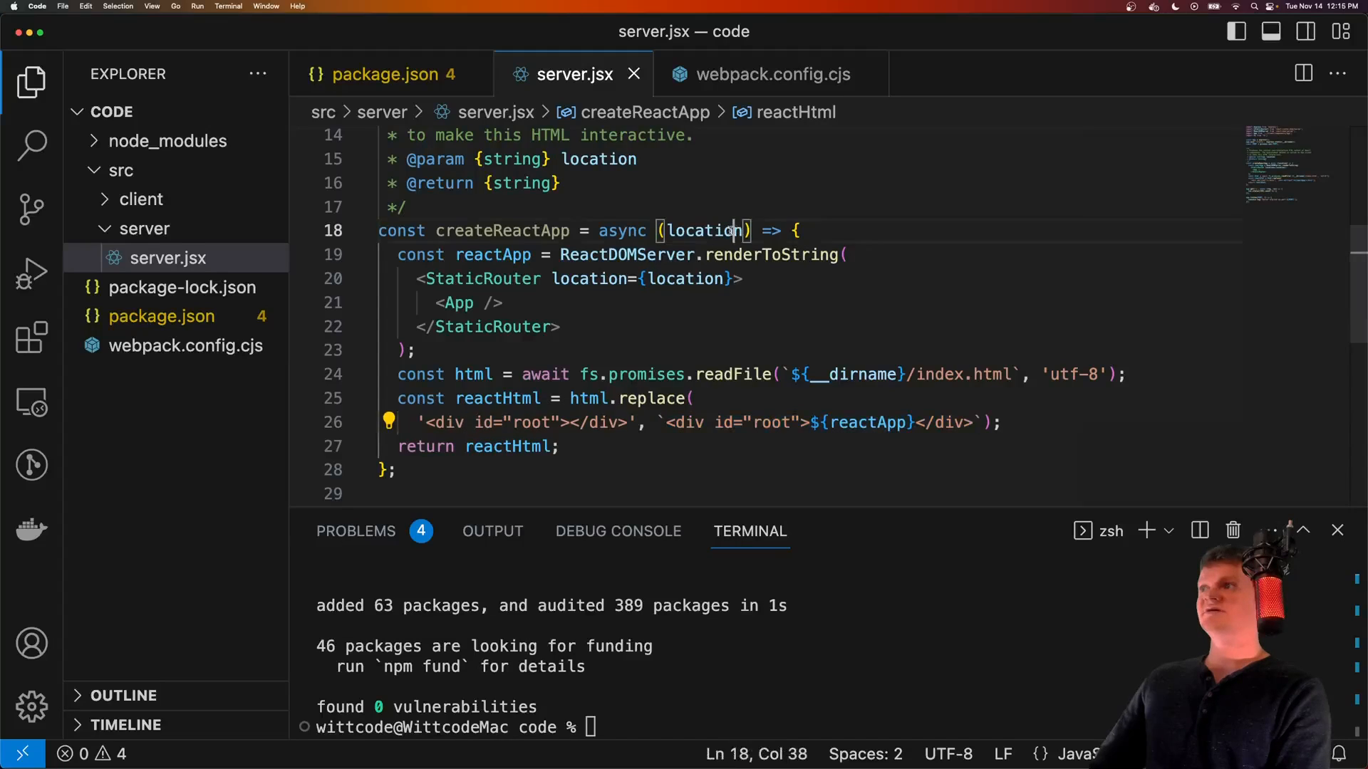
double_click(704, 230)
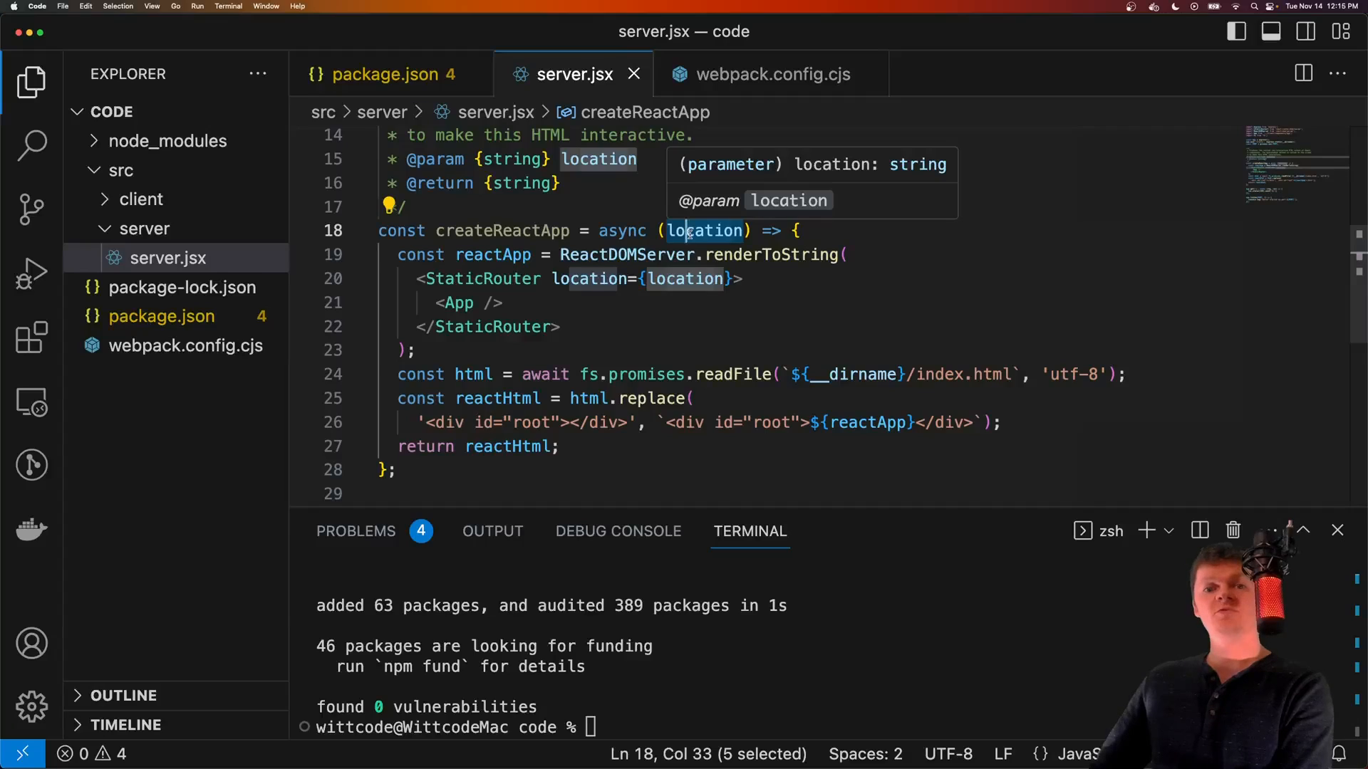
mouse_move(694, 302)
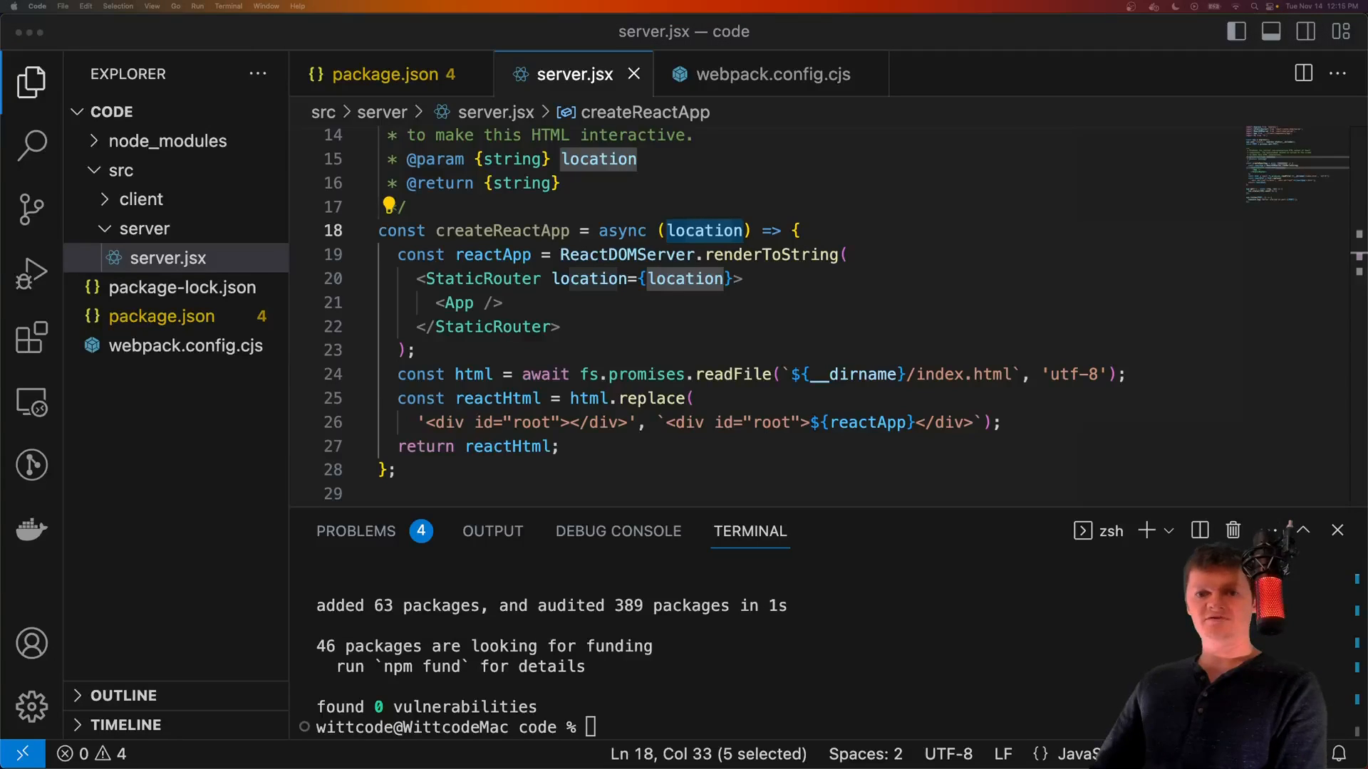
scroll(down, 3)
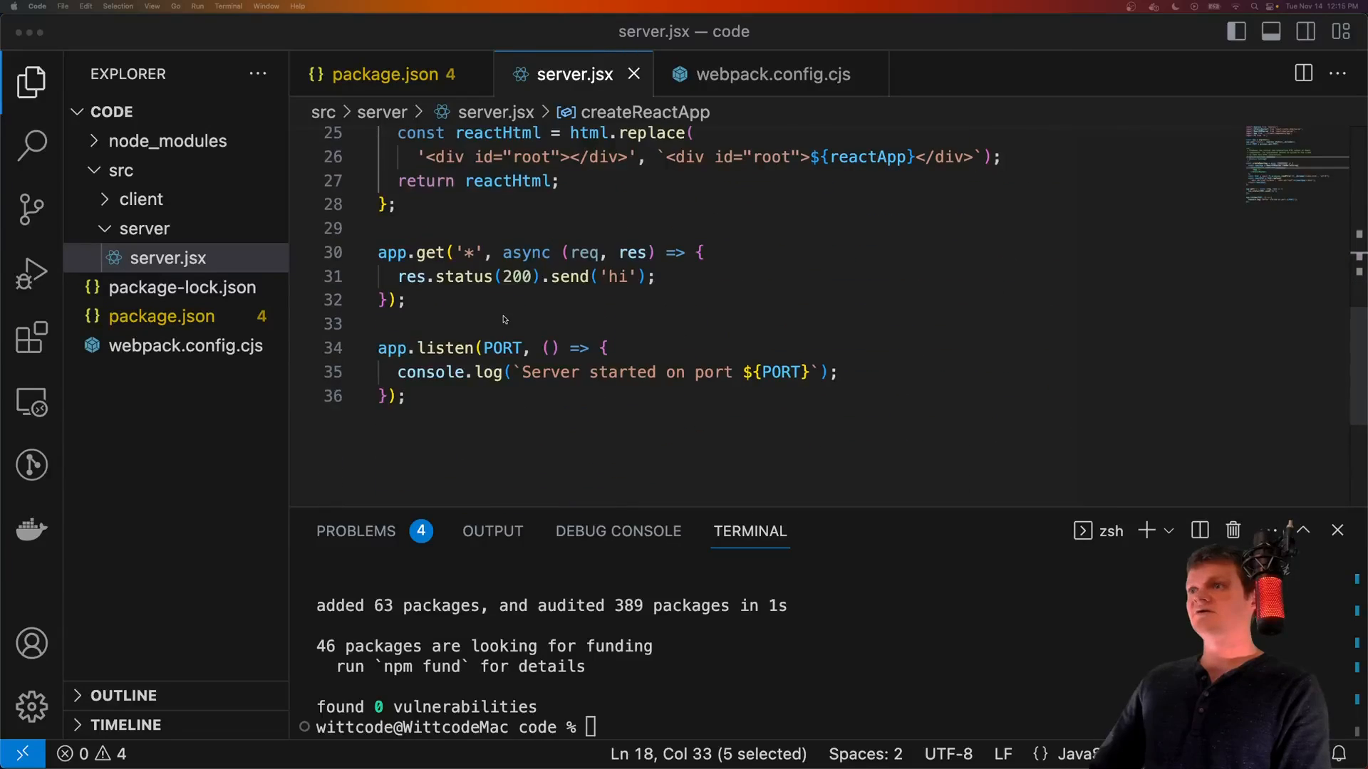
Add const indexHtml = await createReactApp(req.url) in app.get('*') and send indexHtml.
text(const indexHtml = await createReactApp(req.url);)
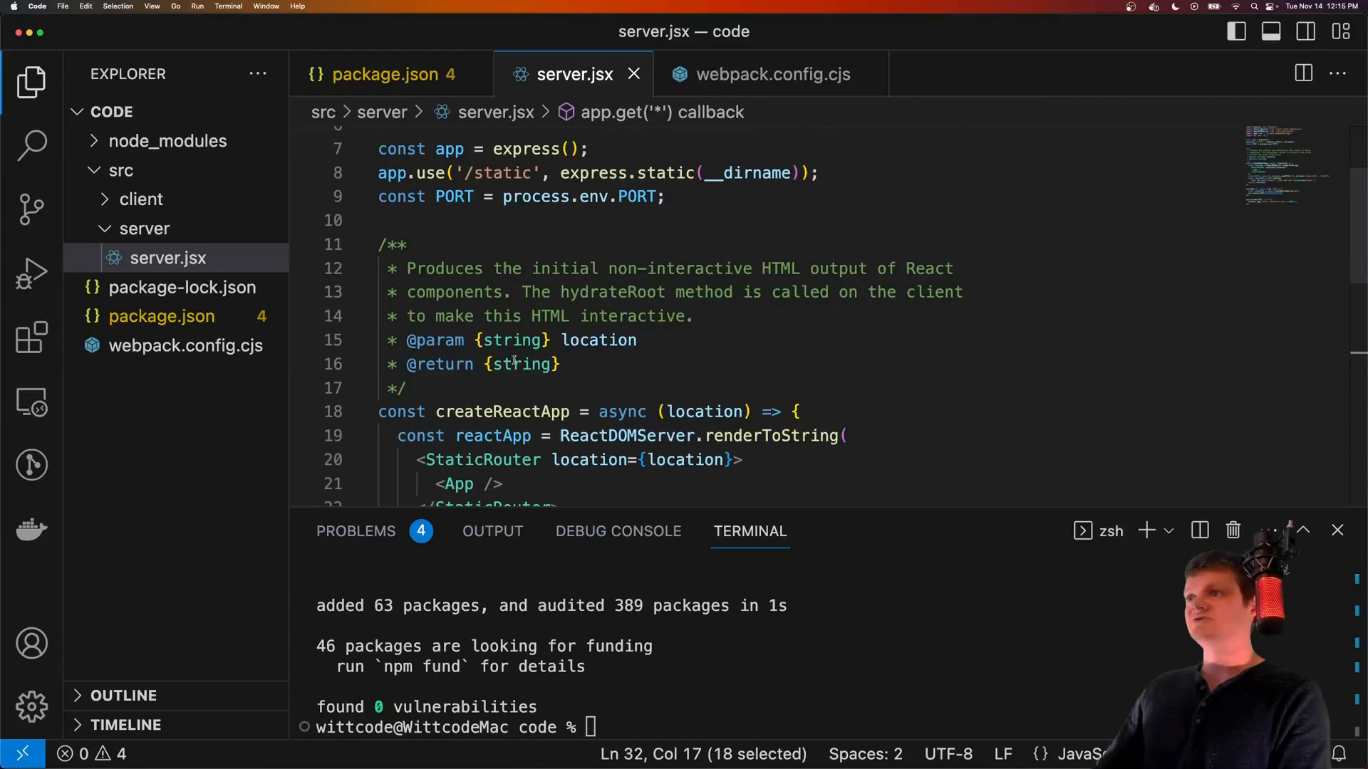
text(Promise<)
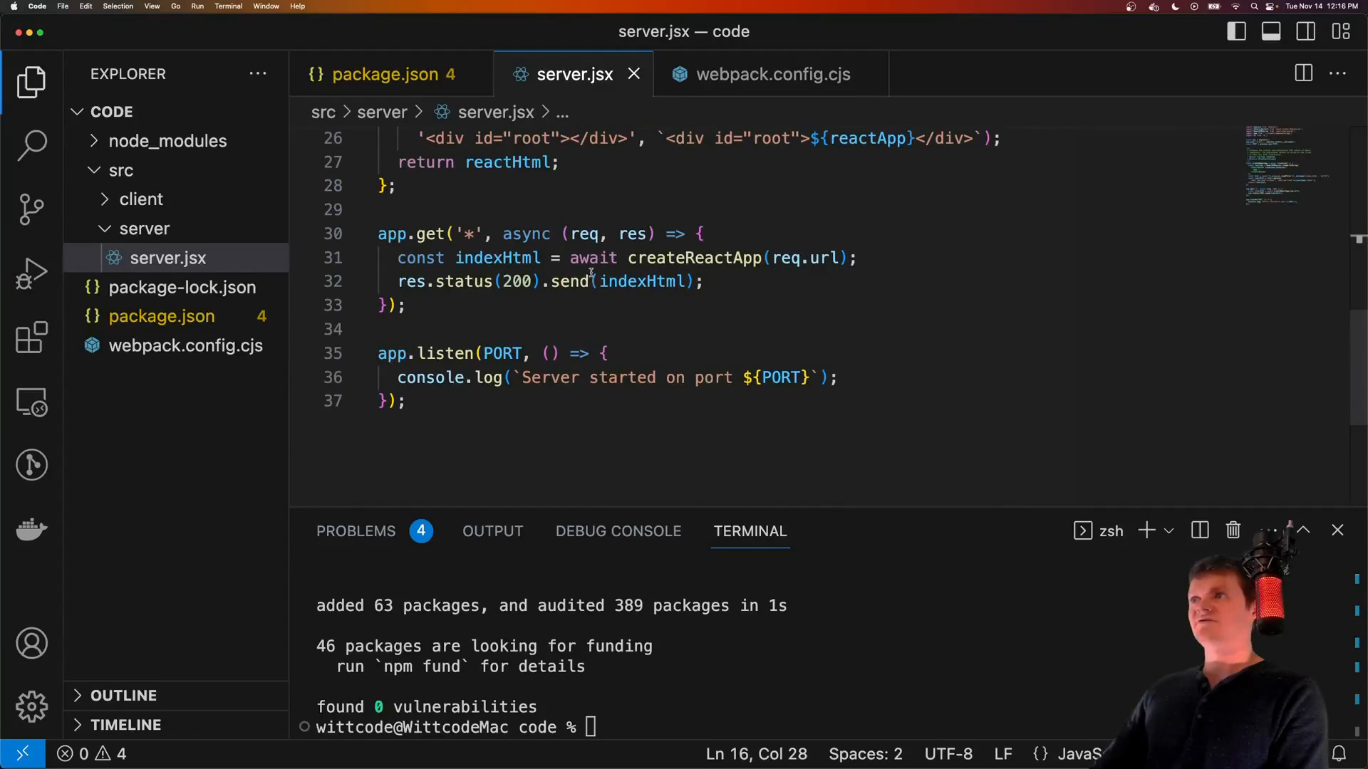
click(434, 306)
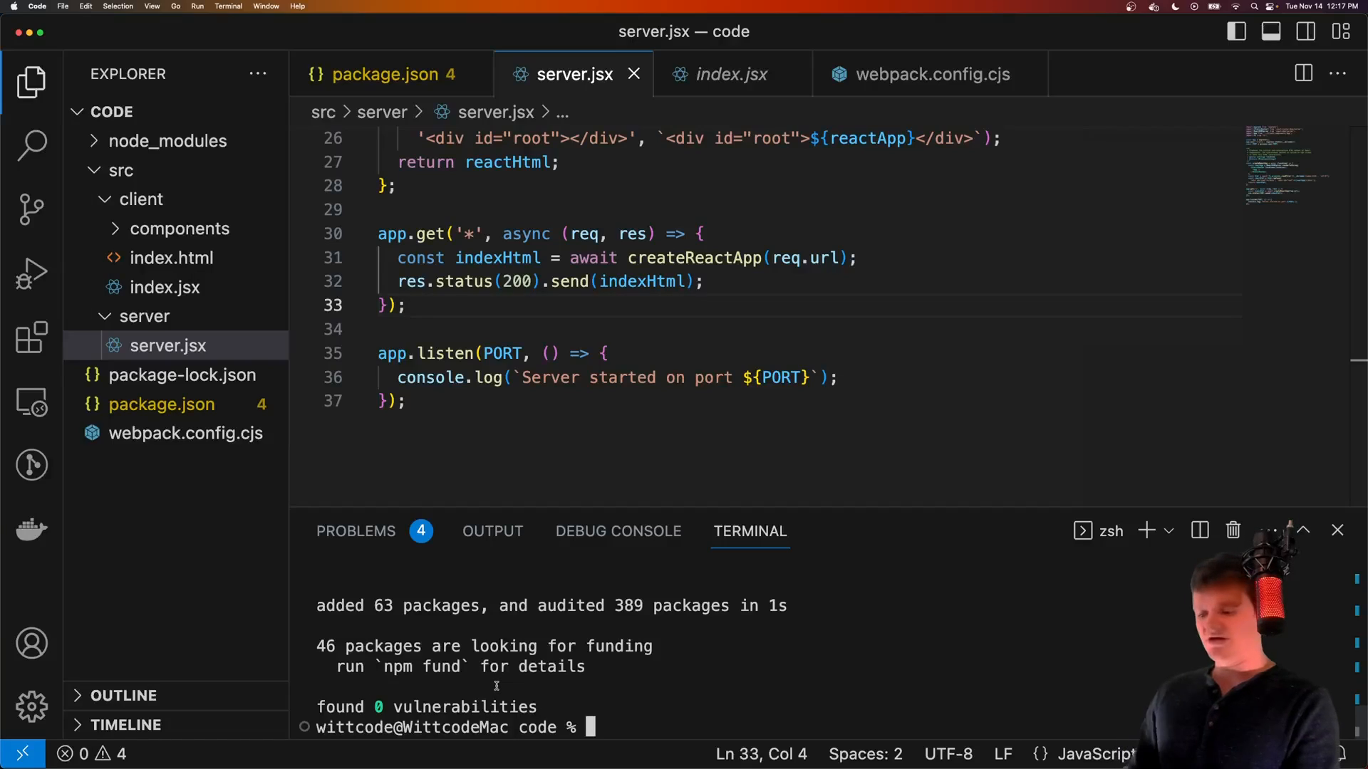
Start the SSR server on port 3001 with npm start.
text(npm star)
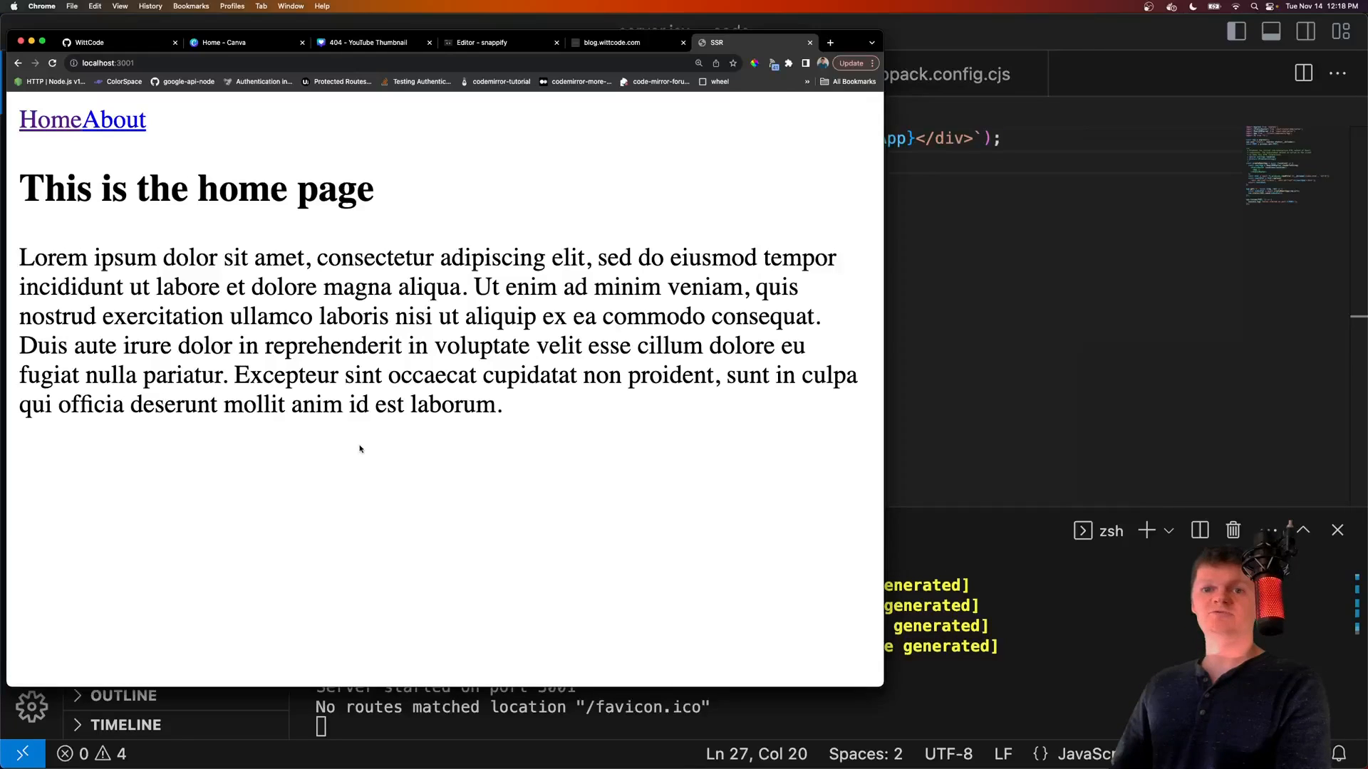
right_click(359, 448)
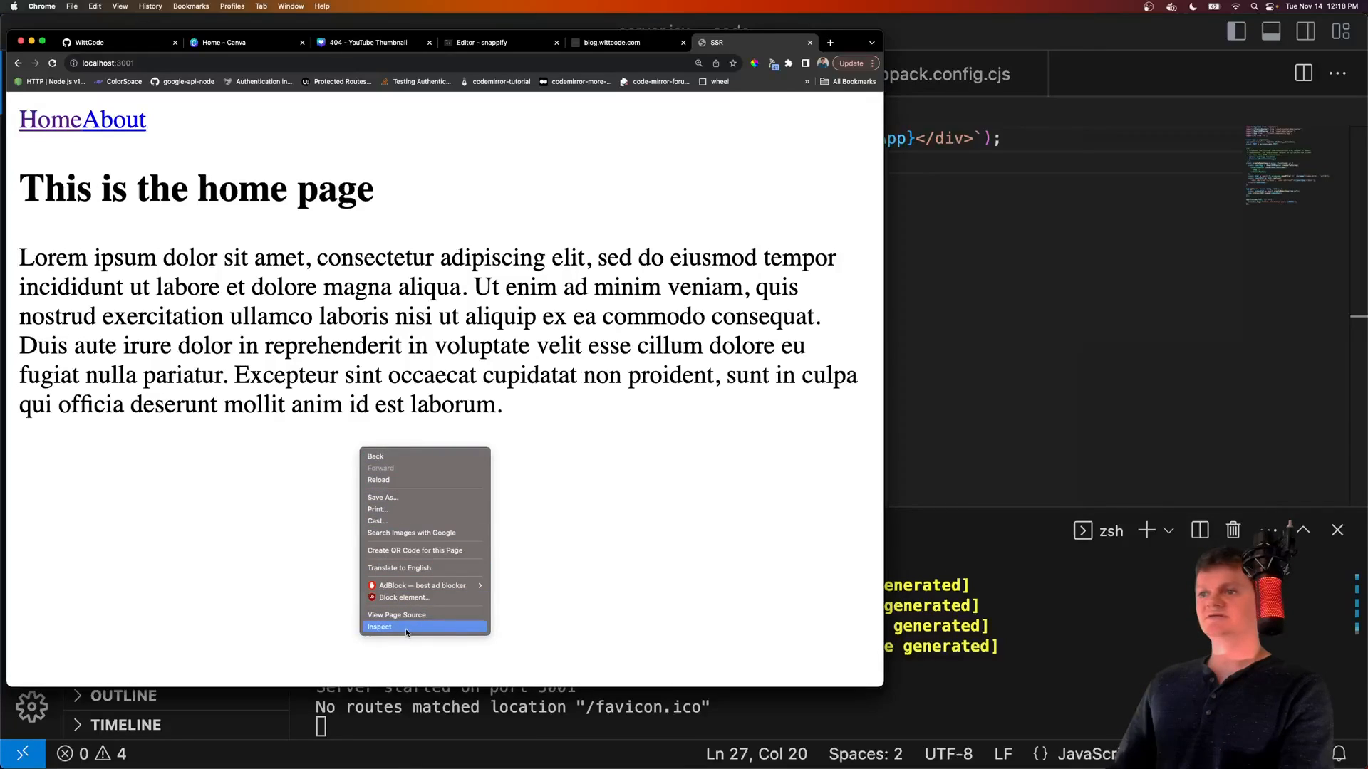
click(380, 627)
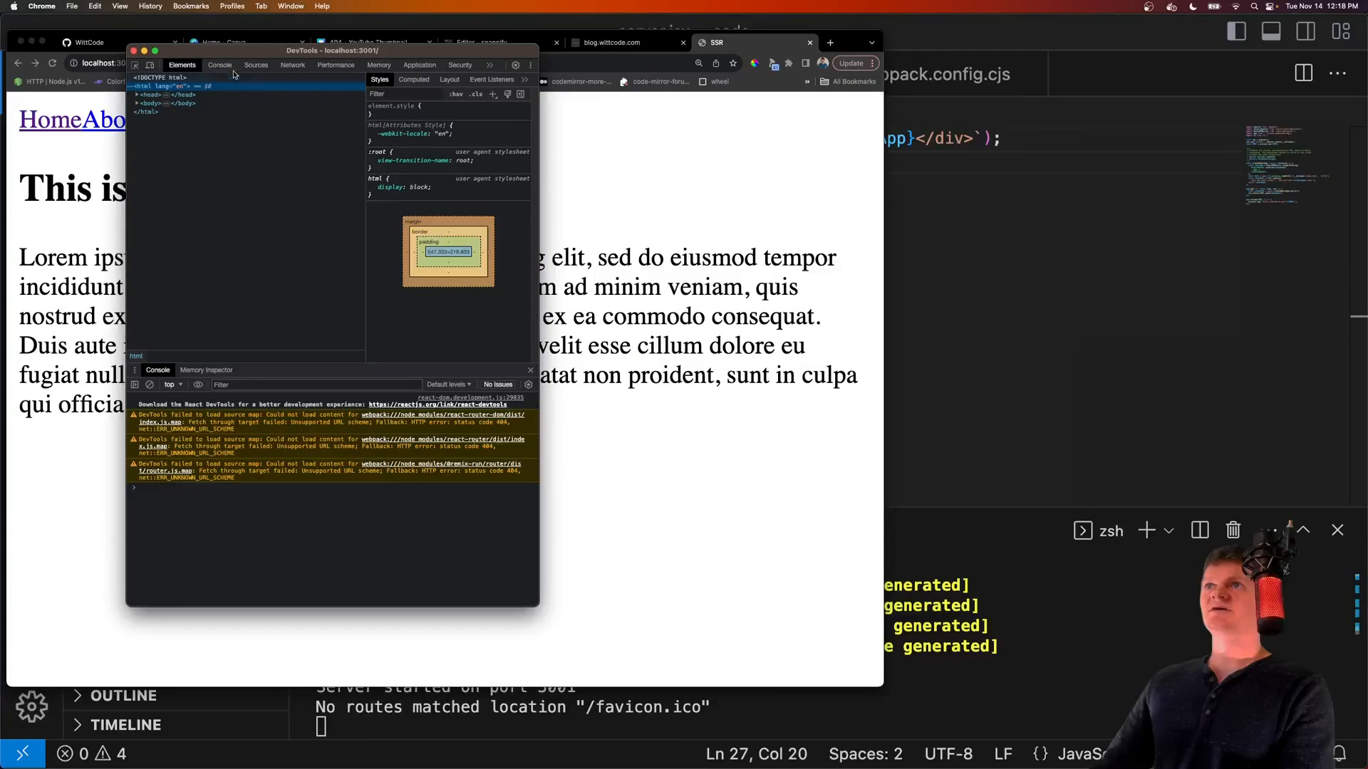
click(292, 65)
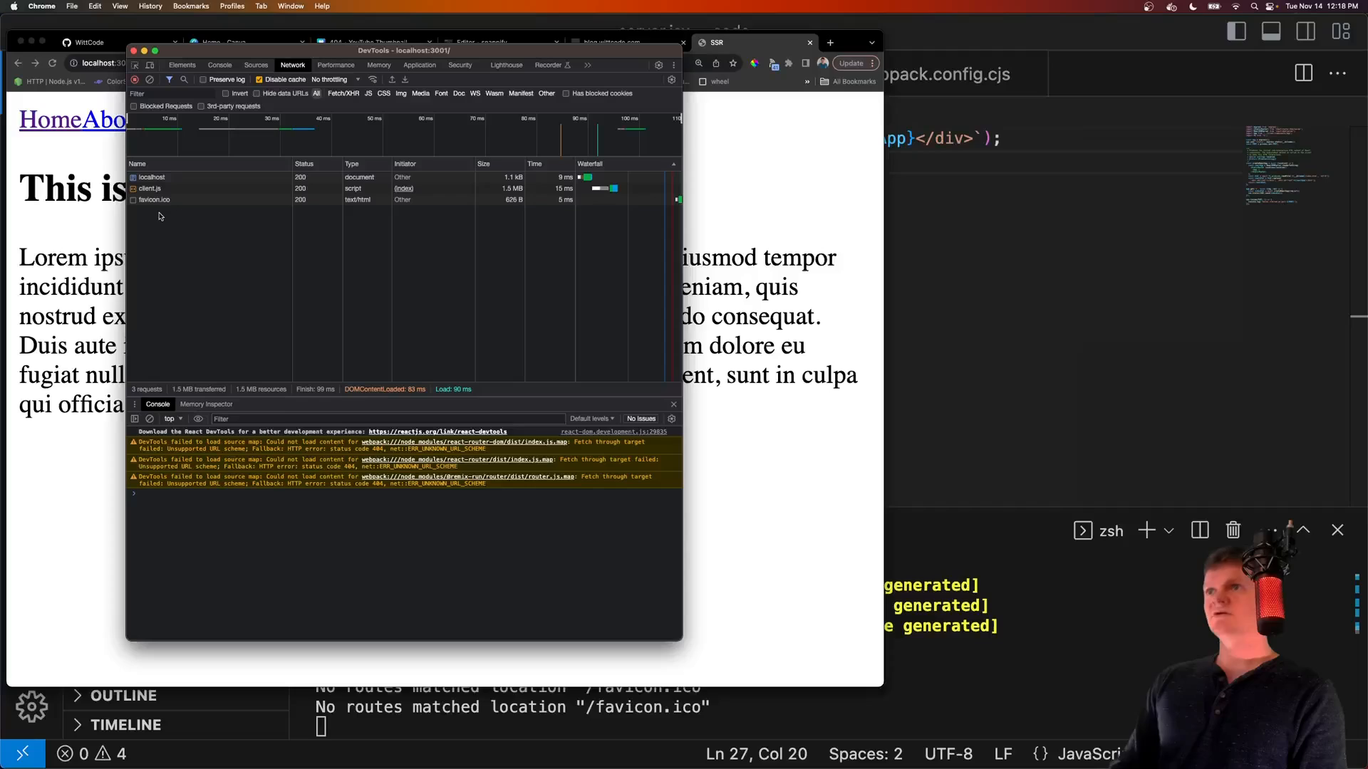
click(152, 177)
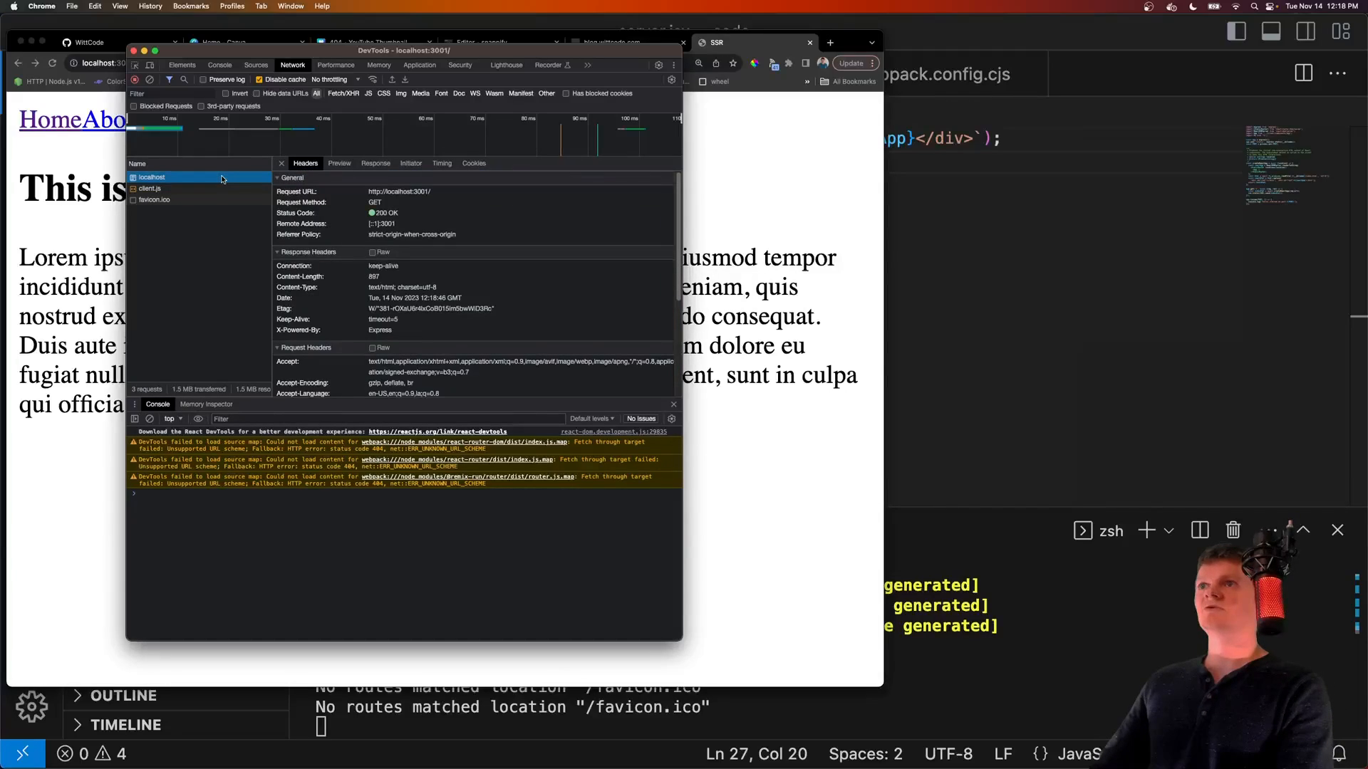
click(375, 163)
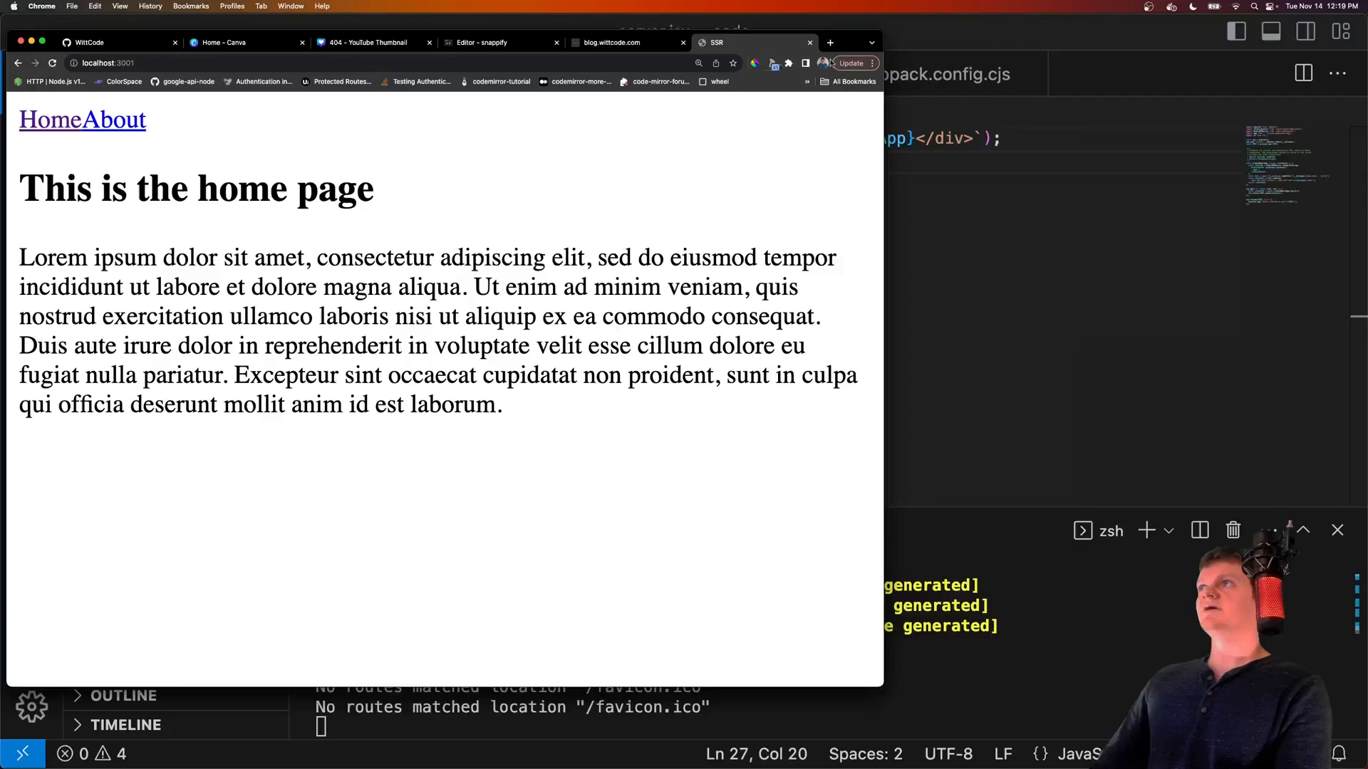
Open wittcode.com in a new tab and inspect its network requests.
click(829, 42)
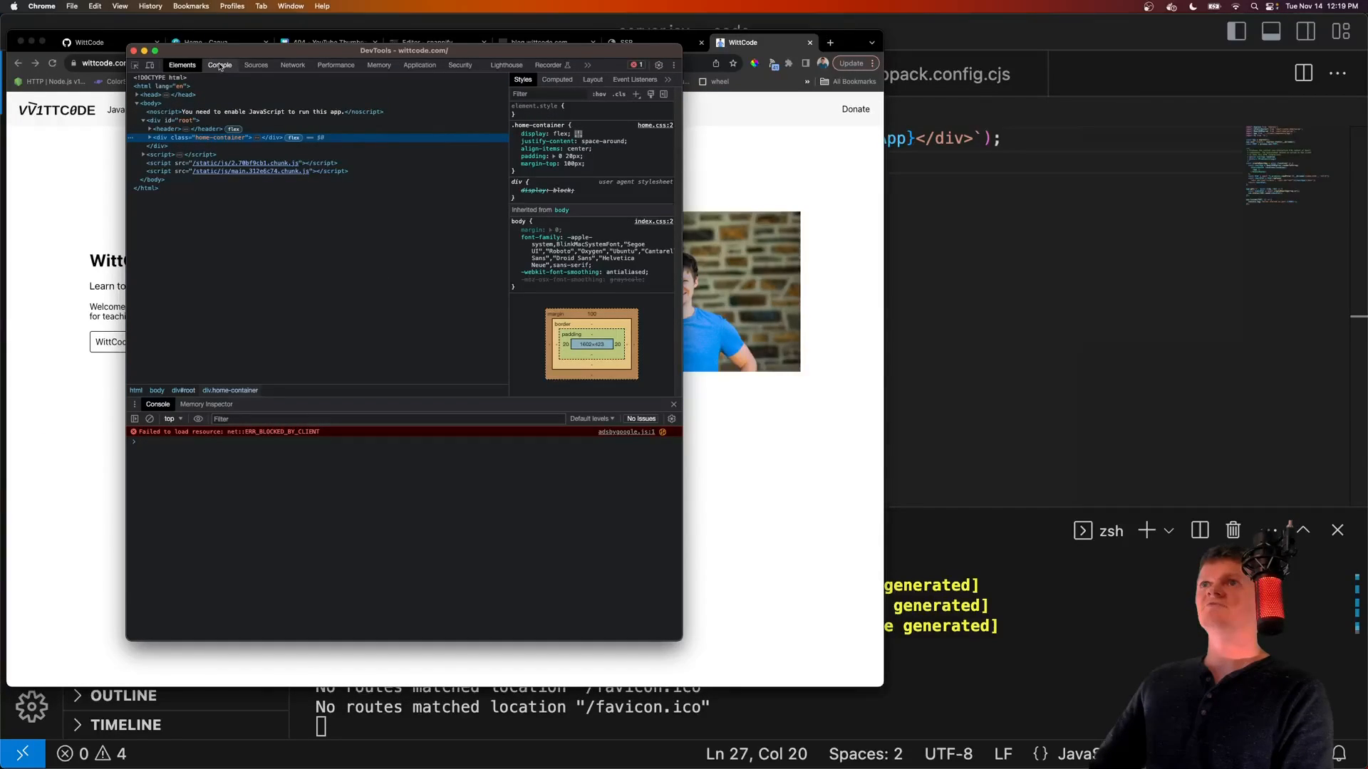
click(292, 65)
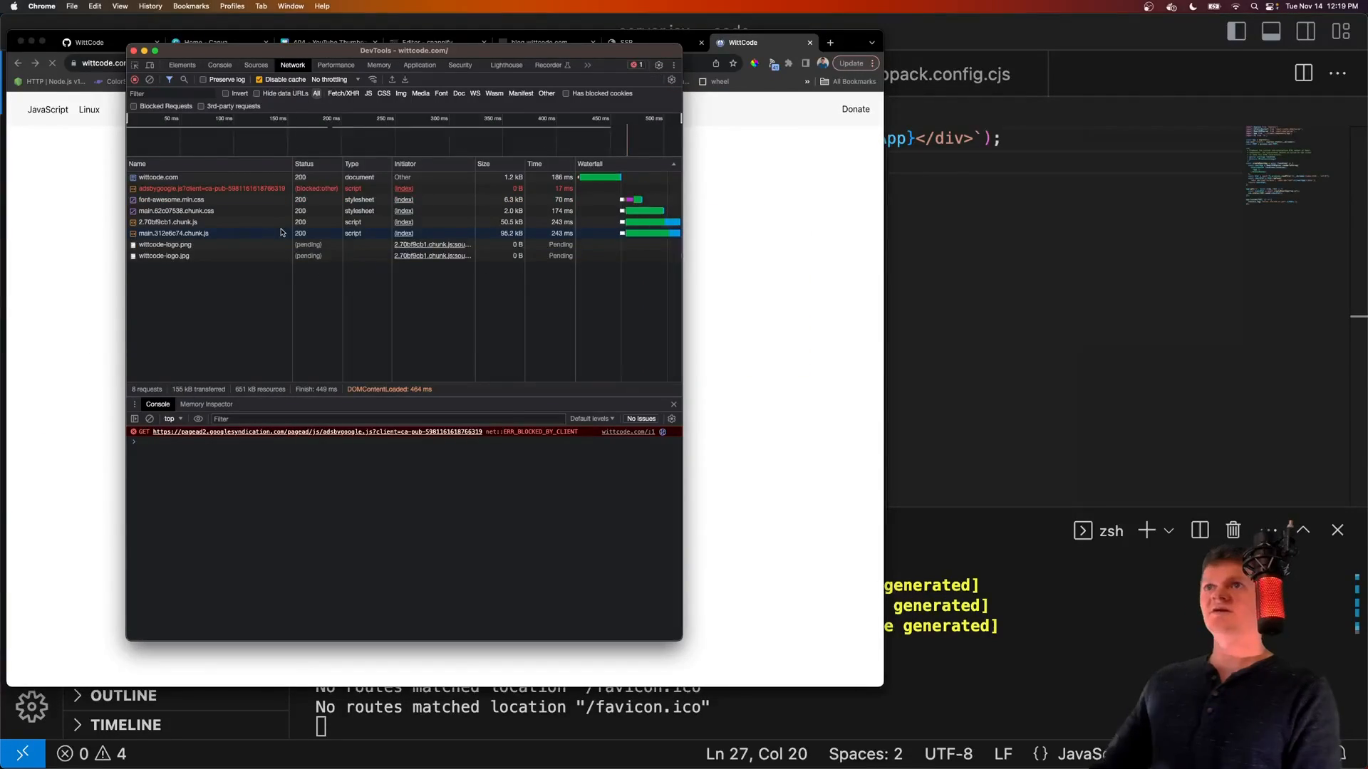
click(158, 177)
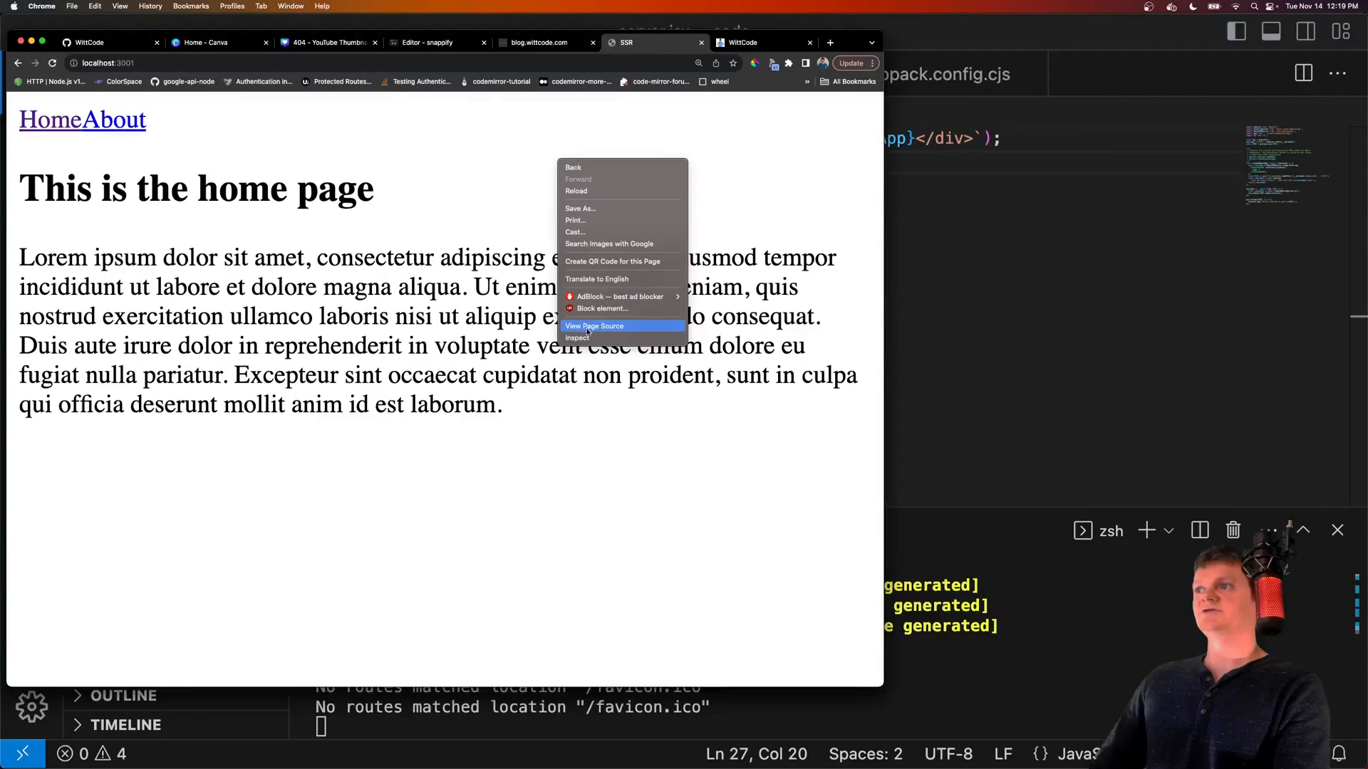
View the home page's raw HTML, then follow the About link to localhost:3001/about.
click(594, 326)
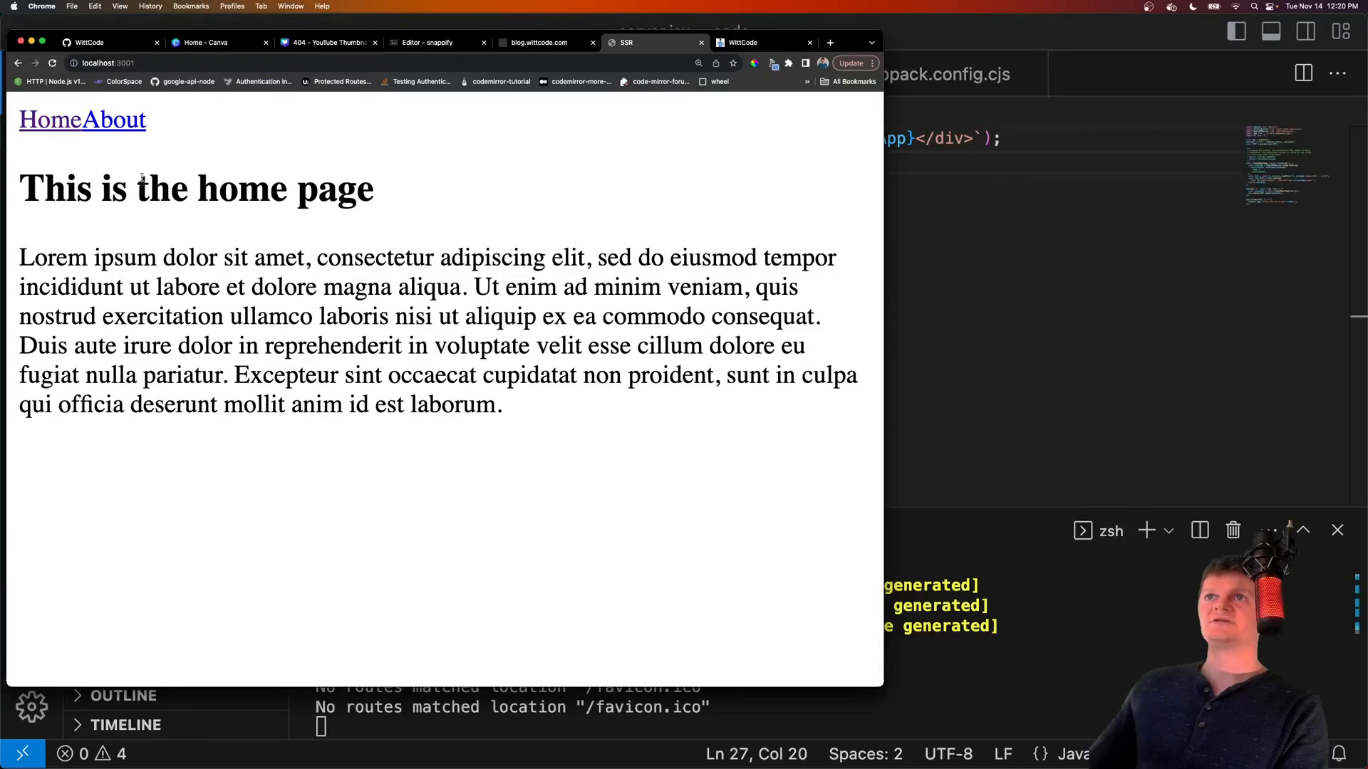
click(112, 120)
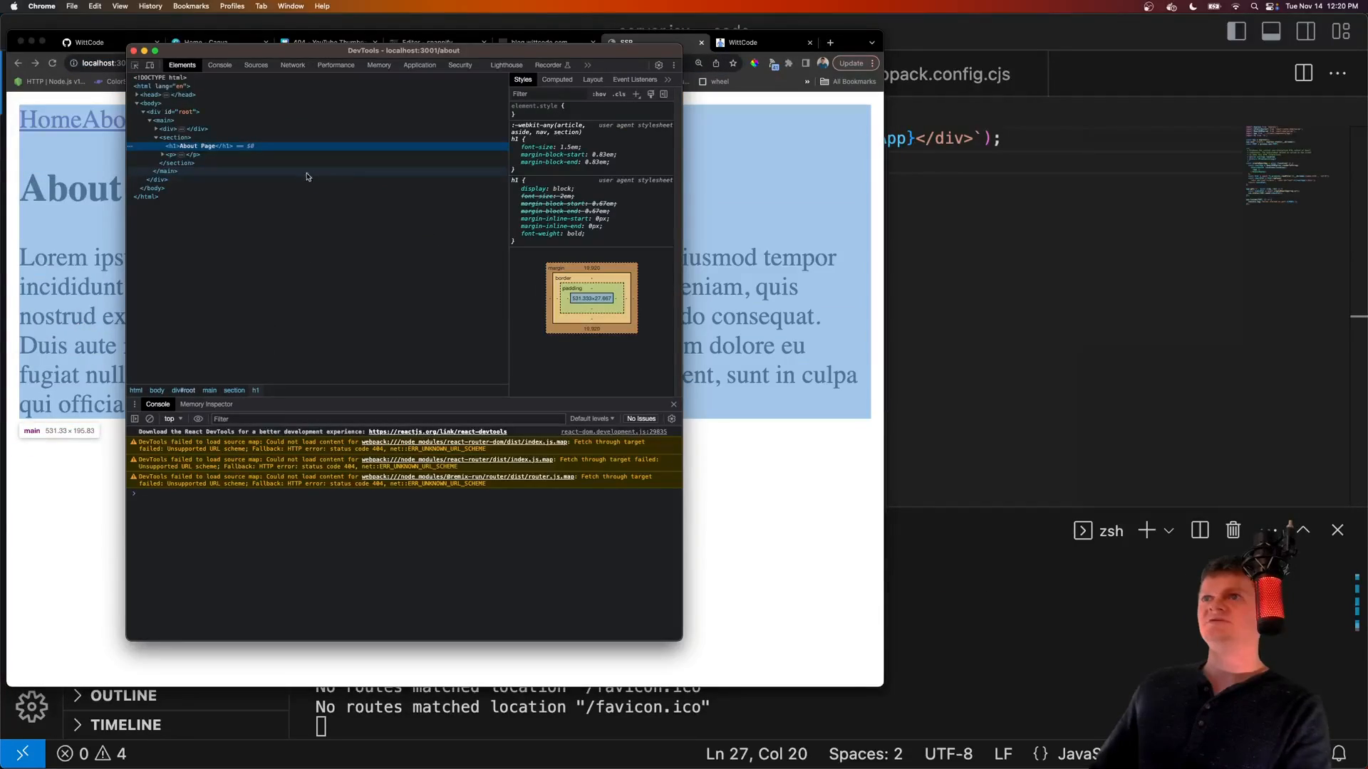
click(292, 65)
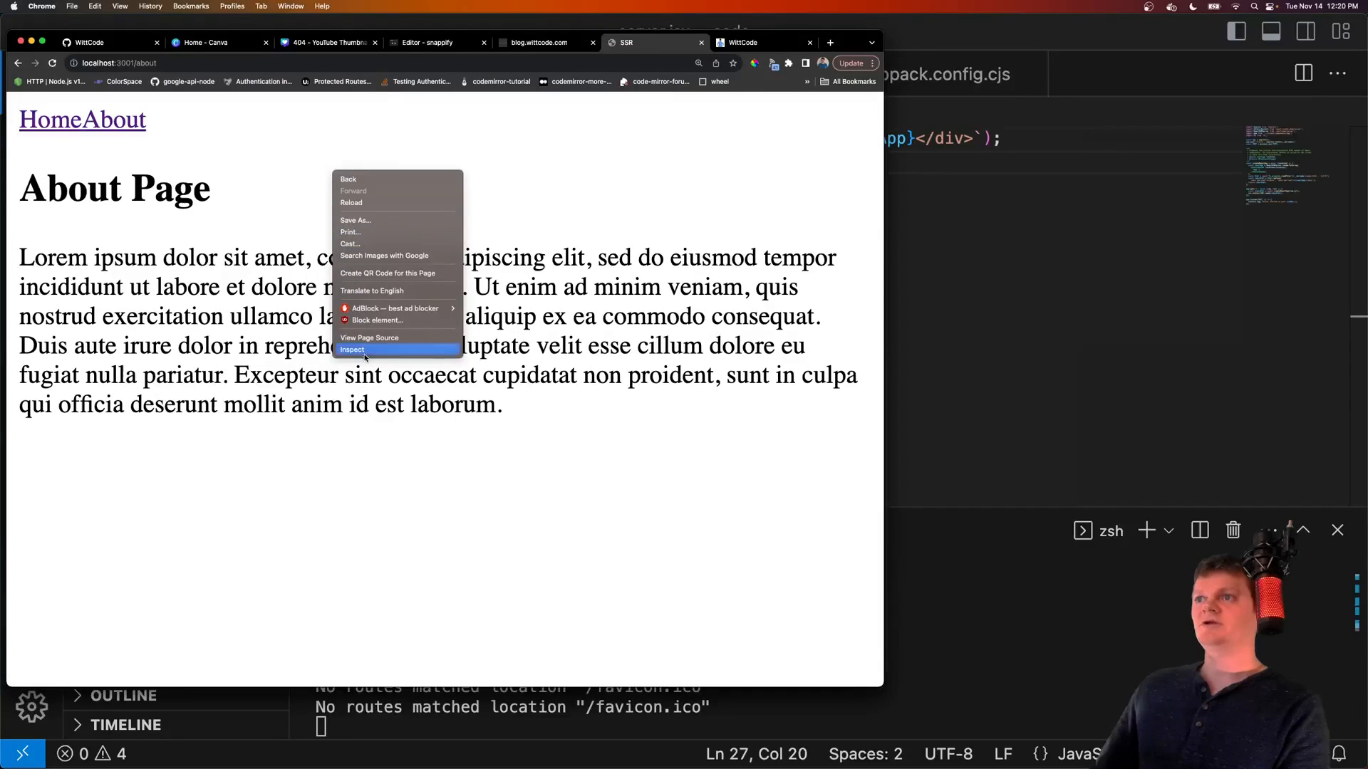
Inspect the /about document response in Network, checking client.js and returning to the About HTML.
click(353, 349)
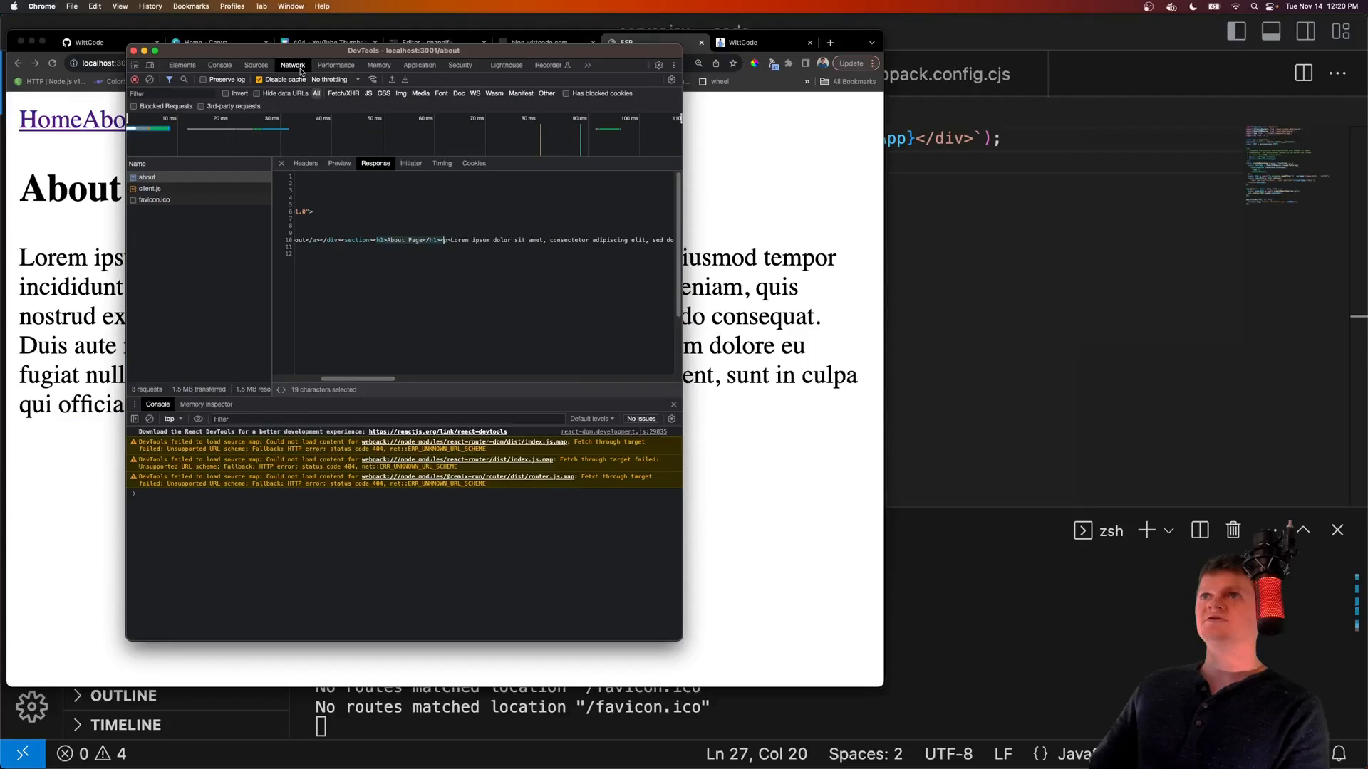
click(149, 188)
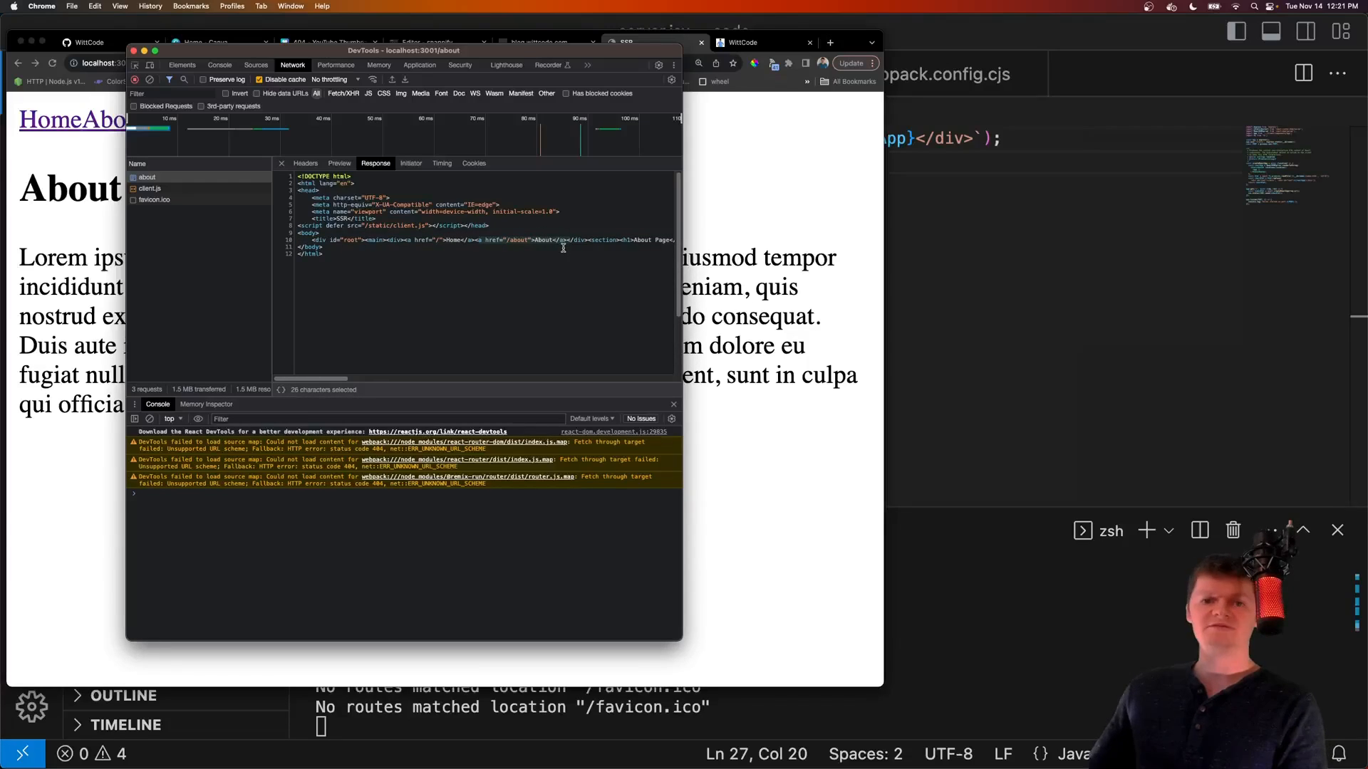
click(150, 188)
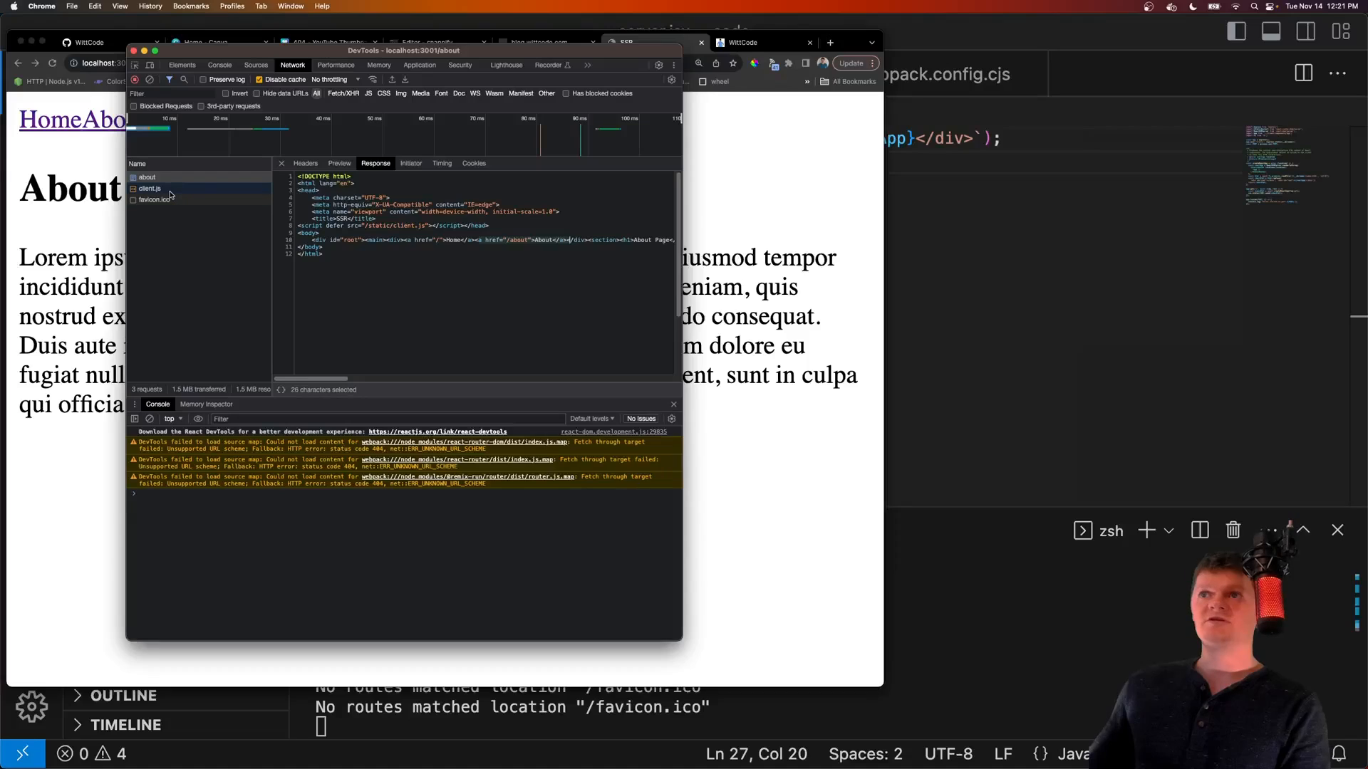
click(149, 188)
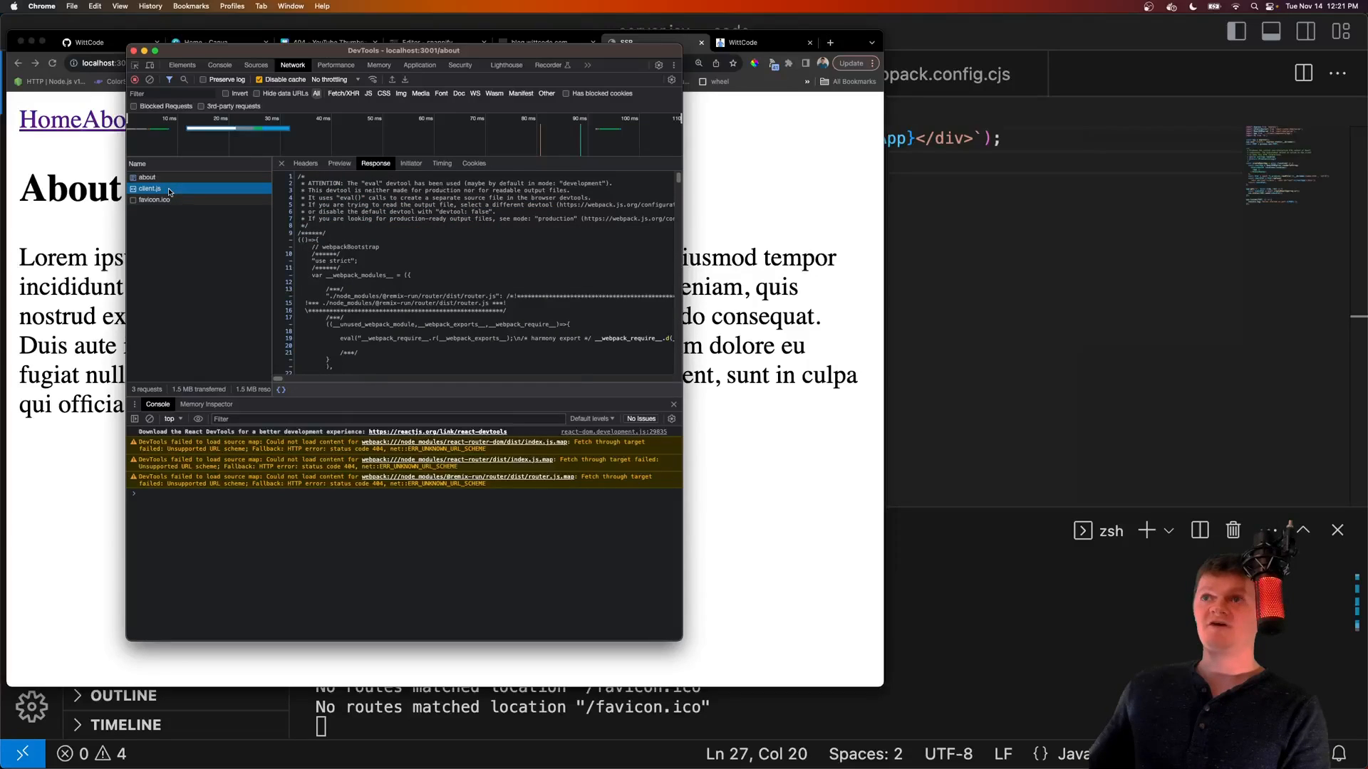
click(147, 177)
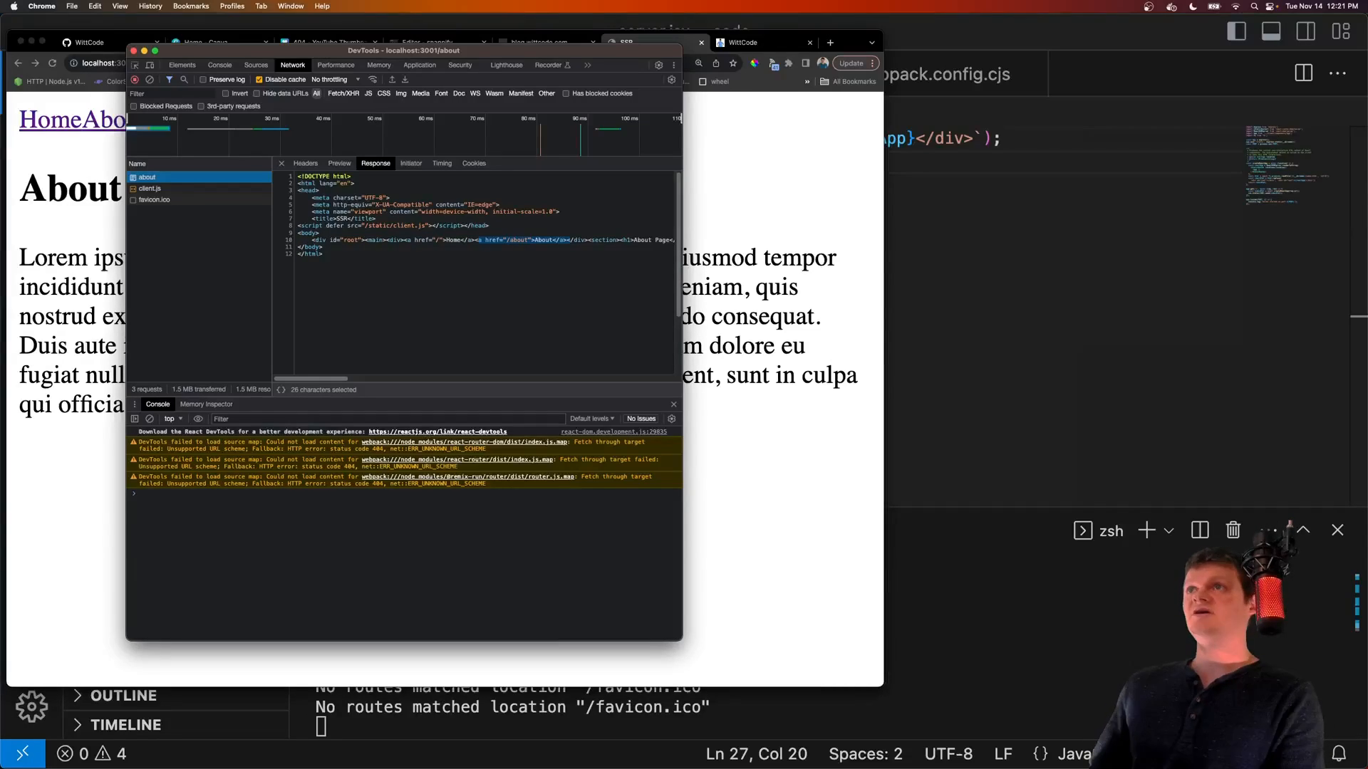
mouse_move(198, 419)
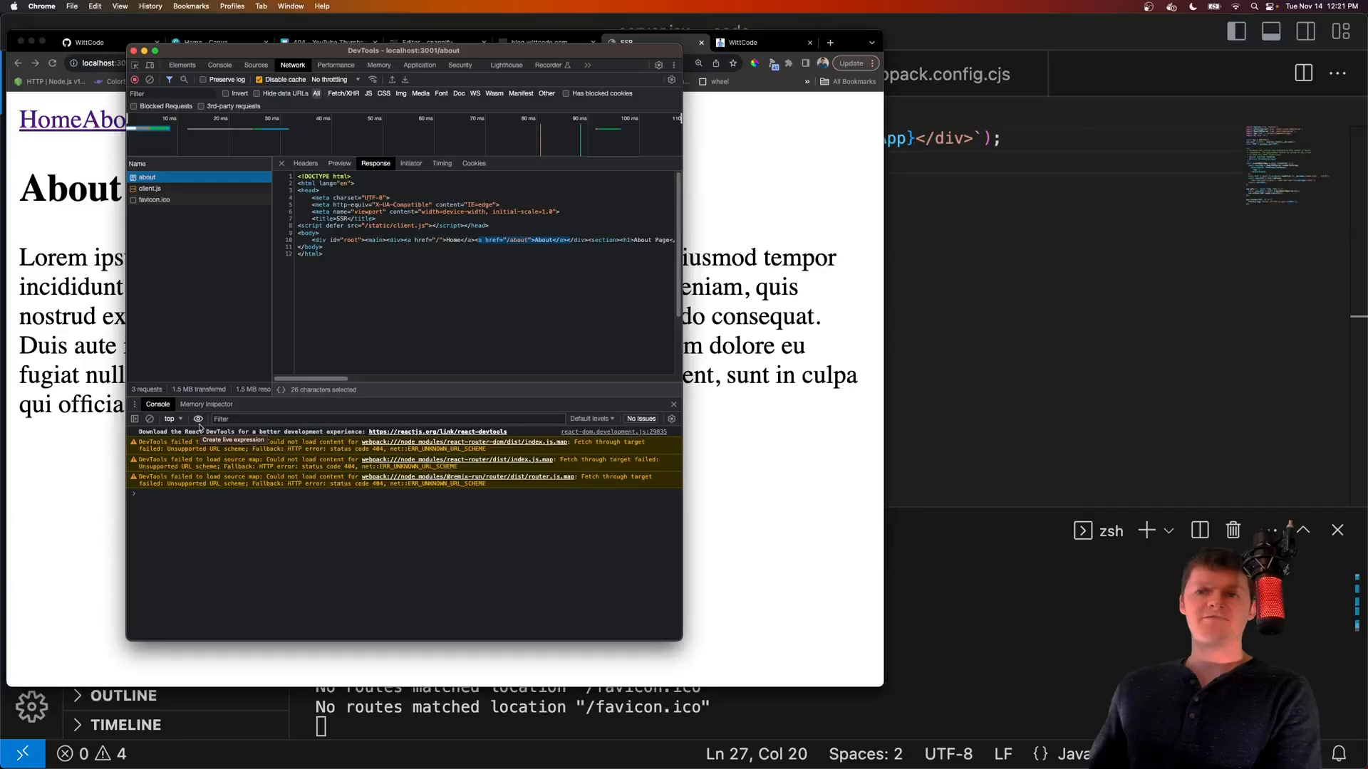